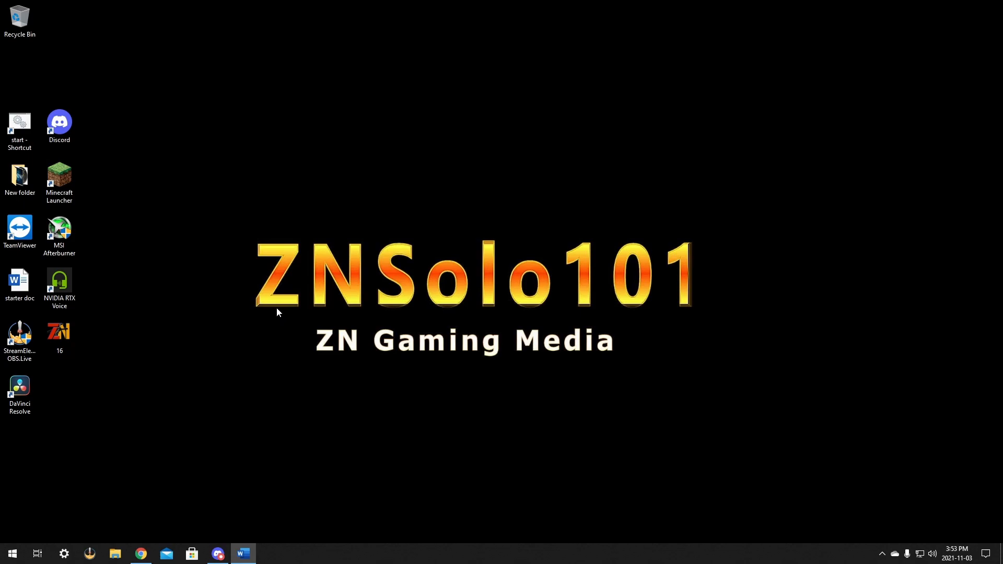
{"action": "mouse_move", "coordinate": [443, 276]}
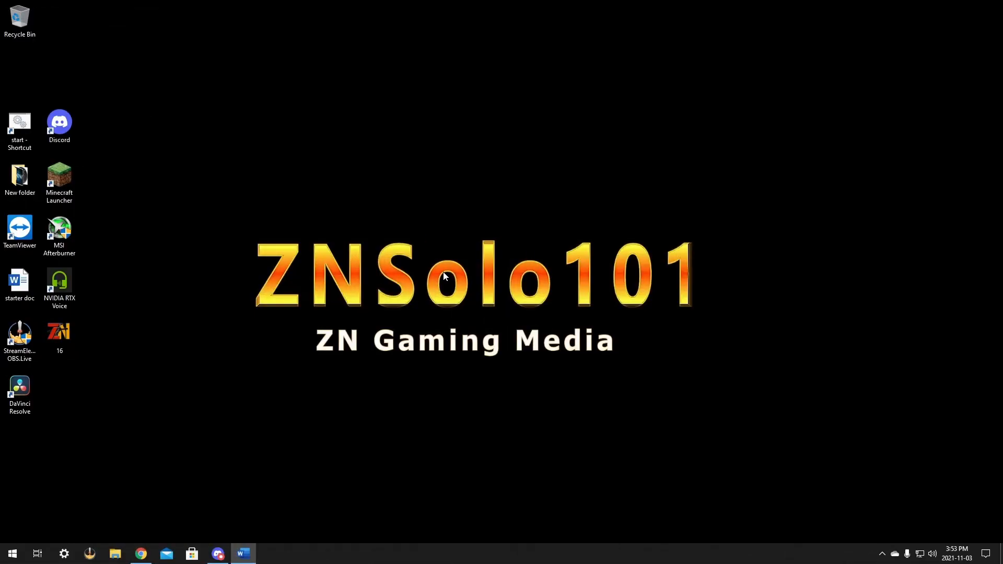
{"action": "mouse_move", "coordinate": [549, 234]}
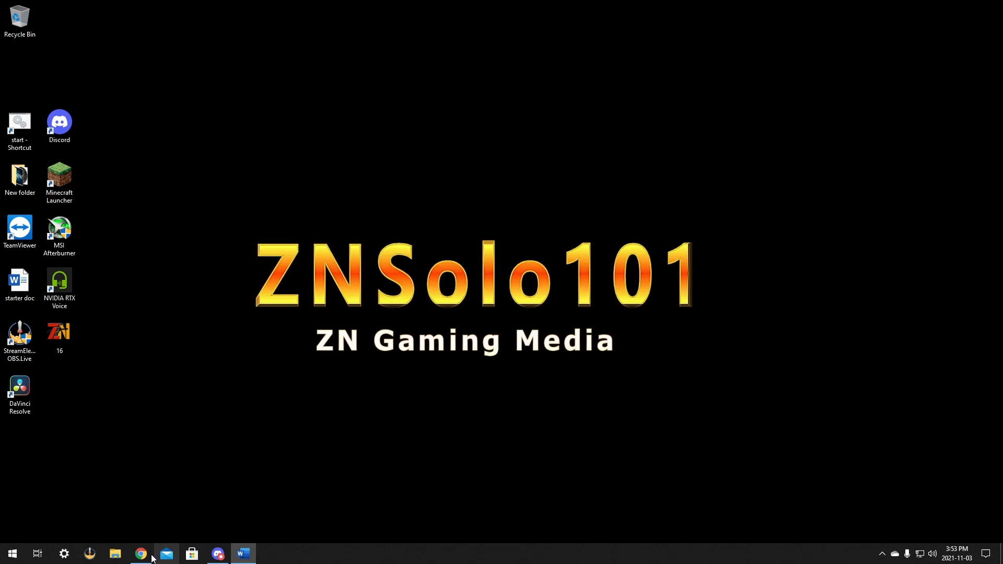
Launch Chrome and reach the Creator Dashboard through the Twitch profile avatar menu.
{"action": "left_click", "coordinate": [140, 553]}
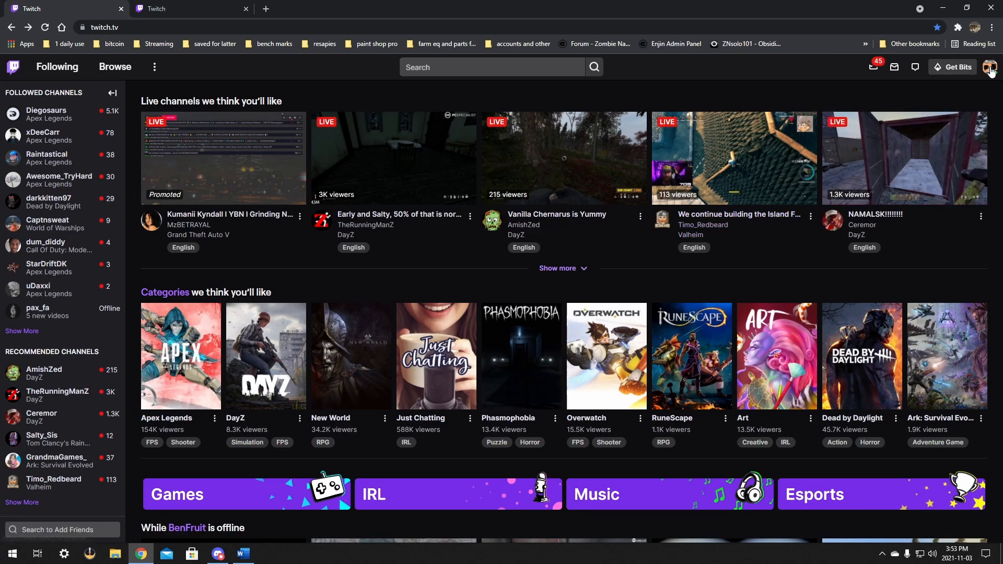
{"action": "left_click", "coordinate": [990, 66]}
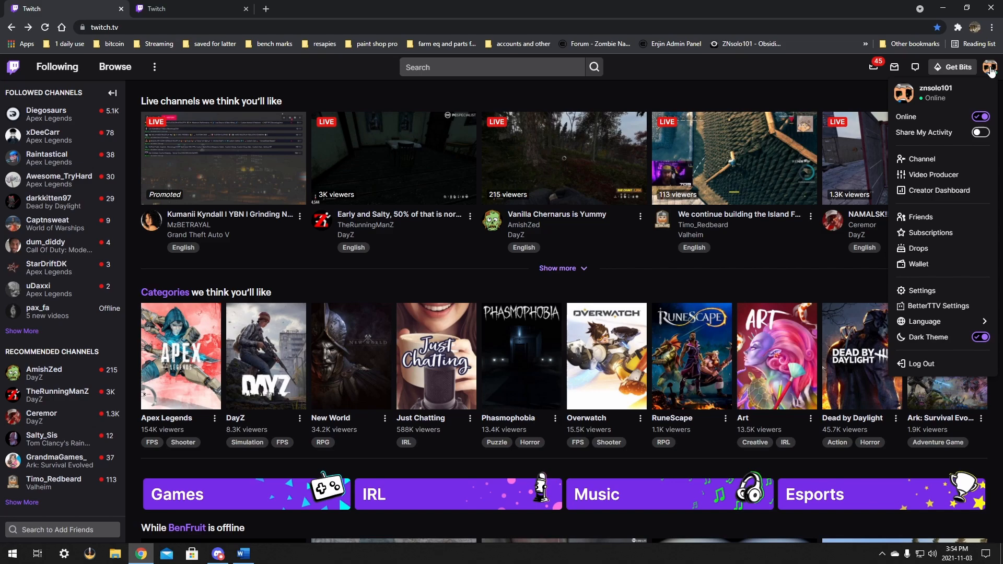
{"action": "mouse_move", "coordinate": [934, 174]}
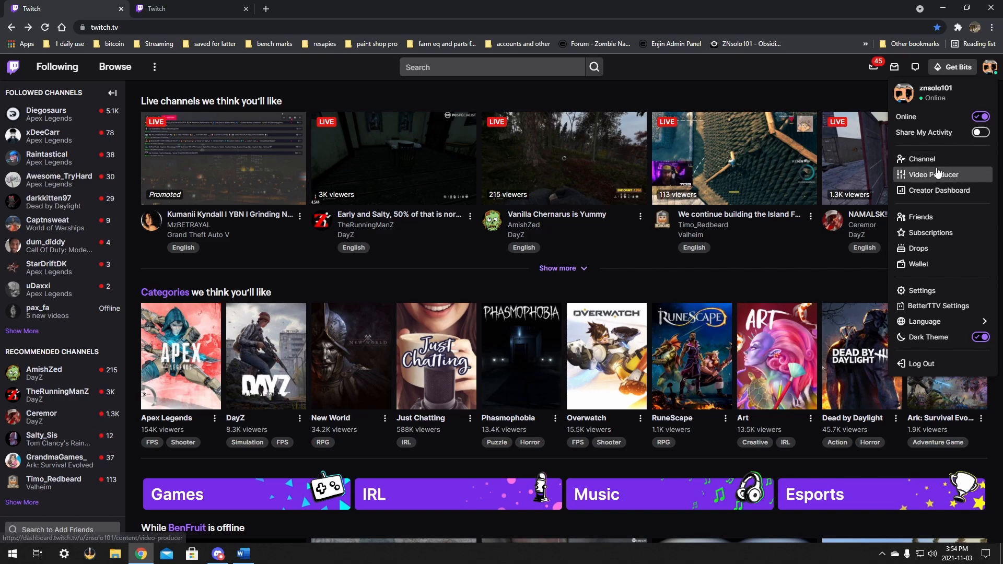
{"action": "mouse_move", "coordinate": [940, 190]}
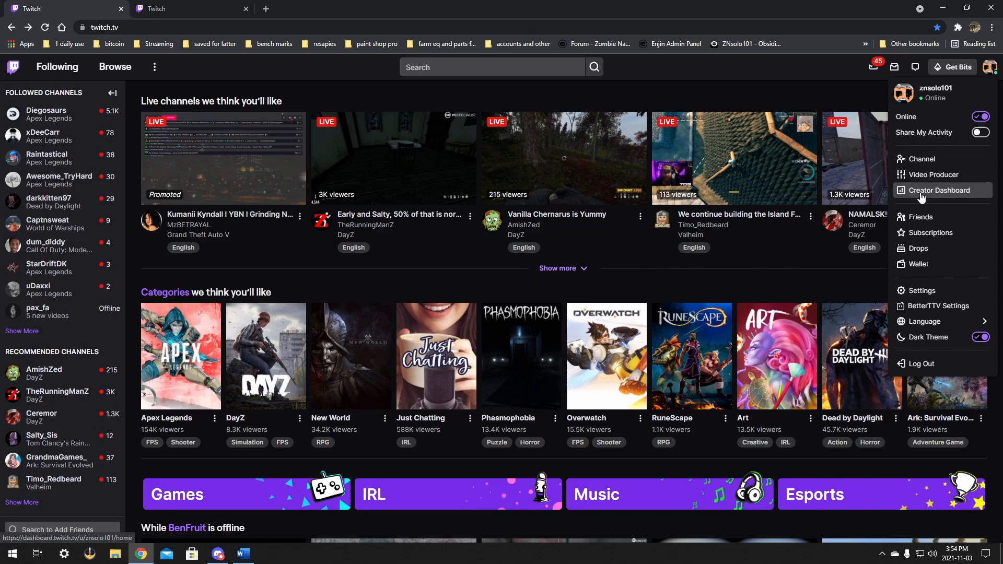
{"action": "left_click", "coordinate": [937, 190]}
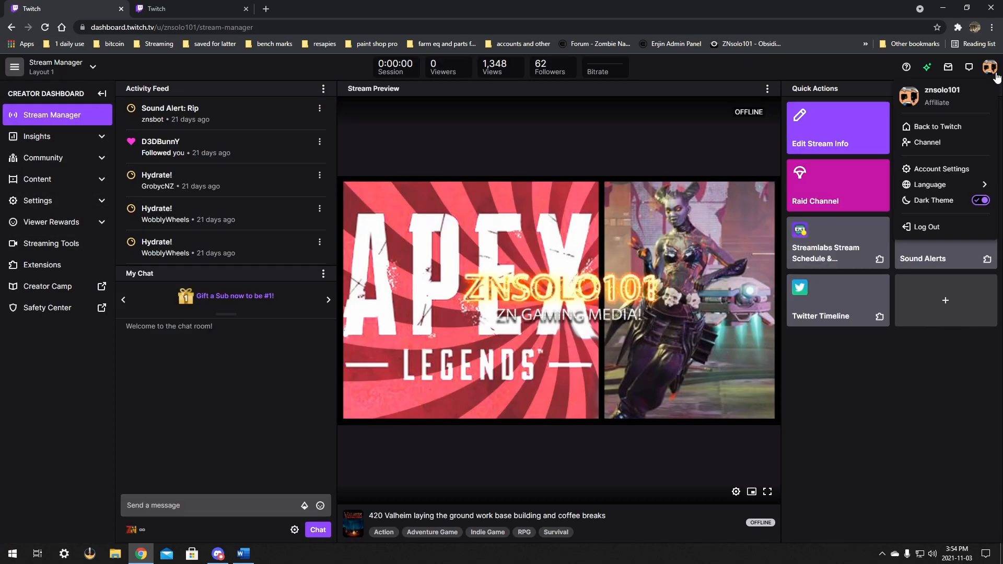
Go to the channel page from the avatar menu and focus the chat message box.
{"action": "left_click", "coordinate": [926, 142]}
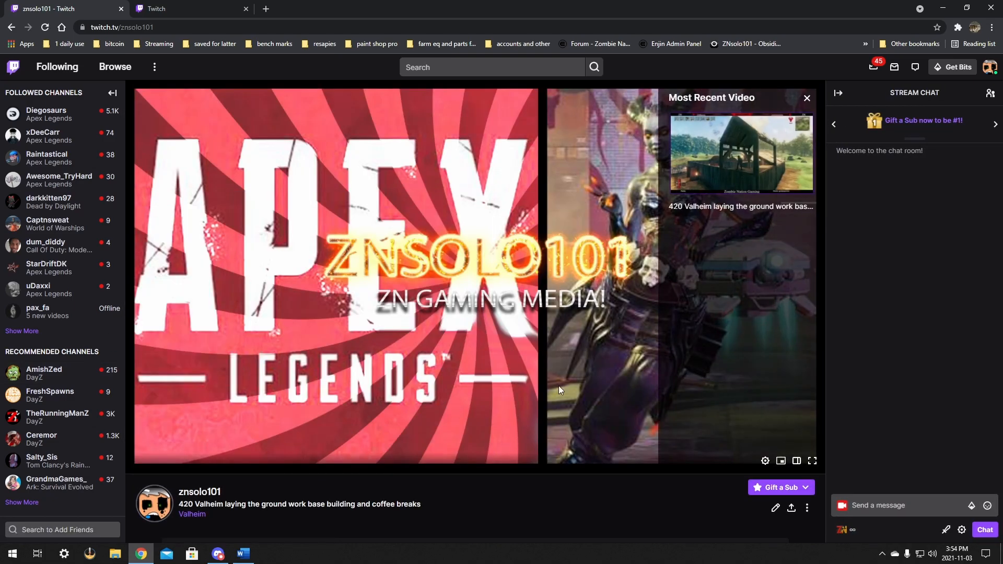
{"action": "mouse_move", "coordinate": [613, 268]}
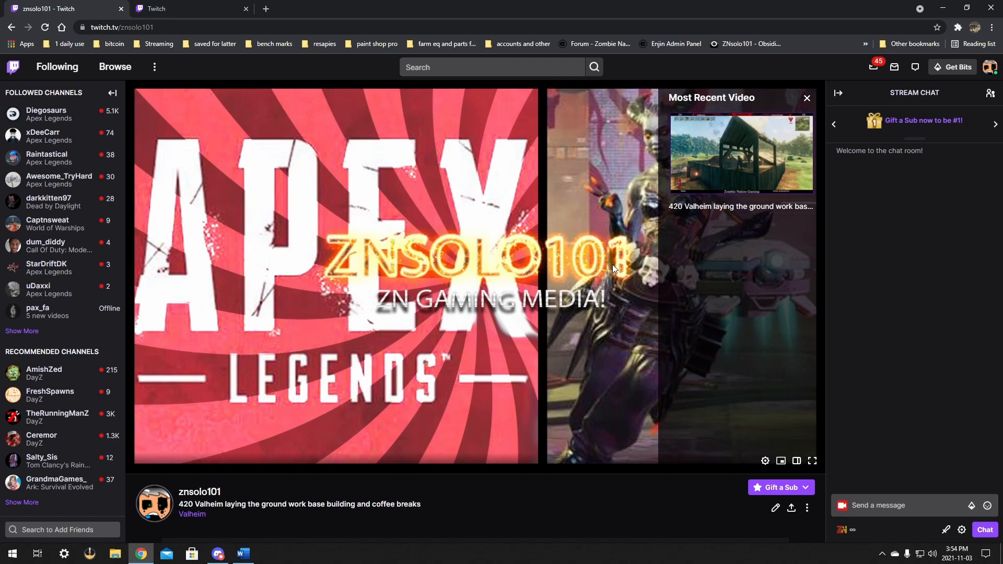
{"action": "mouse_move", "coordinate": [855, 377]}
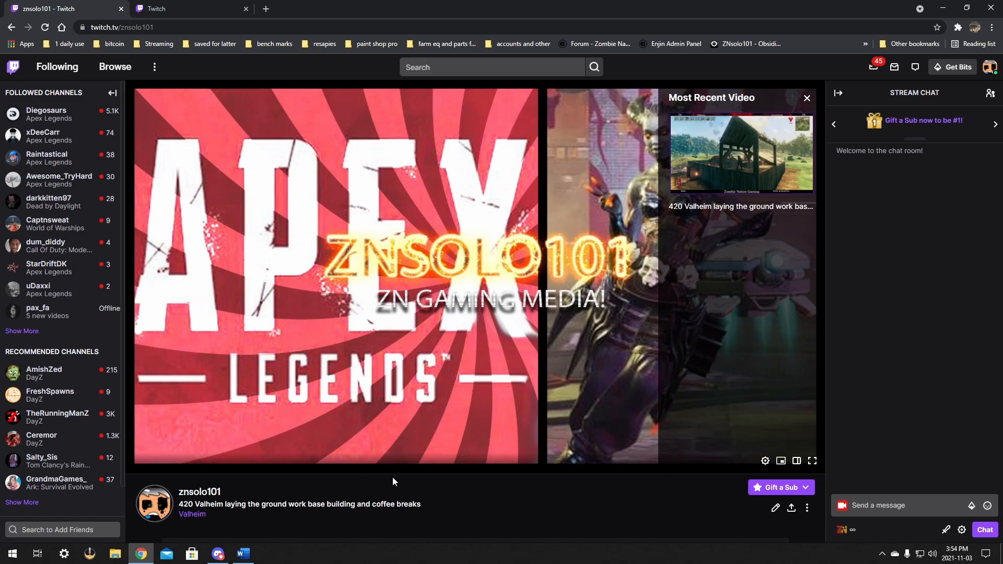
{"action": "mouse_move", "coordinate": [802, 305]}
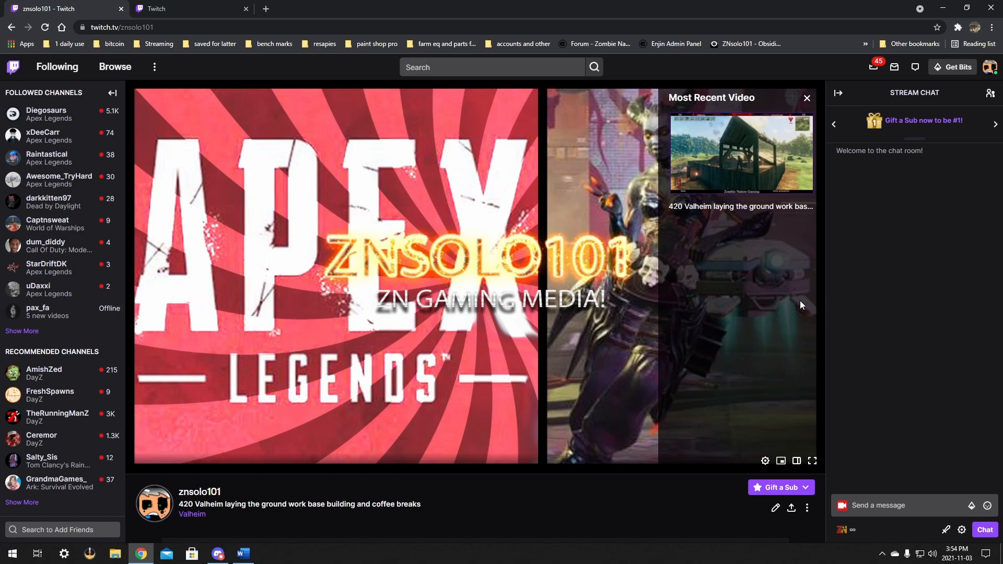
{"action": "mouse_move", "coordinate": [740, 247]}
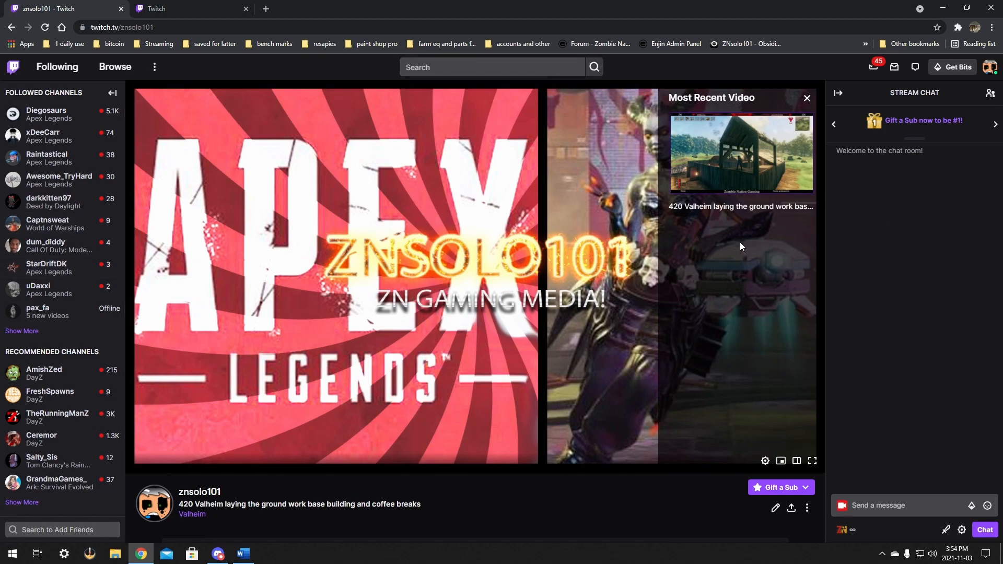
{"action": "mouse_move", "coordinate": [933, 264]}
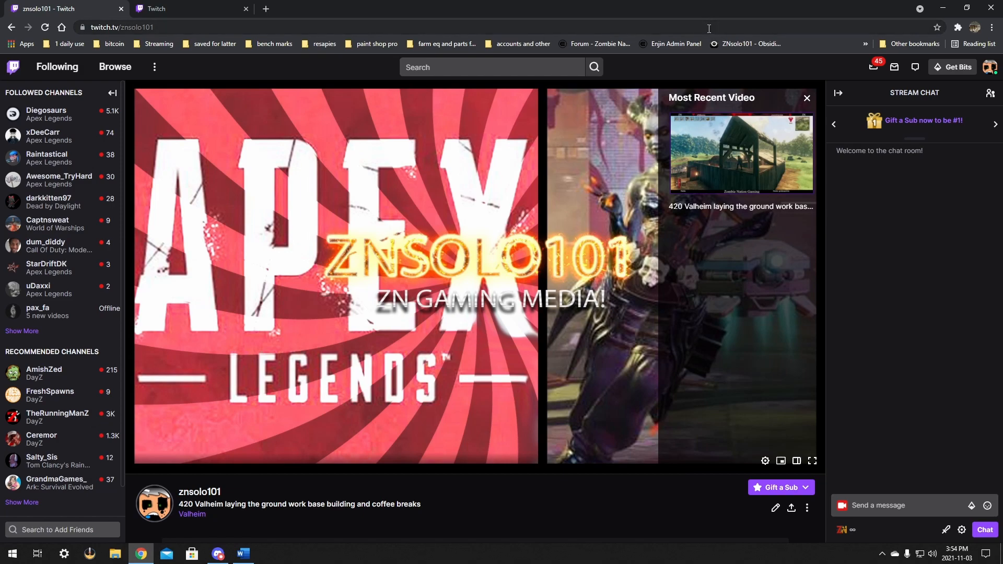
{"action": "left_click", "coordinate": [902, 505]}
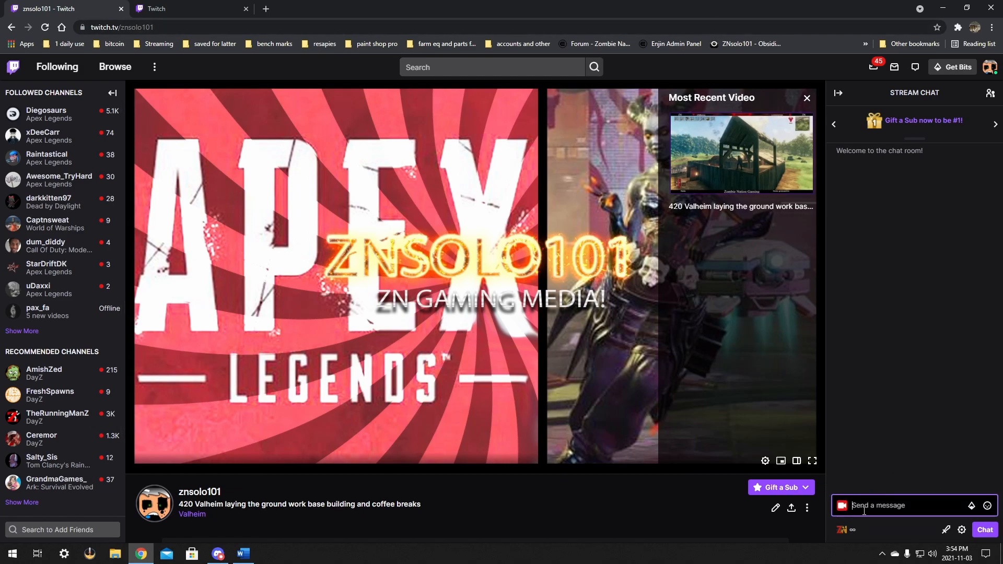
Type /p in chat and choose the /prediction command suggestion.
{"action": "type", "text": "/"}
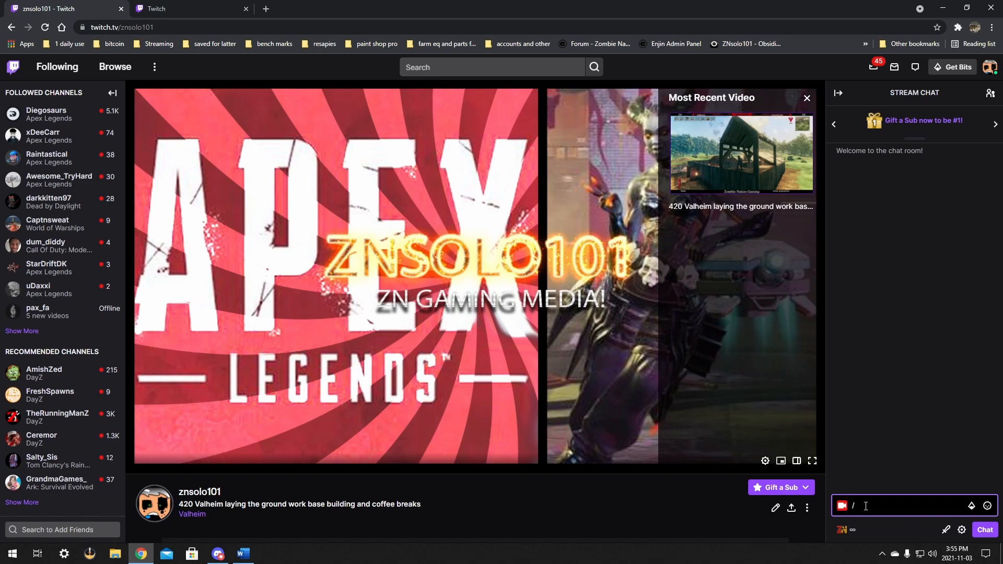
{"action": "type", "text": "p"}
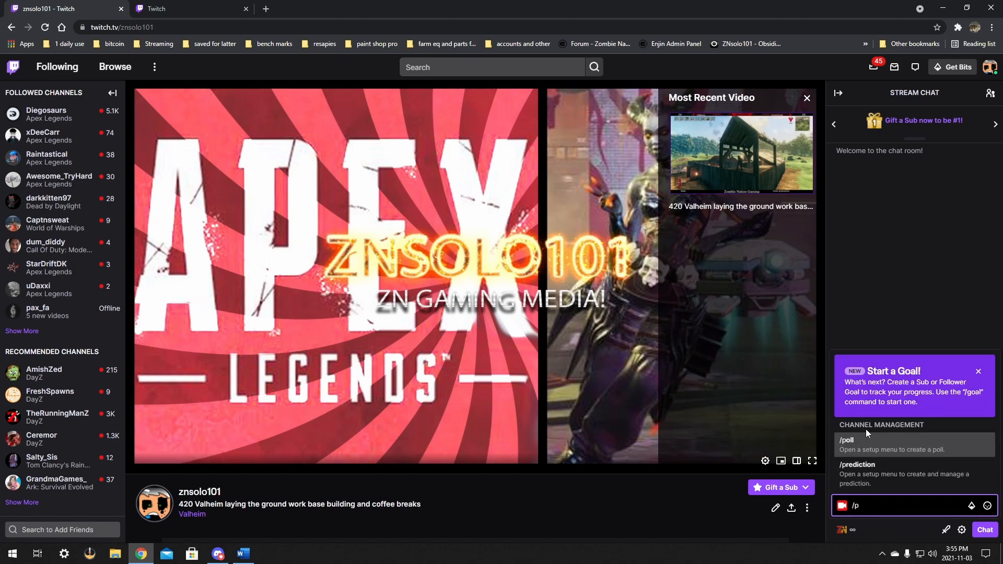
{"action": "mouse_move", "coordinate": [857, 477]}
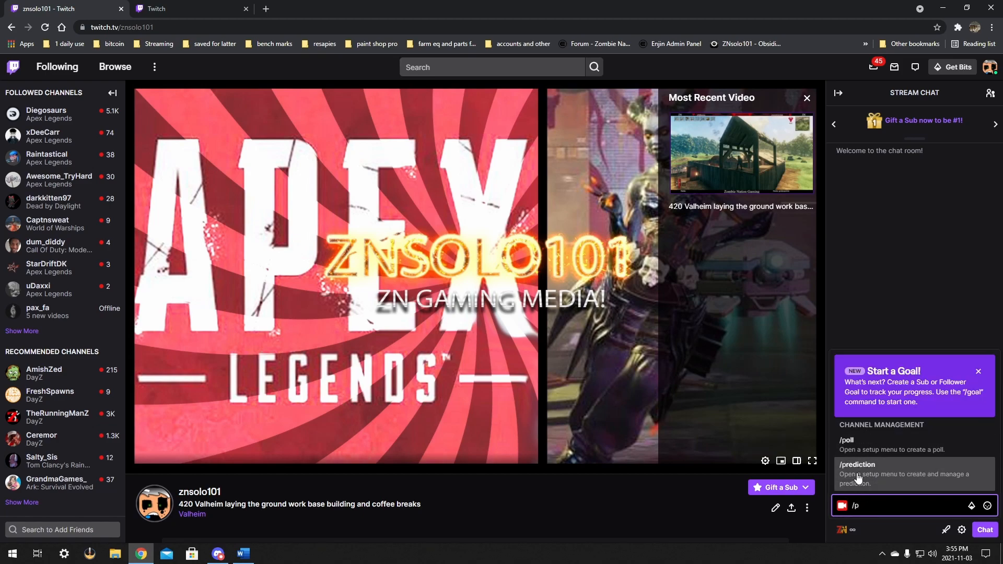
{"action": "mouse_move", "coordinate": [868, 479]}
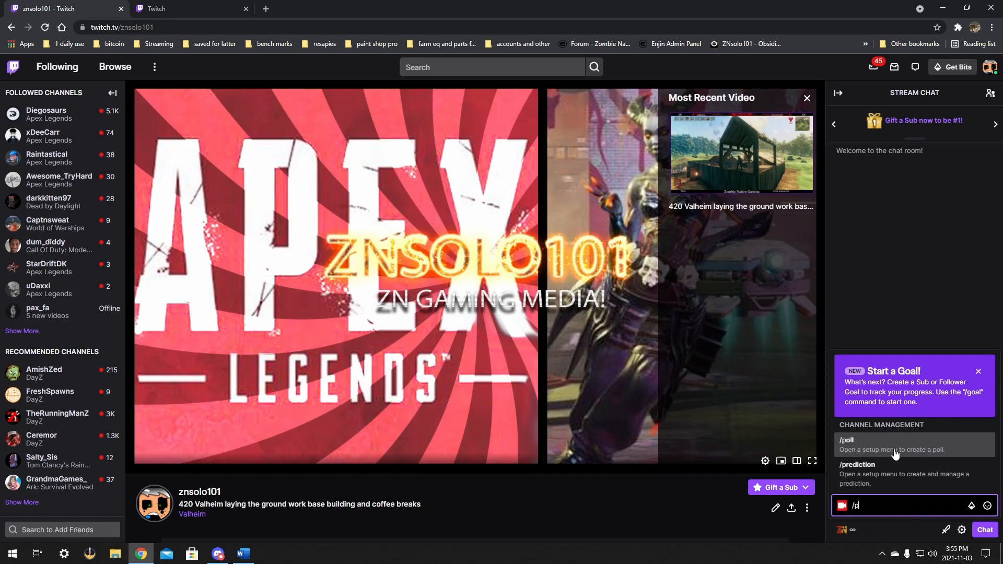
{"action": "mouse_move", "coordinate": [866, 473]}
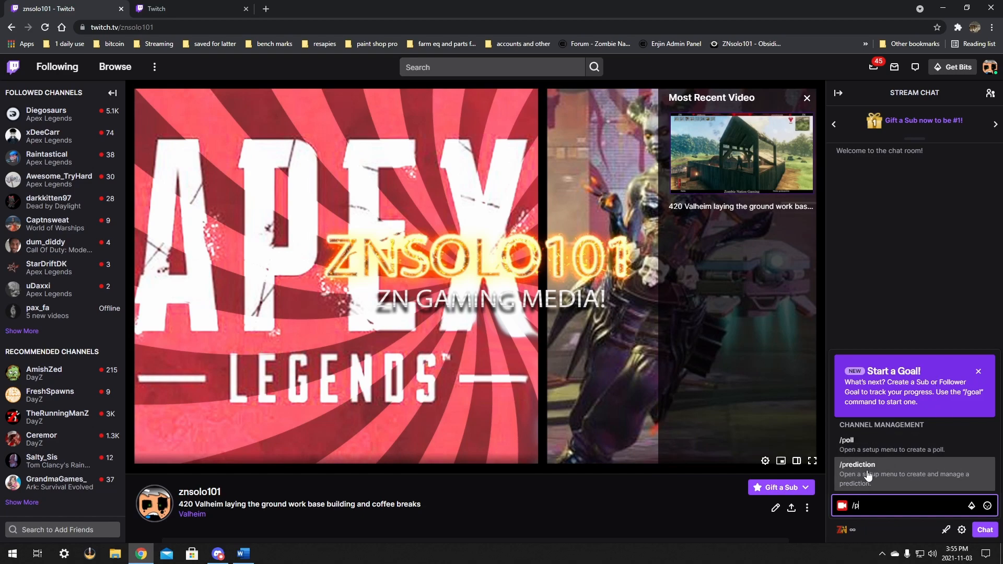
{"action": "left_click", "coordinate": [857, 473]}
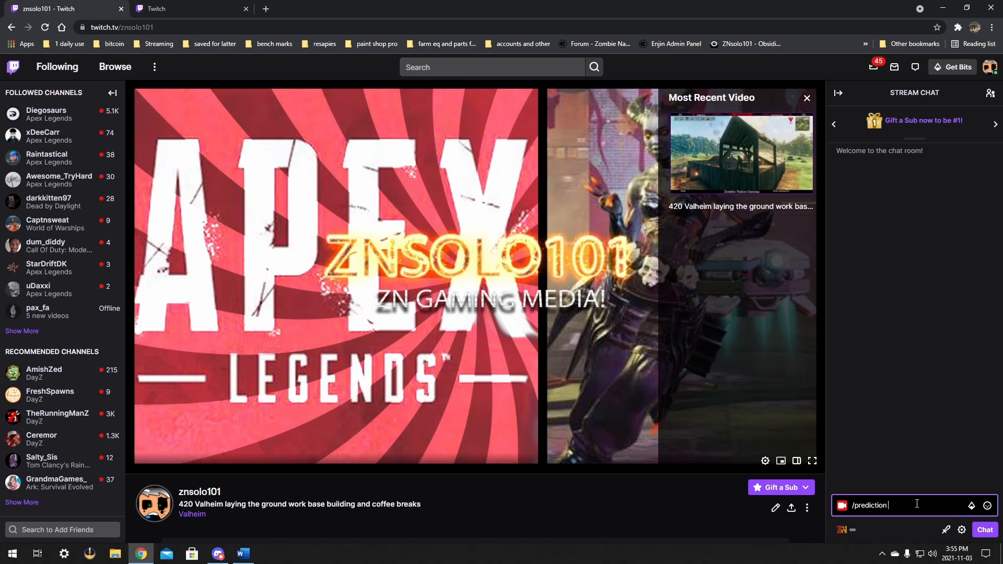
Send /prediction to open Start a Prediction and select the prediction name field.
{"action": "key", "text": "Return"}
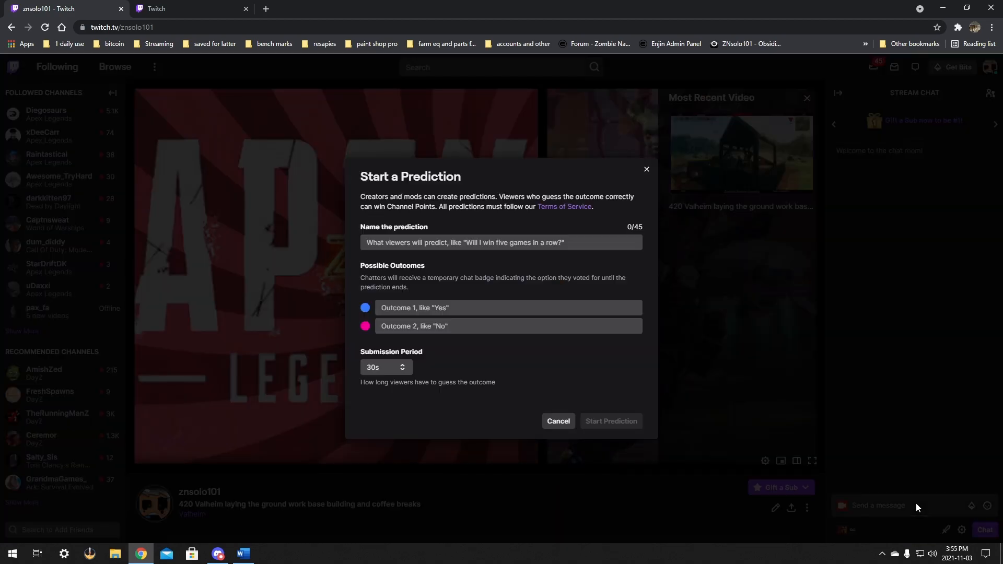
{"action": "mouse_move", "coordinate": [792, 288]}
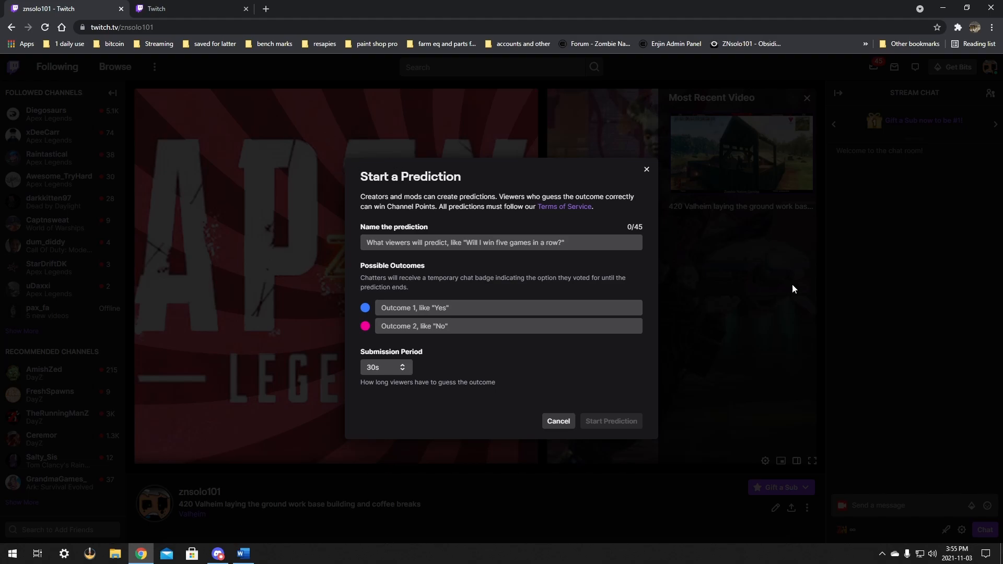
{"action": "left_click", "coordinate": [501, 243]}
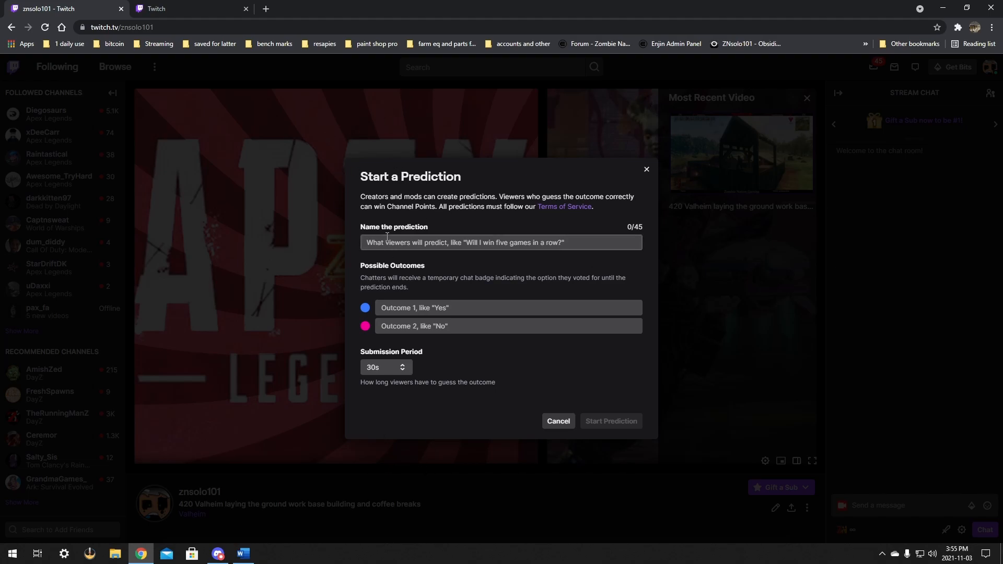
{"action": "mouse_move", "coordinate": [532, 195]}
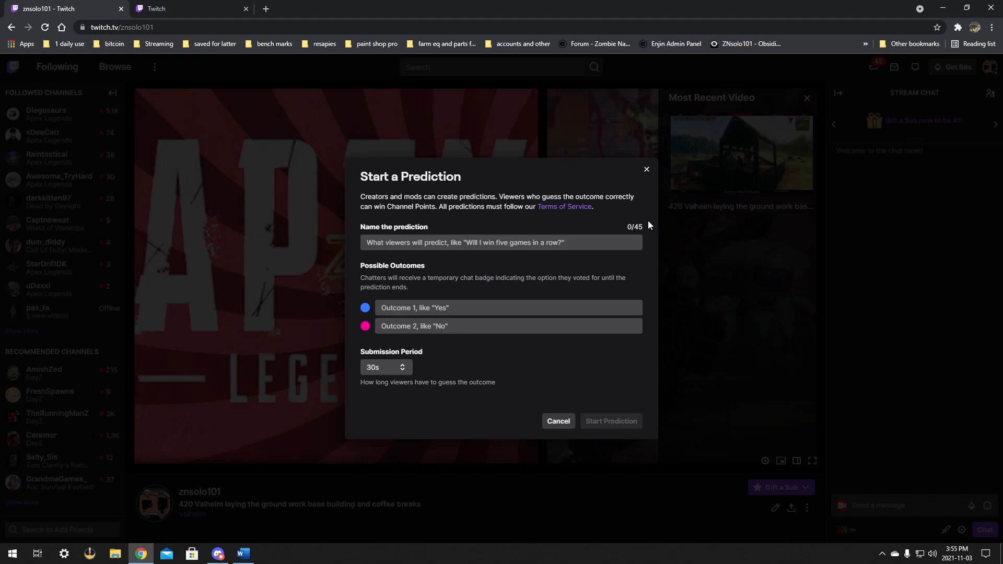
{"action": "mouse_move", "coordinate": [442, 167]}
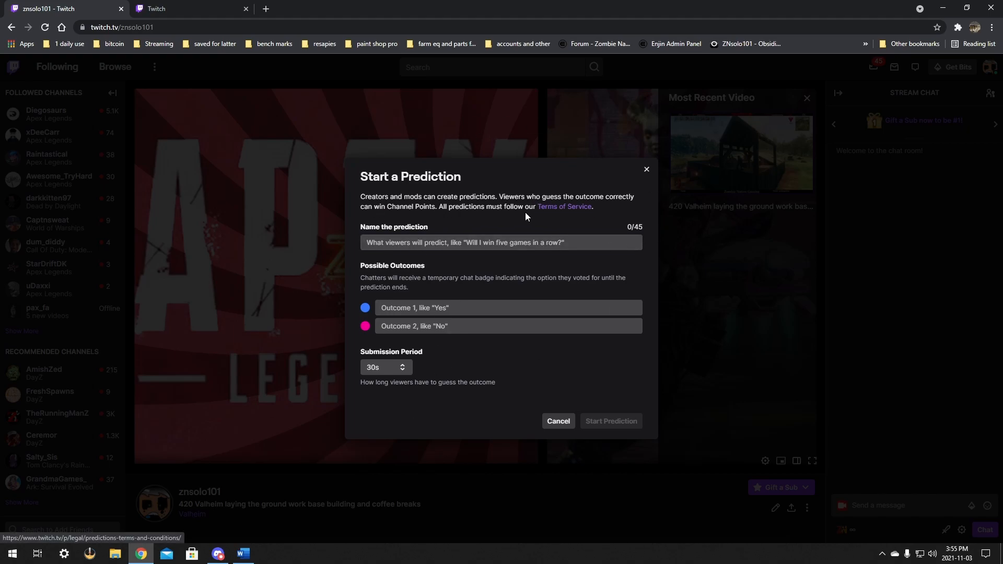
{"action": "left_click", "coordinate": [500, 243]}
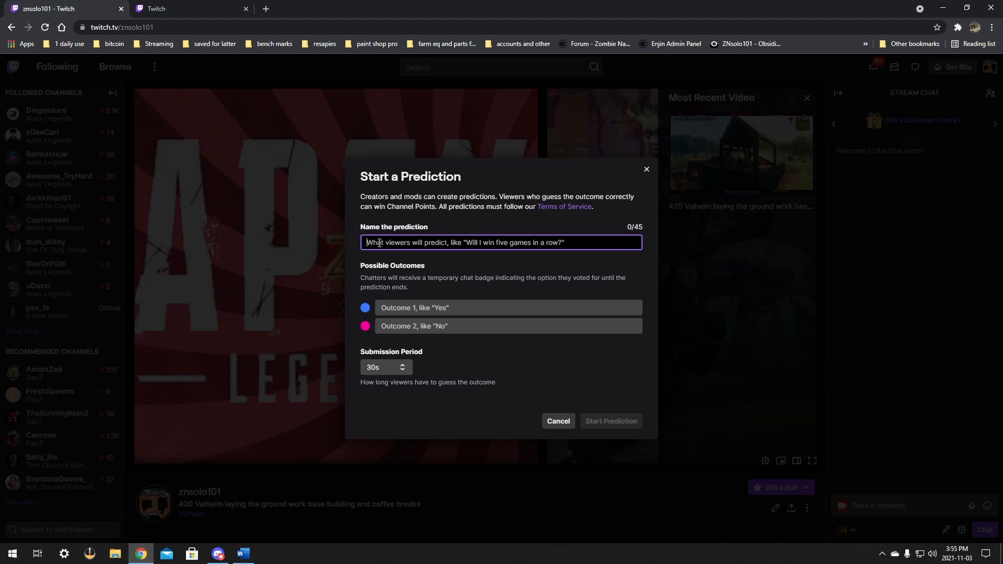
{"action": "mouse_move", "coordinate": [469, 248]}
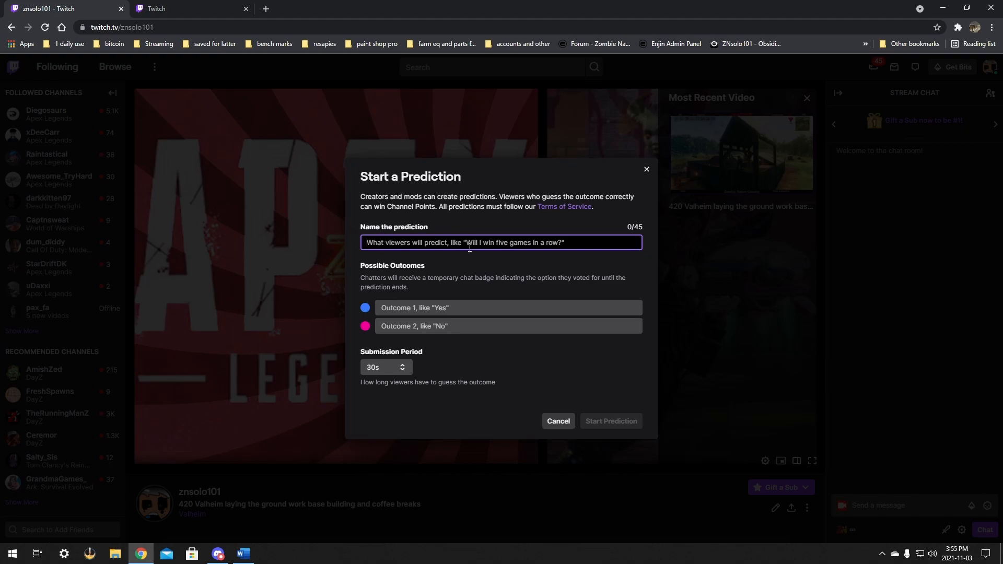
Name the prediction 'will znsolo get more then 3 kill this match' with outcomes yes and no.
{"action": "type", "text": "wi"}
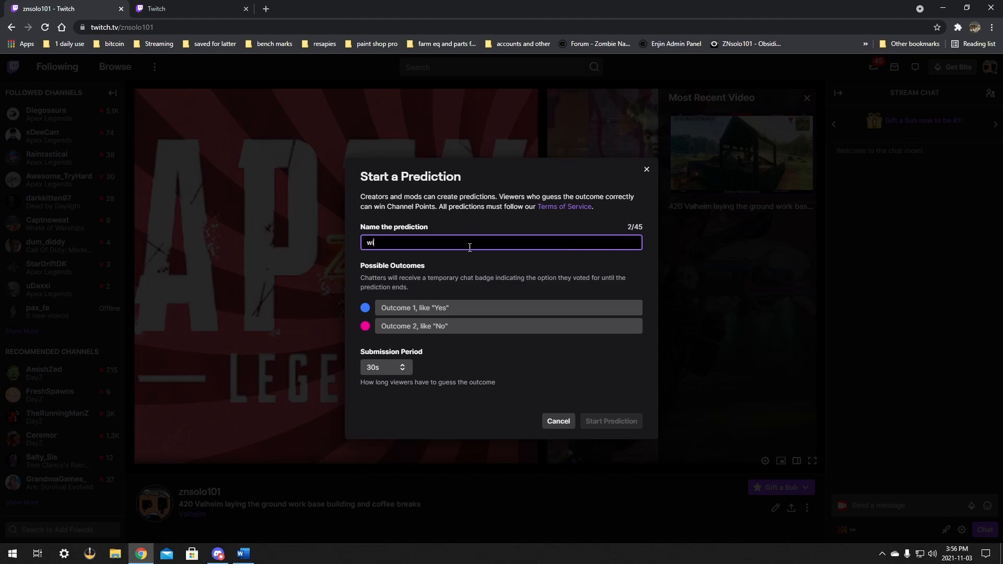
{"action": "type", "text": "ll"}
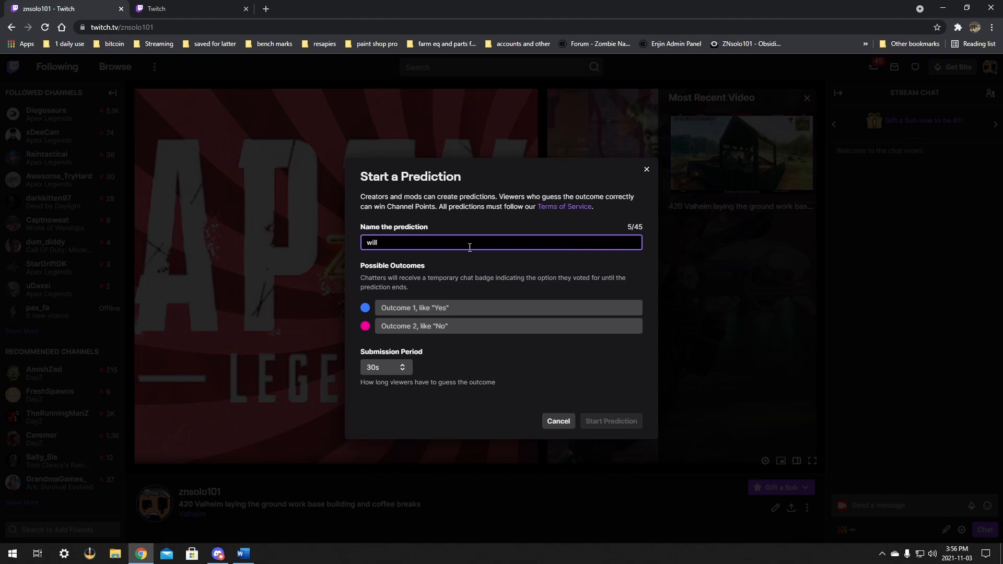
{"action": "type", "text": "znsolo get"}
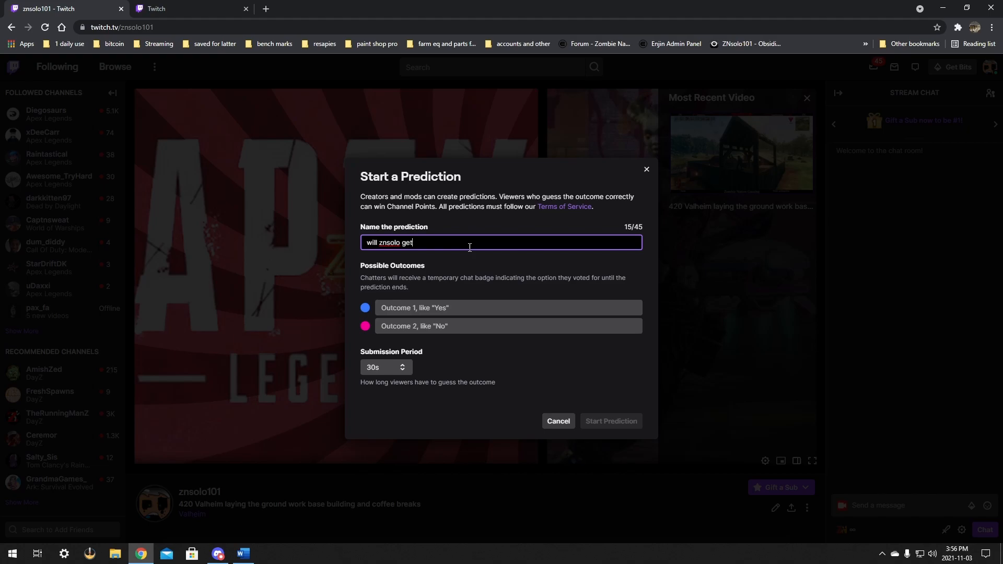
{"action": "type", "text": "more then 3 kill this ma"}
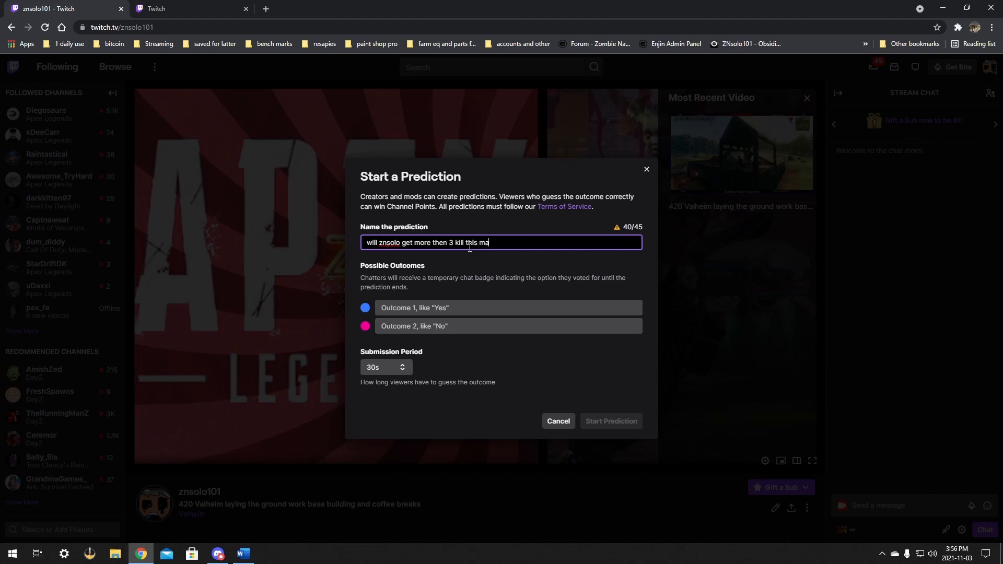
{"action": "type", "text": "tch"}
{"action": "left_click", "coordinate": [508, 307]}
{"action": "type", "text": "yes"}
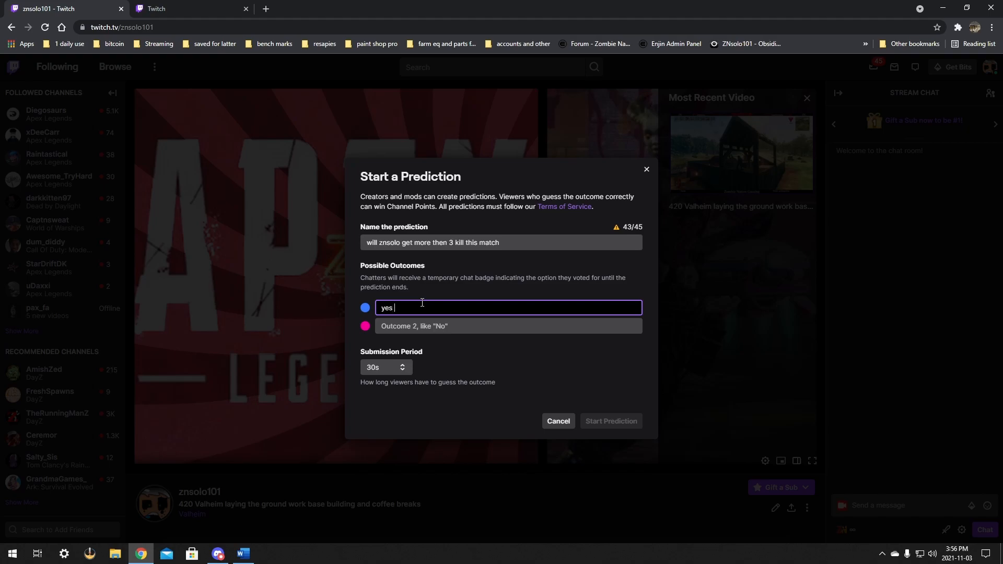
{"action": "left_click", "coordinate": [507, 325]}
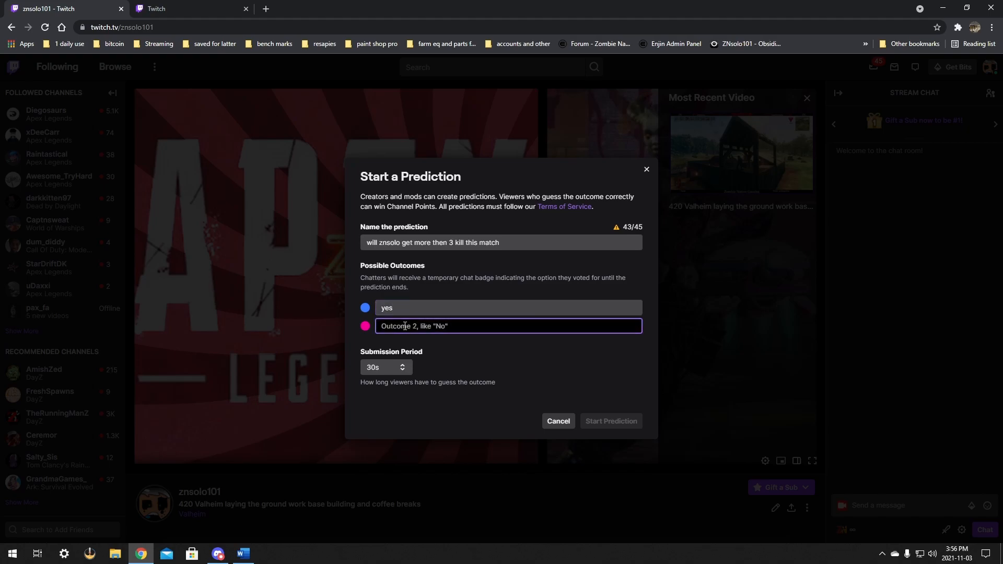
{"action": "type", "text": "no"}
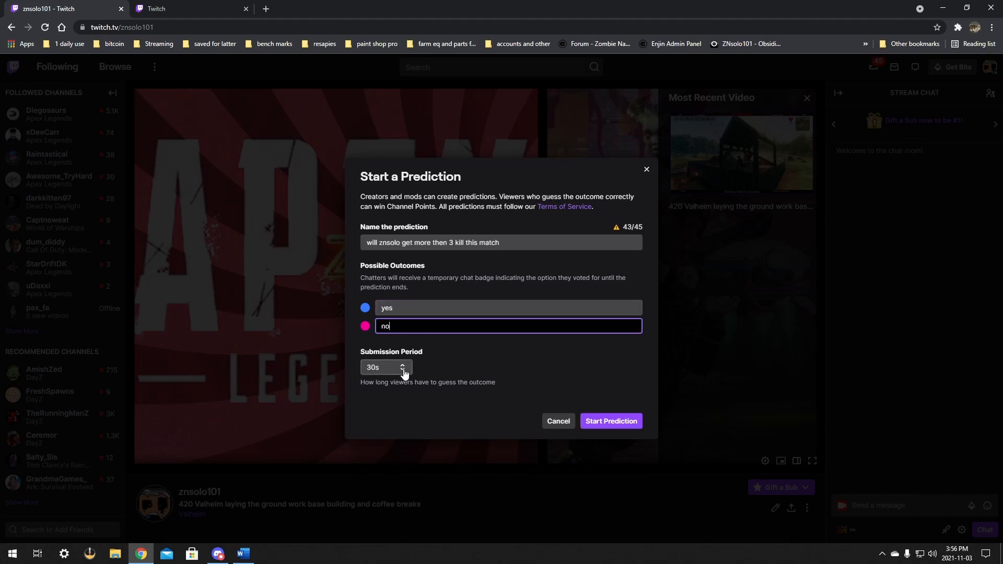
Set the submission period to 1 minute and start the prediction.
{"action": "left_click", "coordinate": [385, 367]}
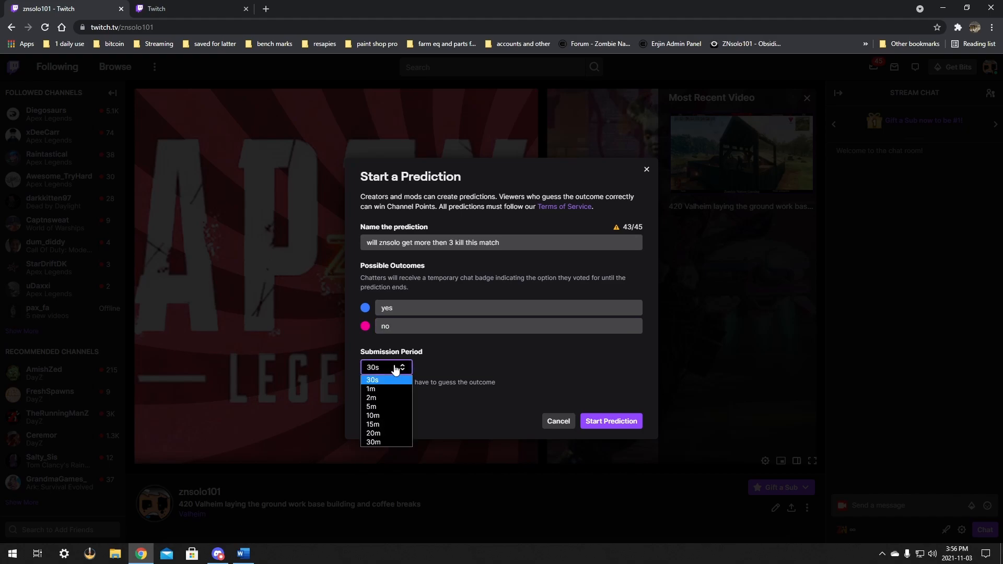
{"action": "mouse_move", "coordinate": [624, 284]}
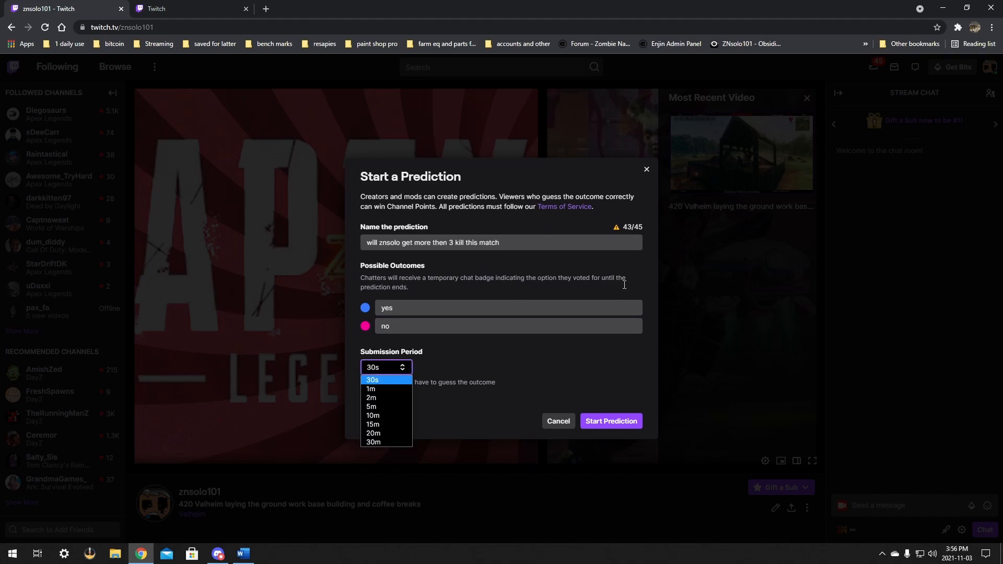
{"action": "mouse_move", "coordinate": [371, 398]}
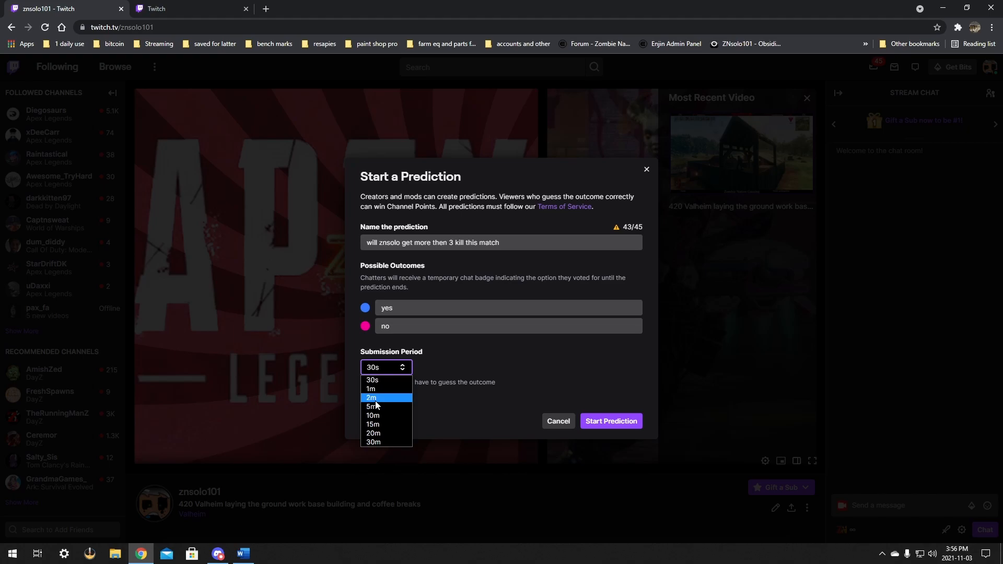
{"action": "mouse_move", "coordinate": [380, 379]}
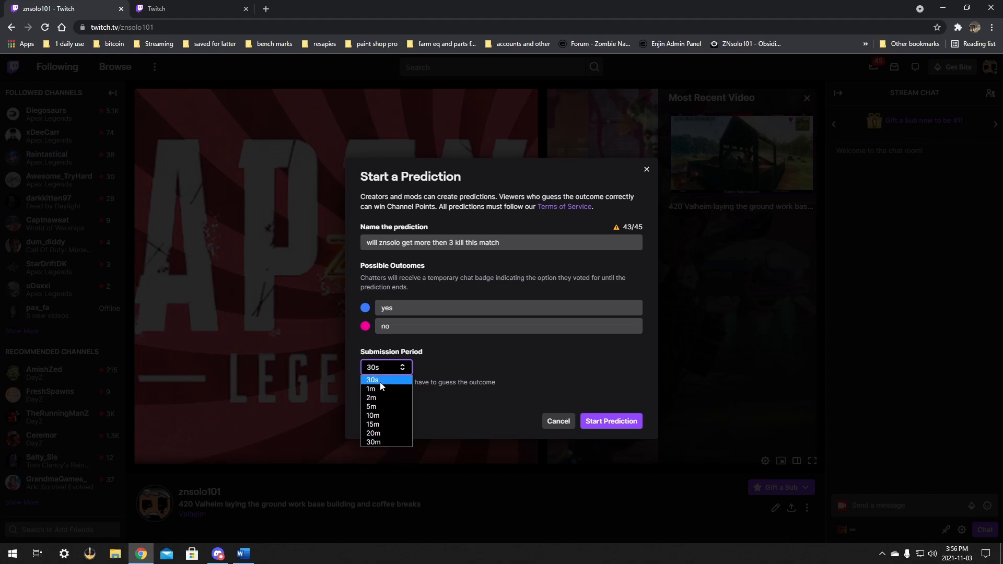
{"action": "mouse_move", "coordinate": [374, 397]}
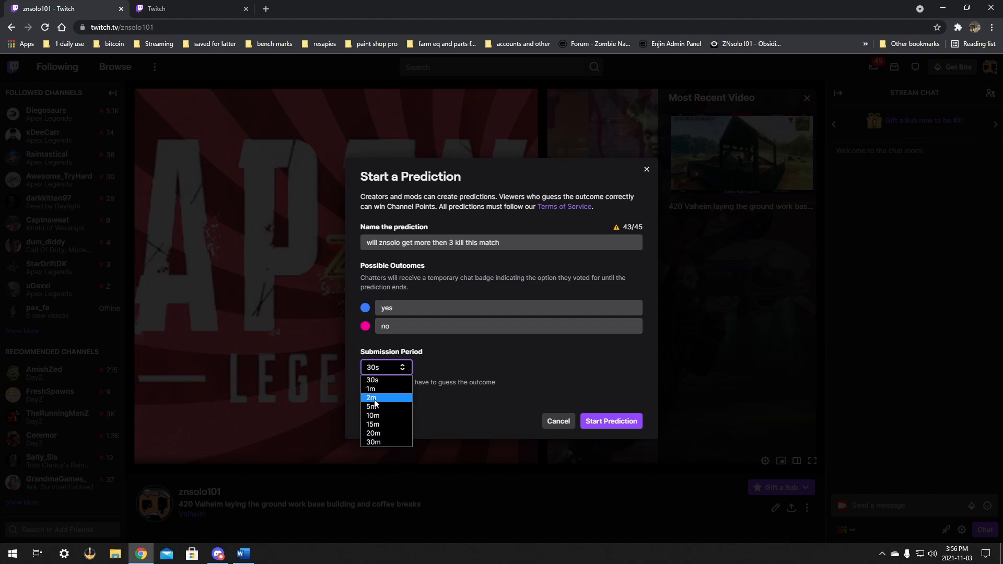
{"action": "mouse_move", "coordinate": [378, 400]}
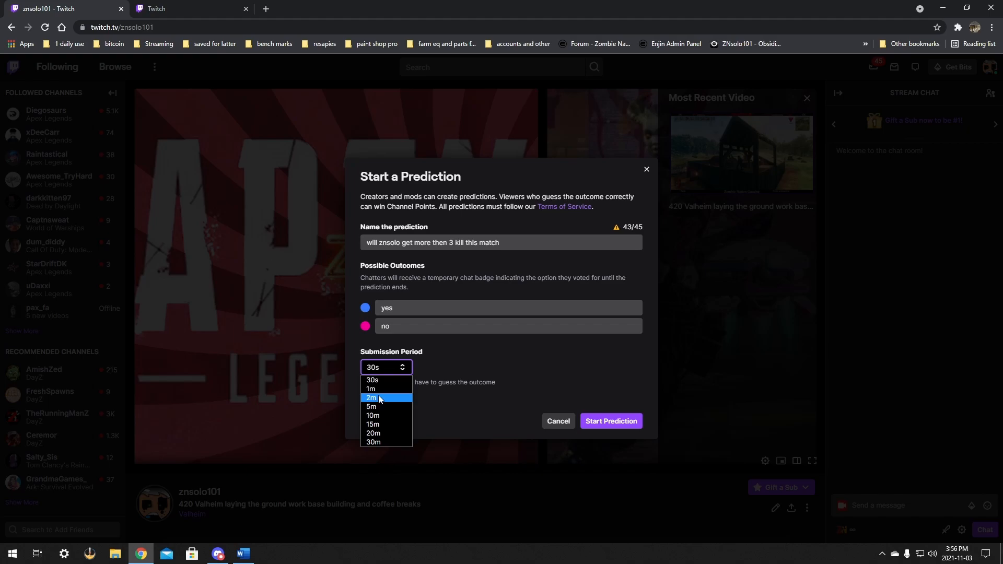
{"action": "mouse_move", "coordinate": [376, 380]}
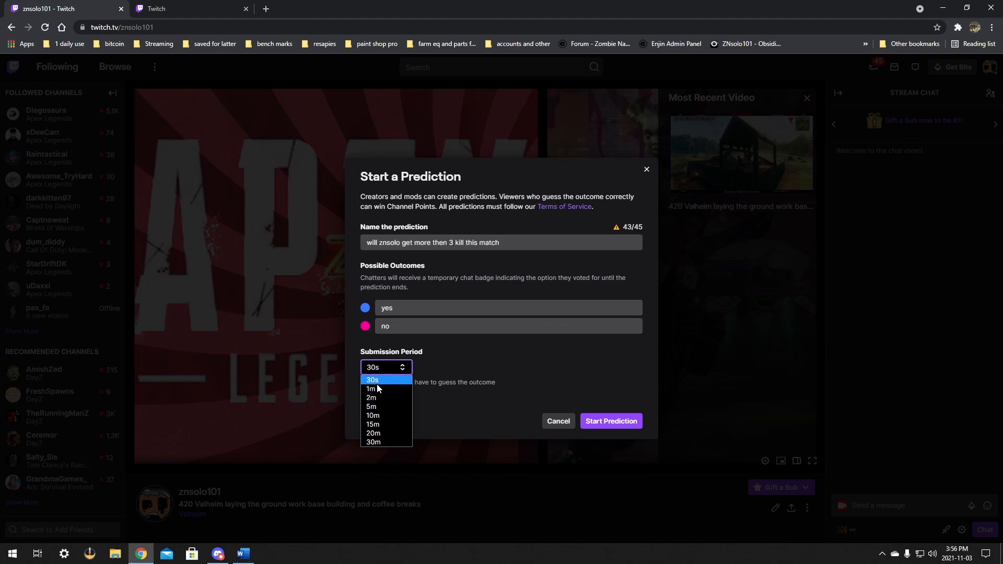
{"action": "left_click", "coordinate": [370, 389]}
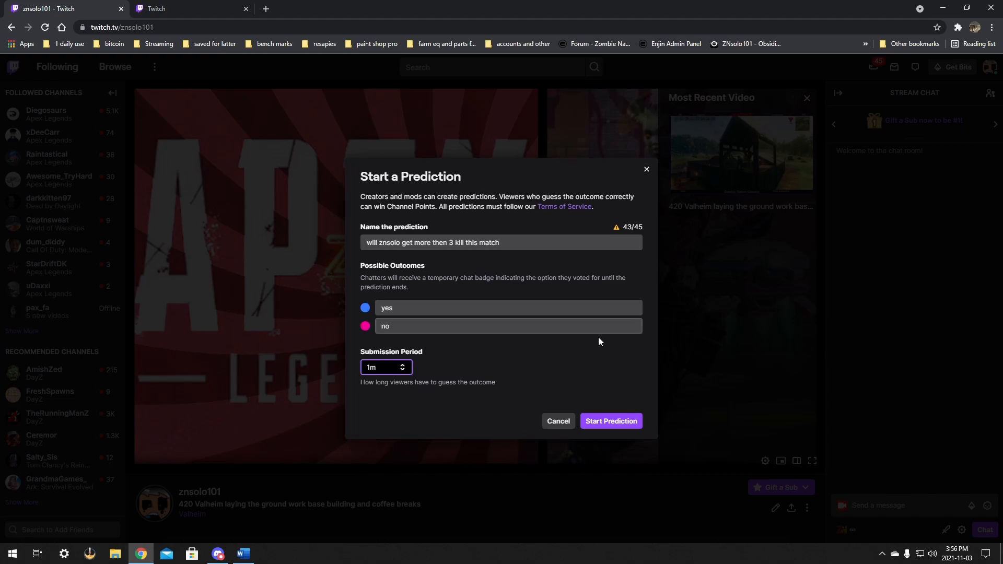
{"action": "mouse_move", "coordinate": [324, 307]}
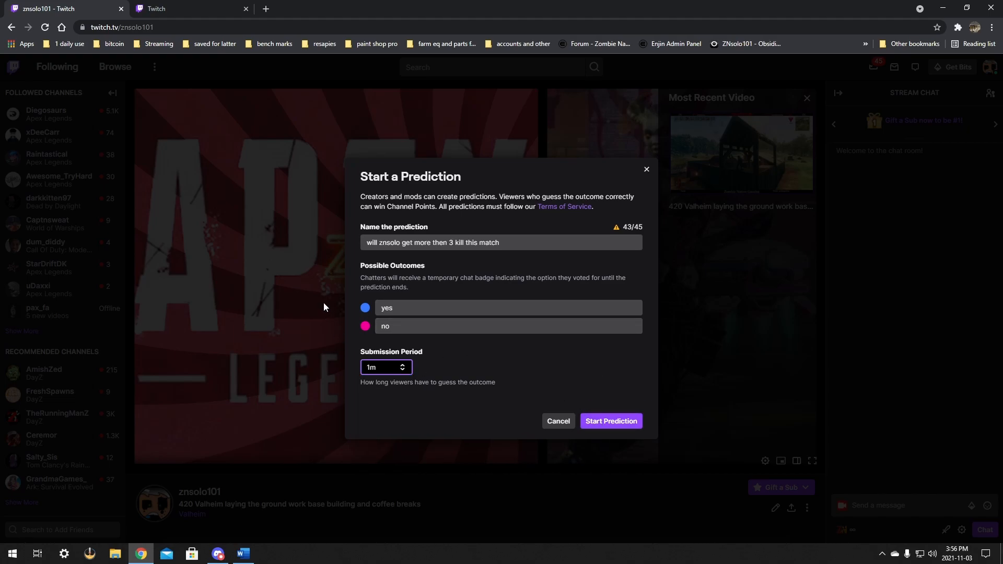
{"action": "left_click", "coordinate": [609, 421]}
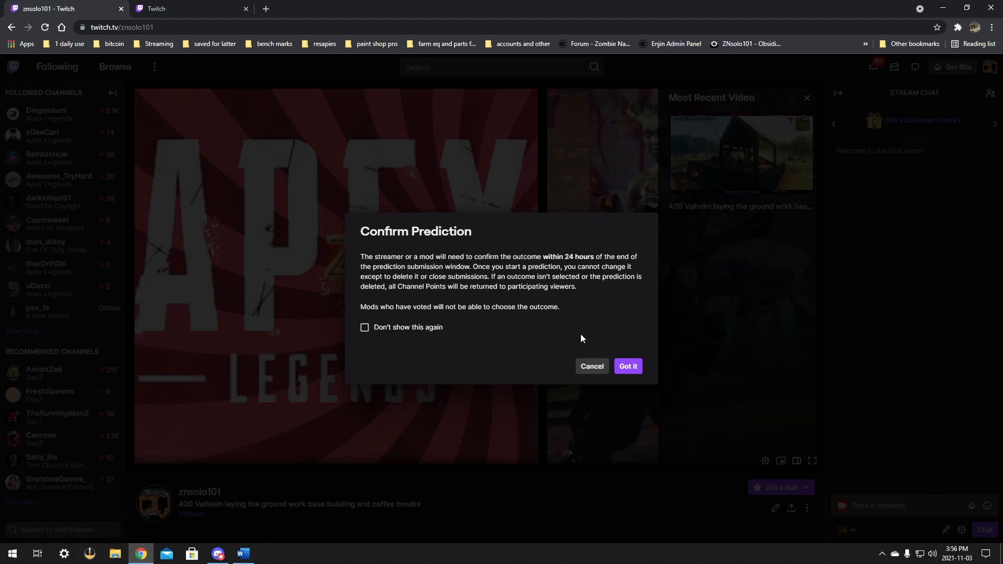
{"action": "mouse_move", "coordinate": [388, 237]}
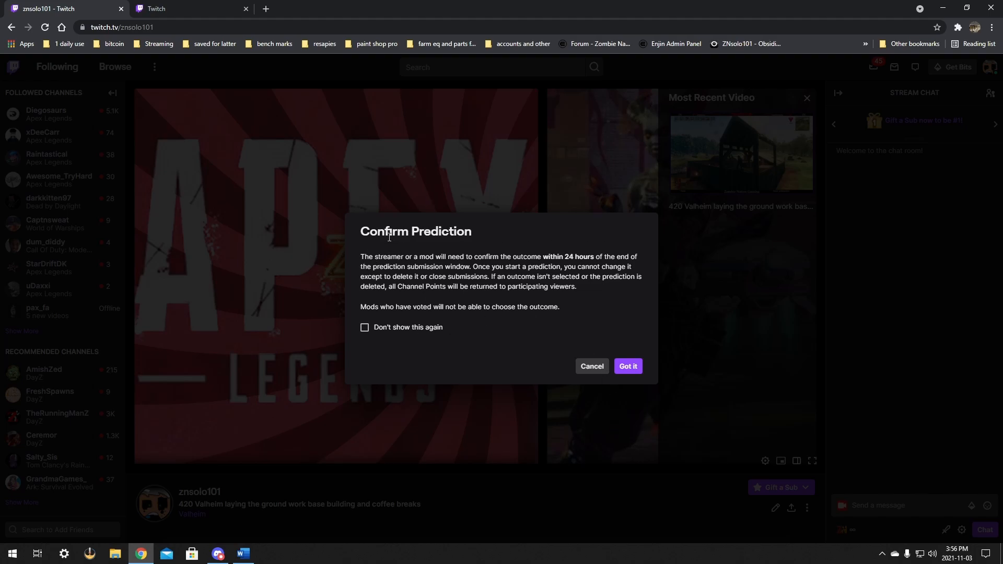
{"action": "mouse_move", "coordinate": [407, 258]}
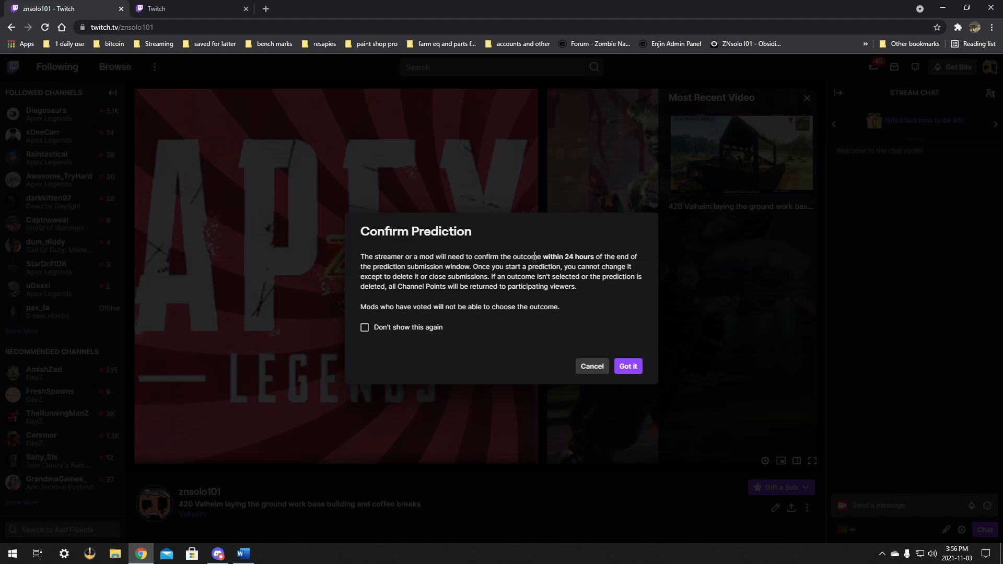
{"action": "mouse_move", "coordinate": [651, 262]}
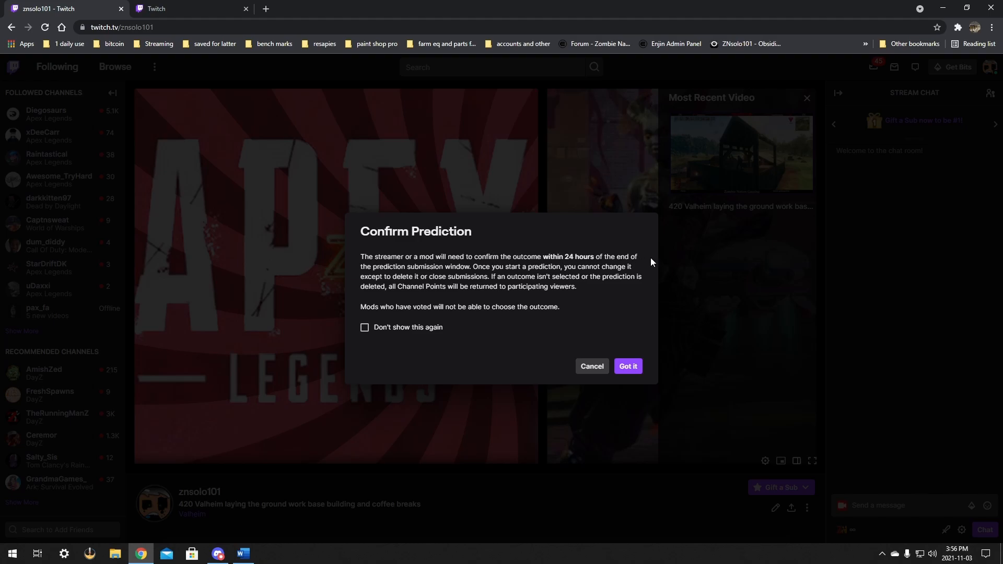
{"action": "mouse_move", "coordinate": [465, 236]}
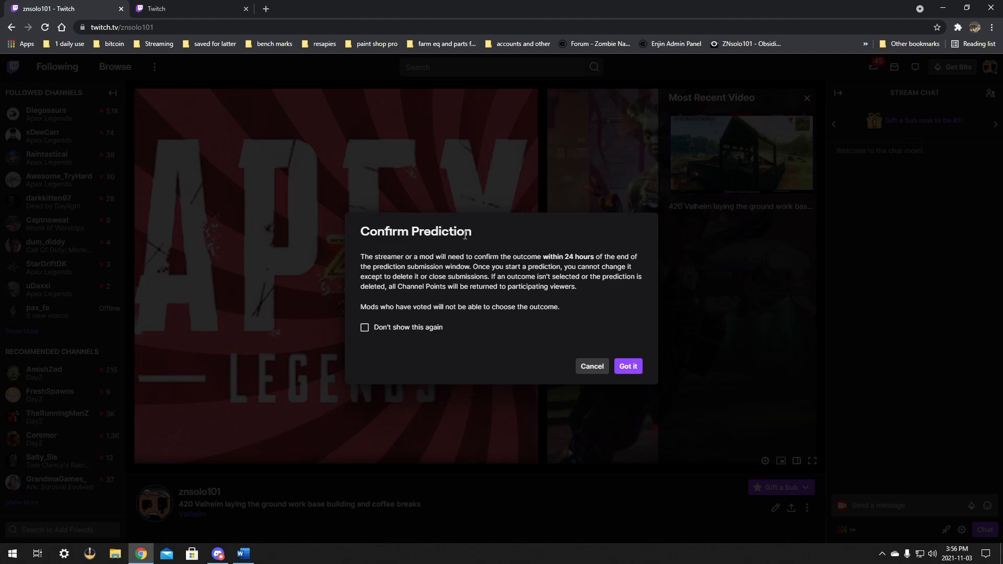
{"action": "mouse_move", "coordinate": [408, 373]}
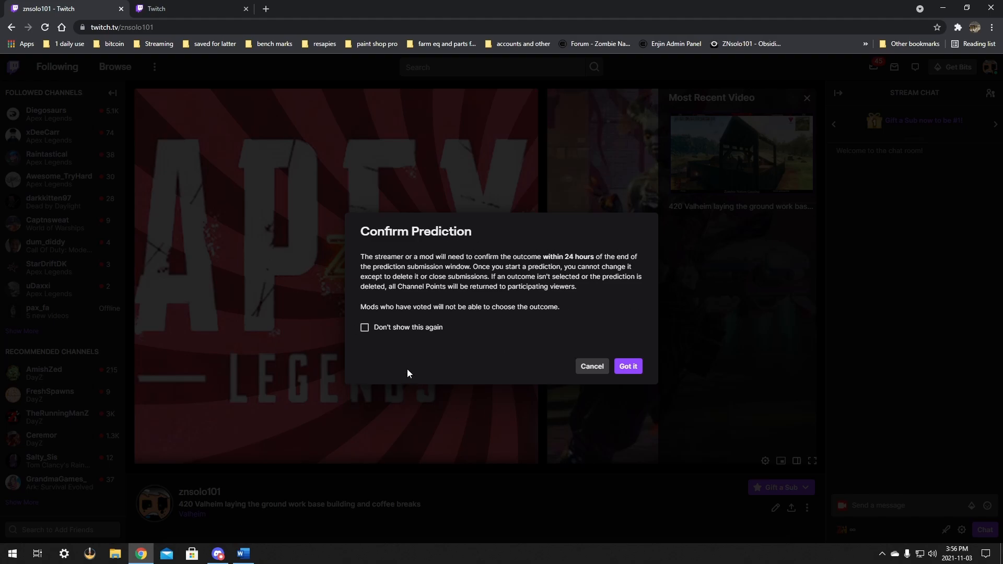
{"action": "mouse_move", "coordinate": [469, 353]}
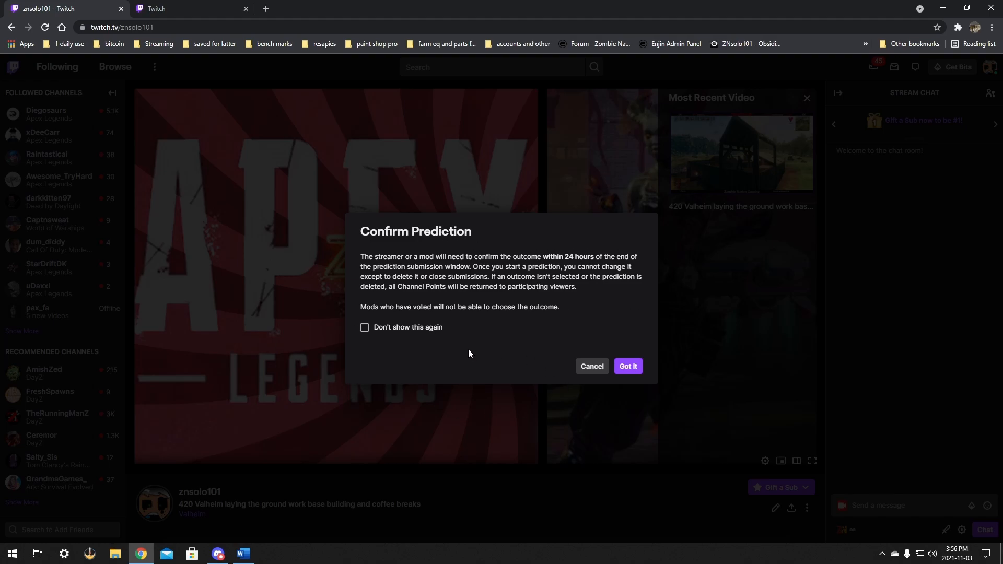
{"action": "mouse_move", "coordinate": [498, 338]}
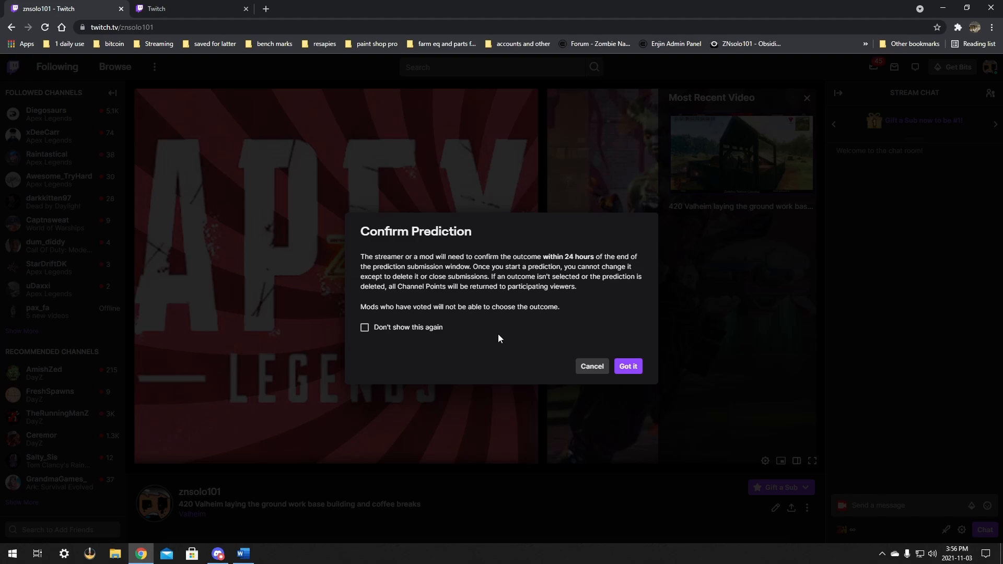
{"action": "mouse_move", "coordinate": [568, 314]}
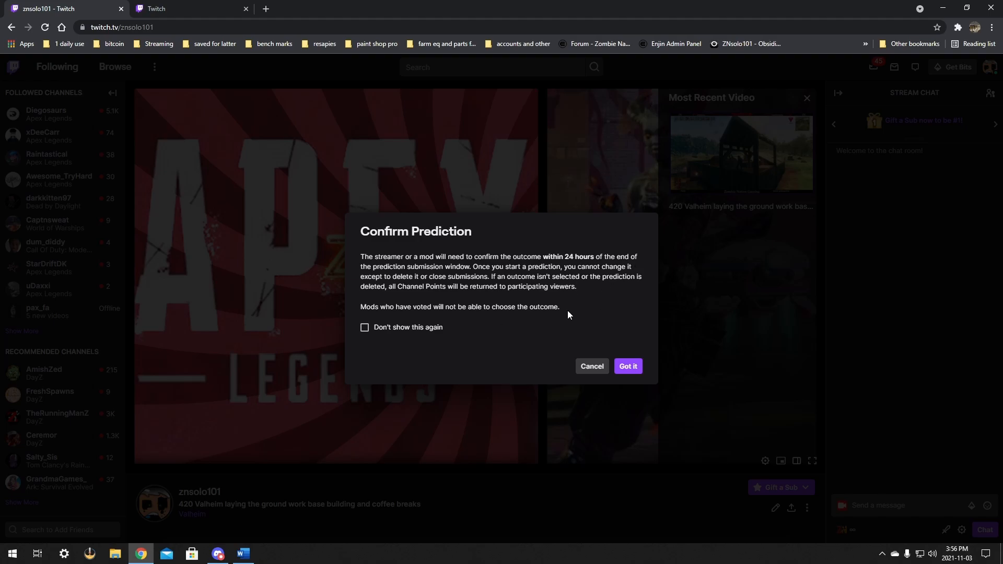
{"action": "mouse_move", "coordinate": [627, 366]}
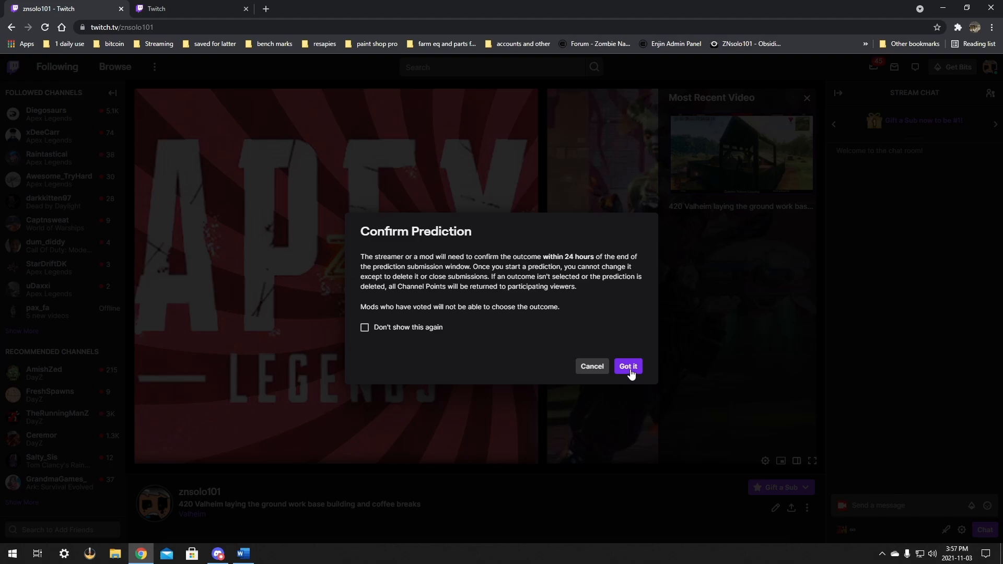
Acknowledge the Confirm Prediction notice with Got it so the prediction goes live.
{"action": "left_click", "coordinate": [627, 366]}
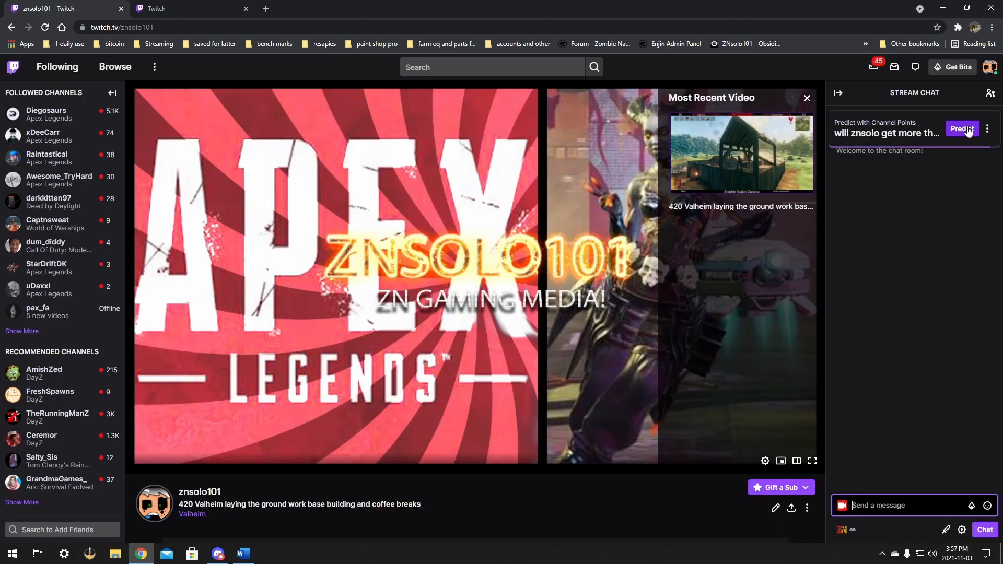
{"action": "left_click", "coordinate": [961, 128]}
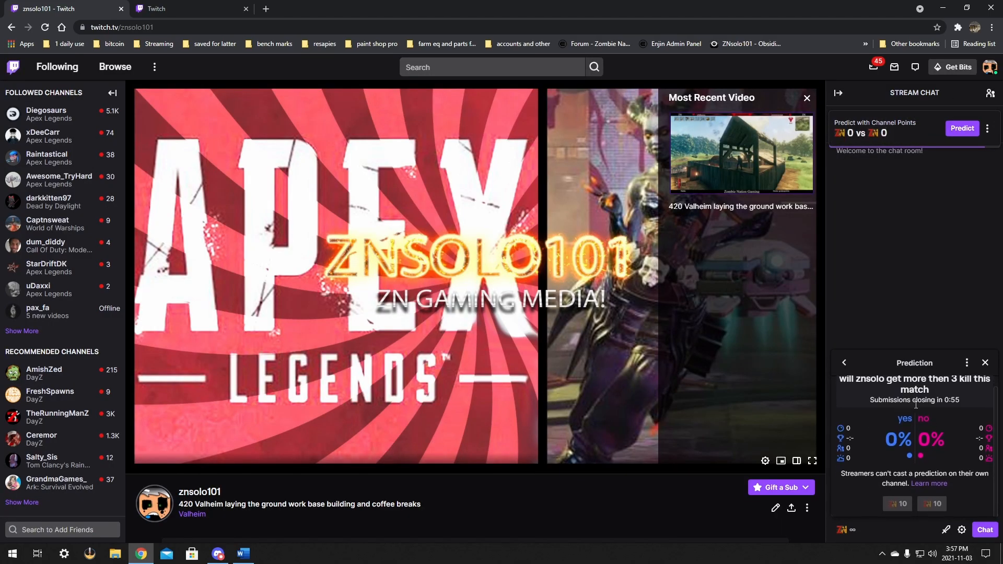
{"action": "mouse_move", "coordinate": [960, 440]}
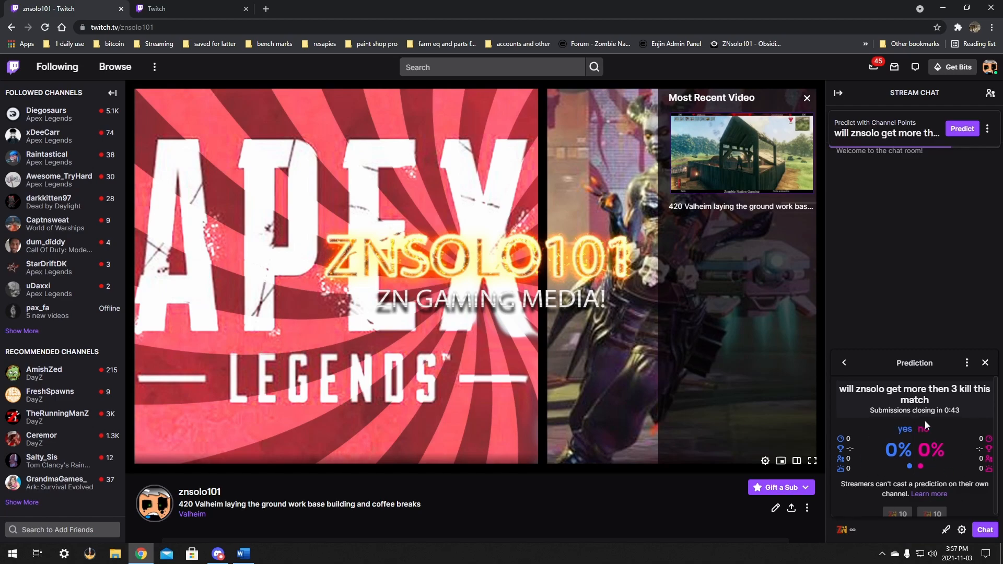
{"action": "mouse_move", "coordinate": [875, 448]}
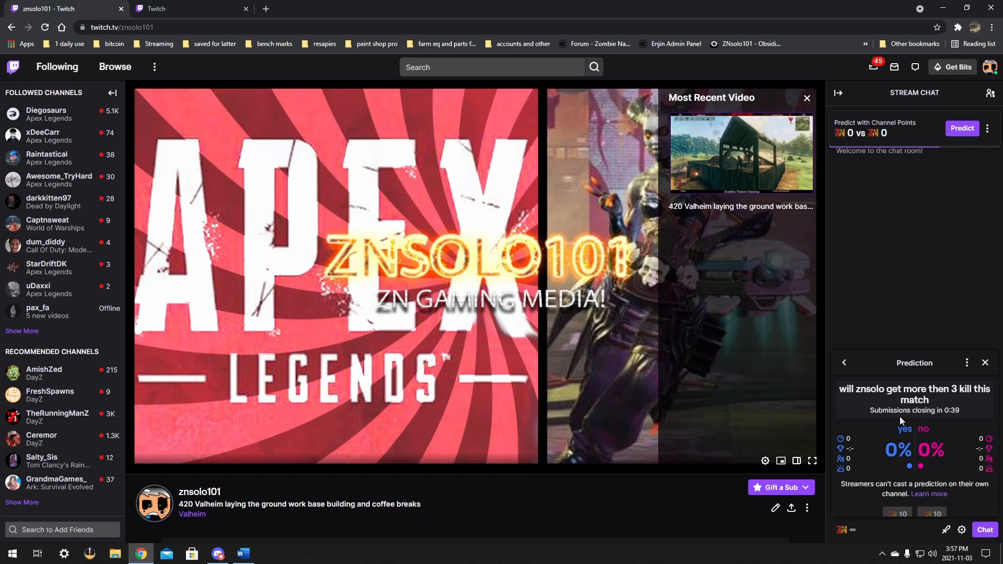
{"action": "mouse_move", "coordinate": [858, 377]}
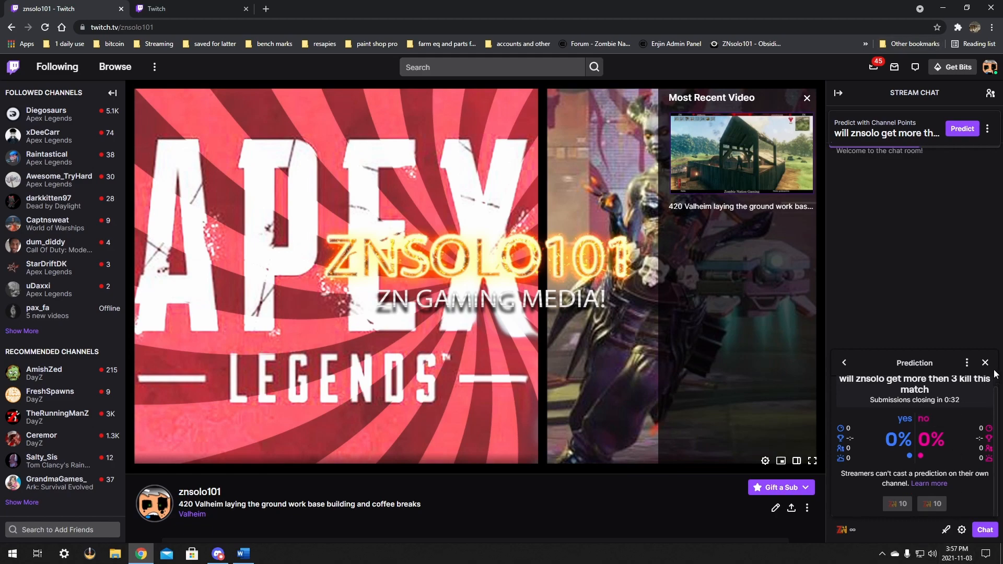
{"action": "left_click", "coordinate": [985, 363]}
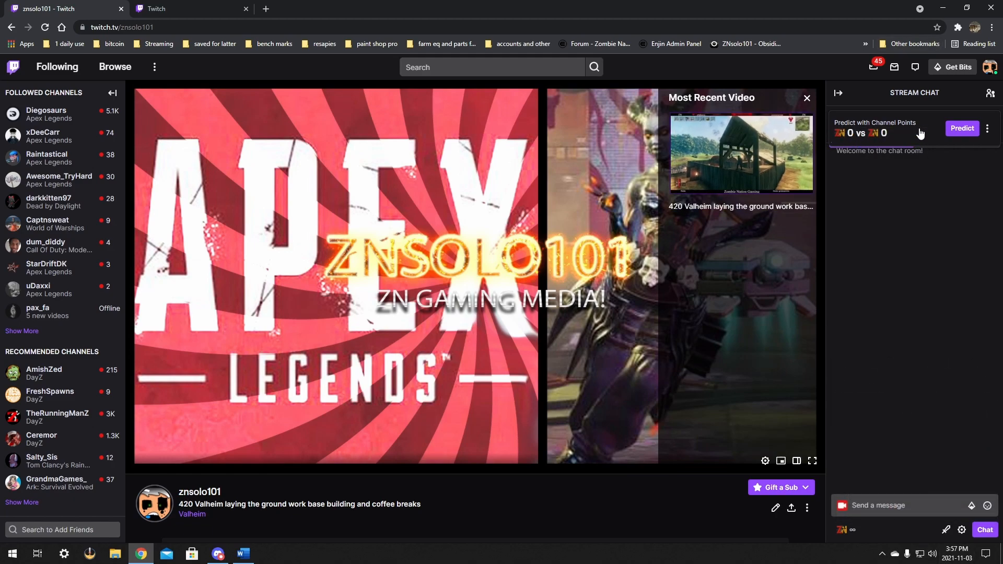
{"action": "left_click", "coordinate": [902, 505]}
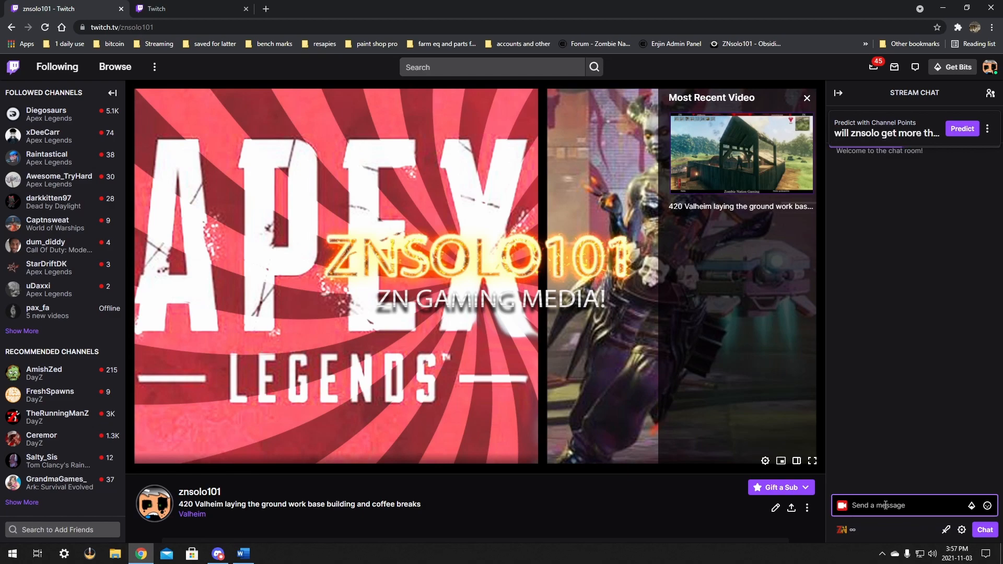
Send the /poll command in chat to bring up the Create a New Poll form.
{"action": "type", "text": "/"}
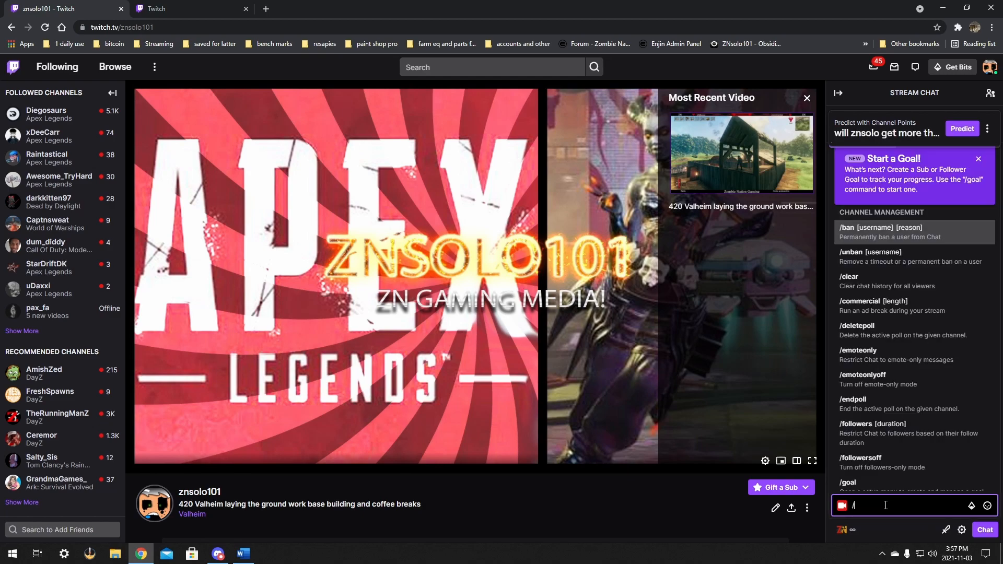
{"action": "type", "text": "poll"}
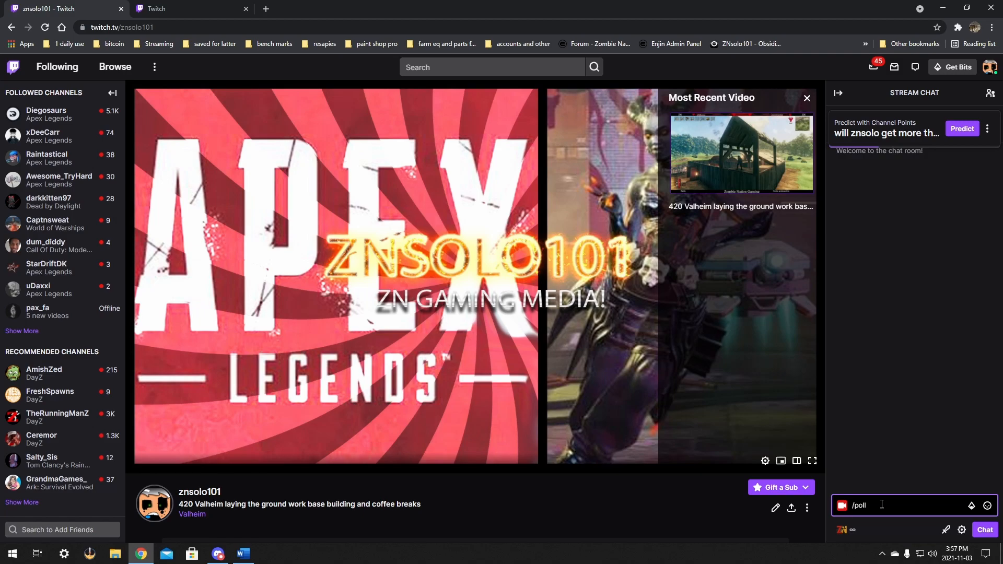
{"action": "key", "text": "Return"}
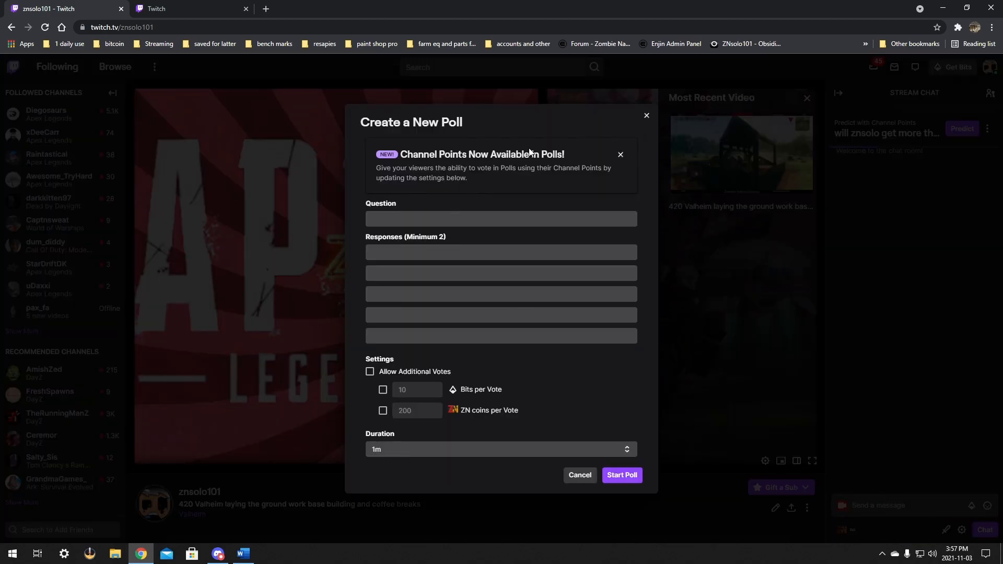
{"action": "mouse_move", "coordinate": [492, 204]}
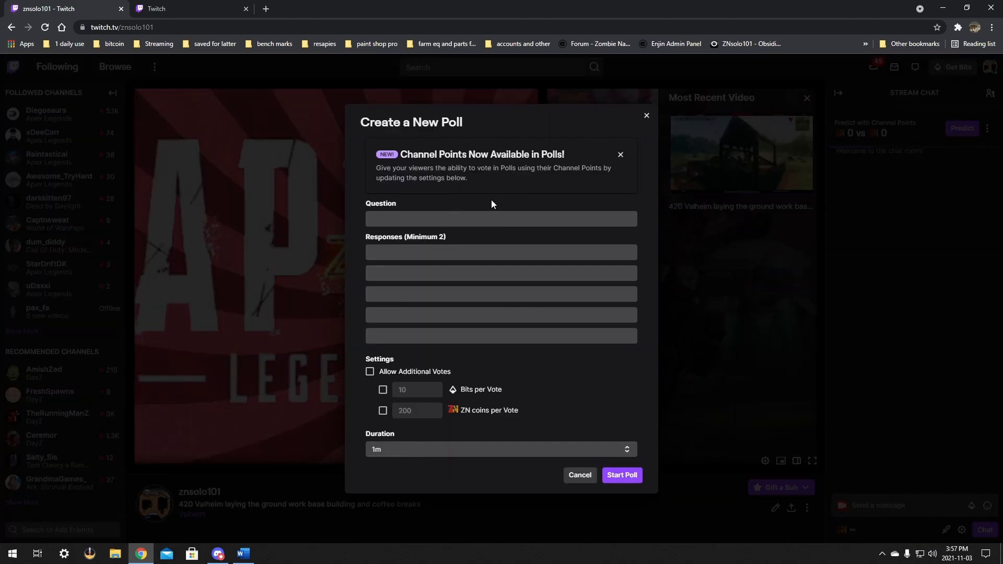
{"action": "mouse_move", "coordinate": [441, 175]}
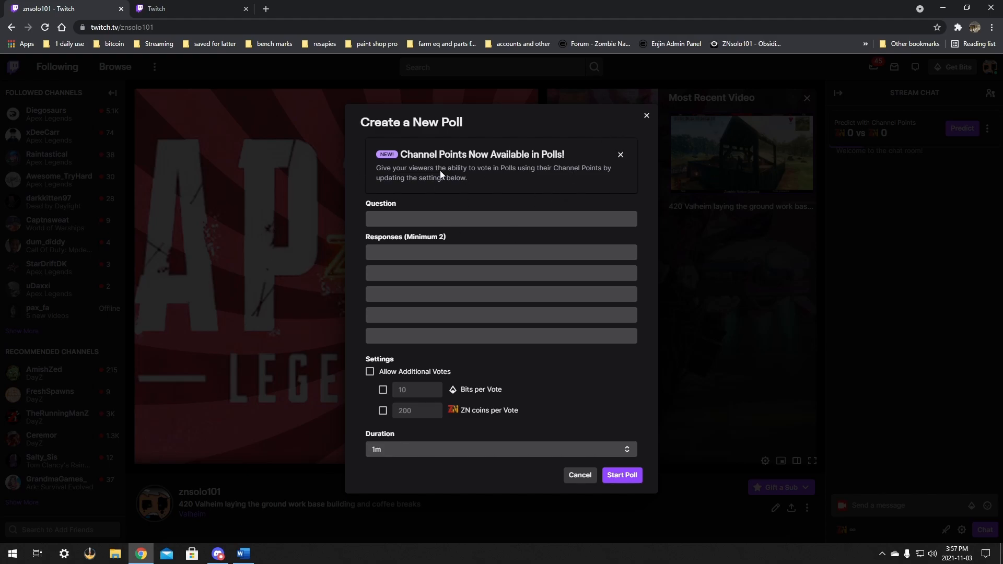
Enter the question 'what game should we play' and responses apex, overwatch, dayz, new world.
{"action": "left_click", "coordinate": [501, 218]}
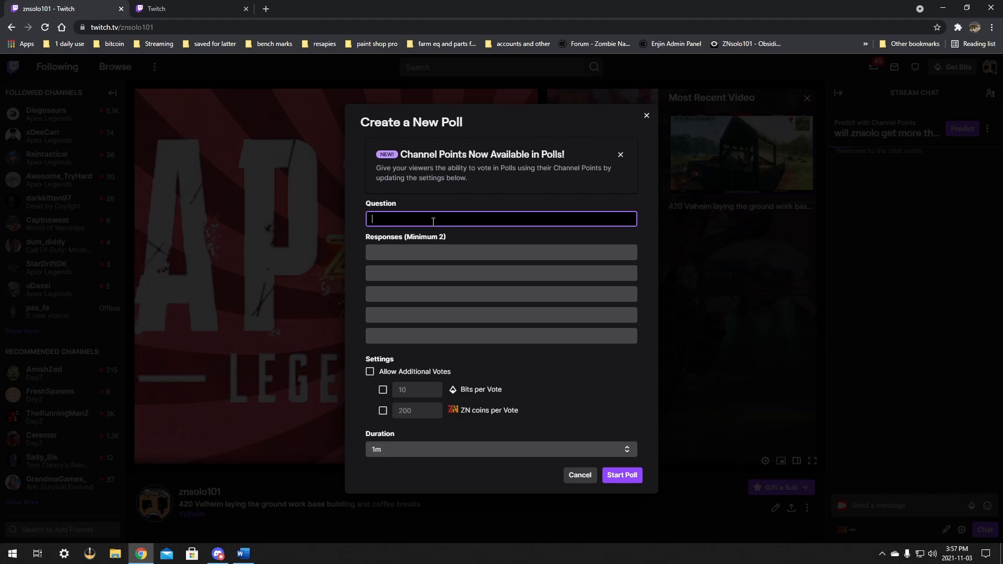
{"action": "type", "text": "what game should we play"}
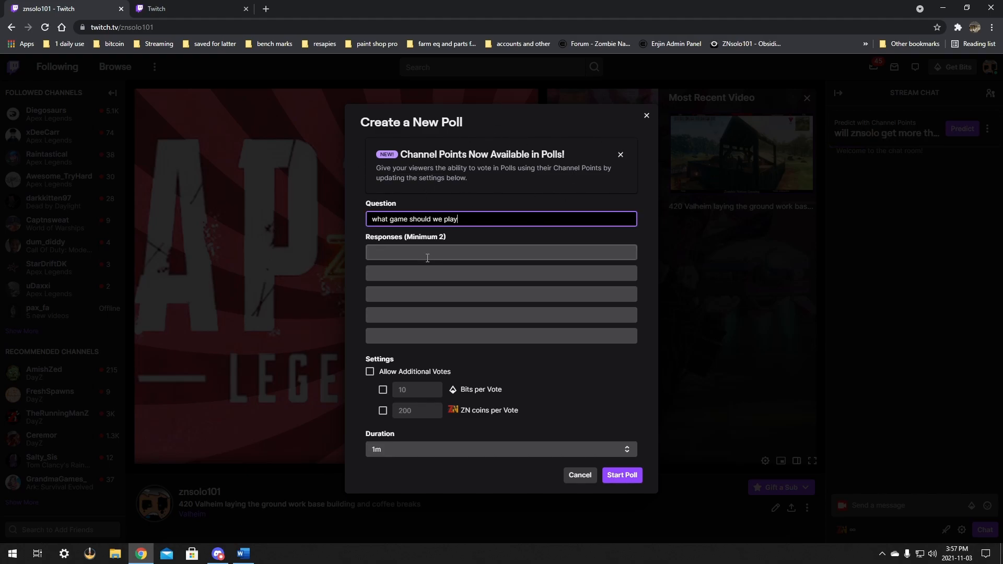
{"action": "type", "text": "apex"}
{"action": "left_click", "coordinate": [501, 315]}
{"action": "type", "text": "new world"}
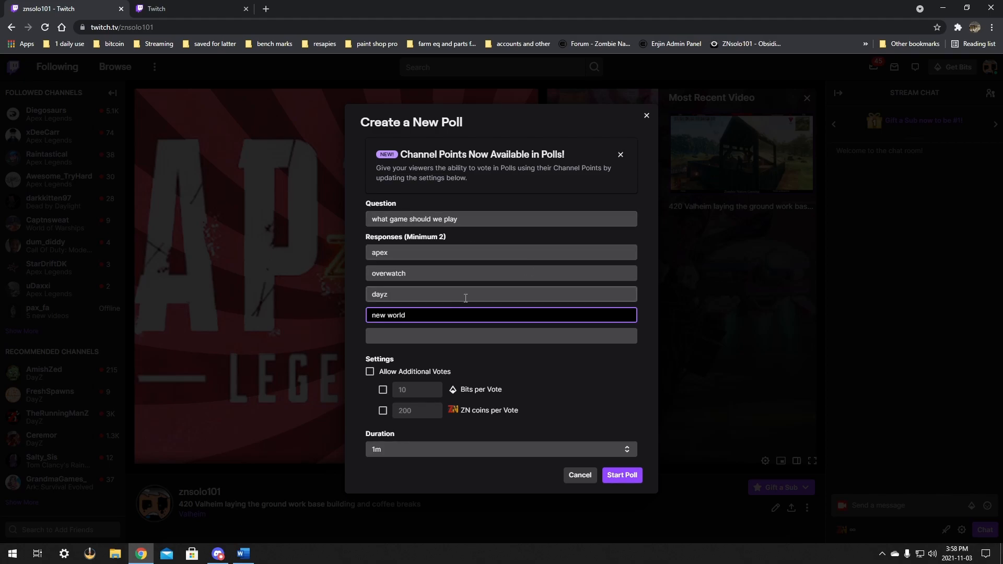
{"action": "mouse_move", "coordinate": [388, 380]}
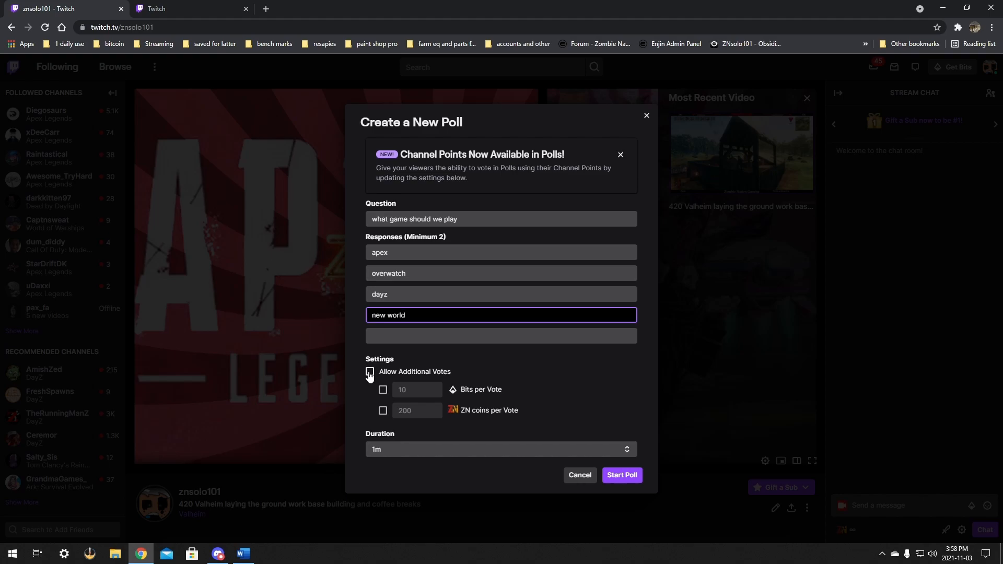
Toggle the additional-vote options, leaving them disabled, and list the poll duration choices.
{"action": "left_click", "coordinate": [369, 371]}
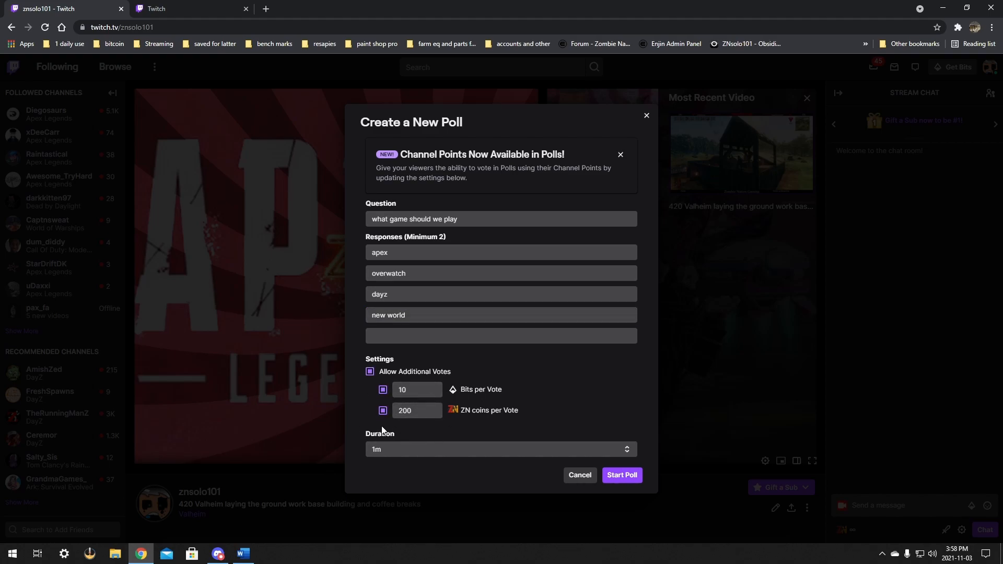
{"action": "left_click", "coordinate": [416, 410]}
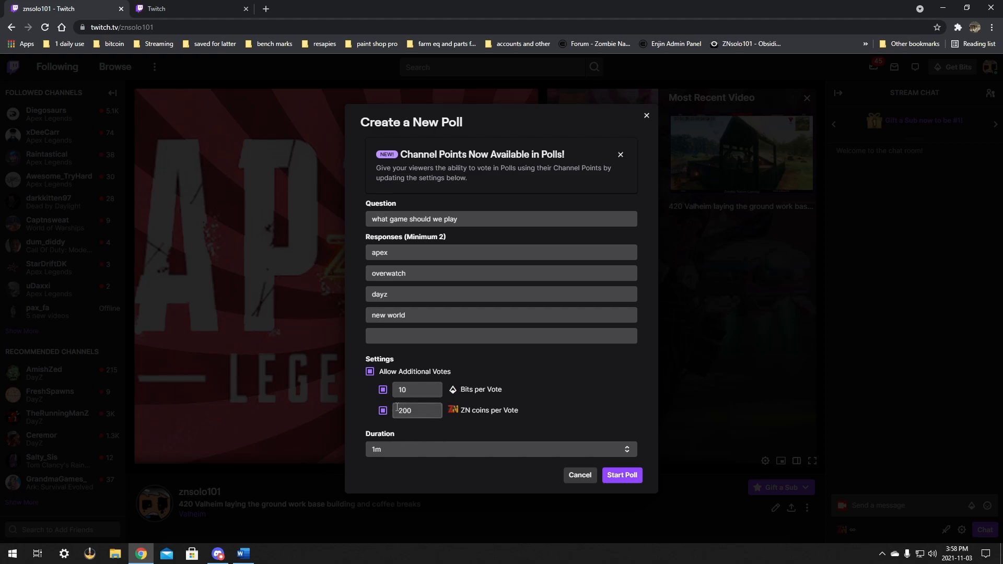
{"action": "left_click", "coordinate": [382, 410]}
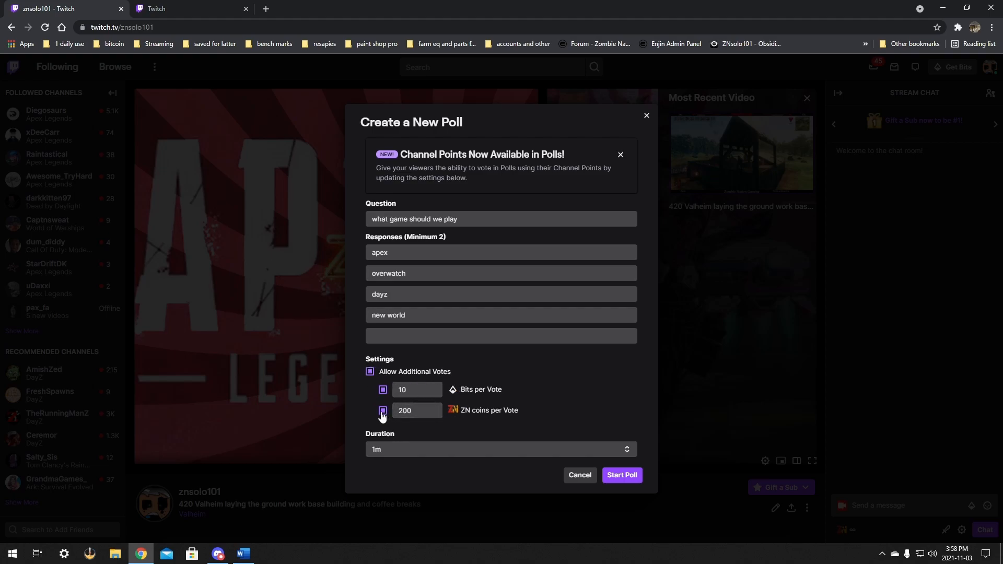
{"action": "left_click", "coordinate": [382, 410]}
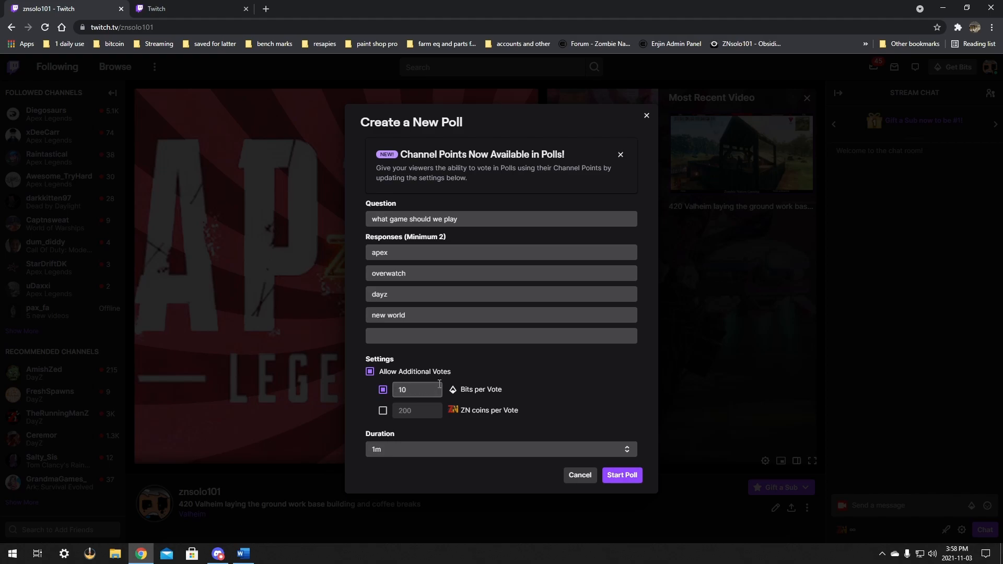
{"action": "mouse_move", "coordinate": [438, 389]}
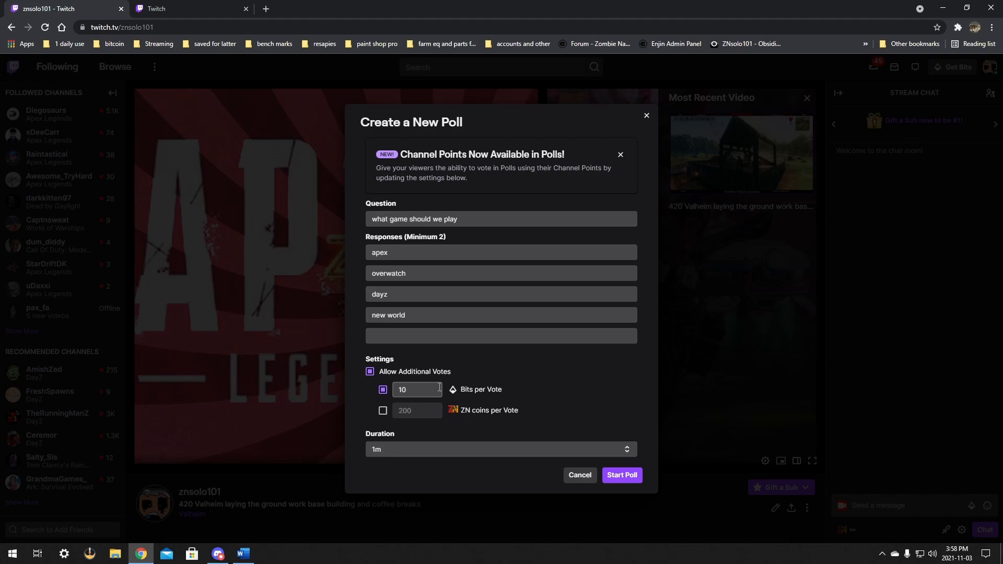
{"action": "mouse_move", "coordinate": [418, 390]}
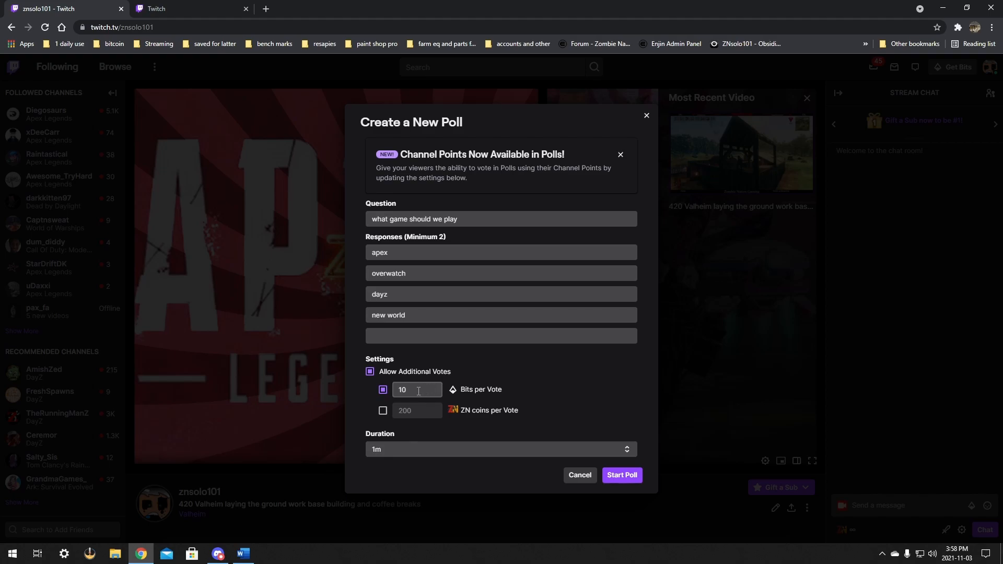
{"action": "mouse_move", "coordinate": [369, 372]}
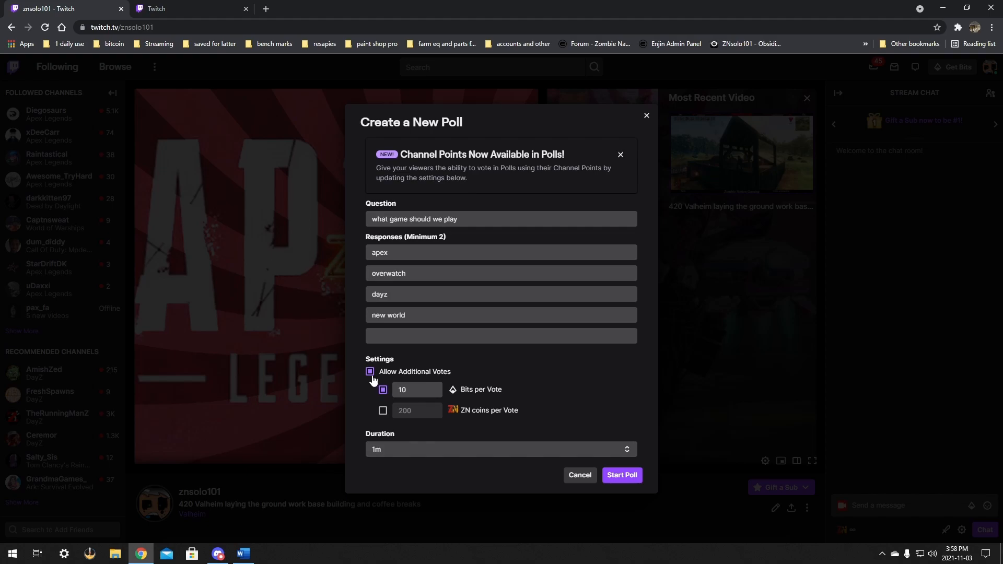
{"action": "left_click", "coordinate": [370, 371]}
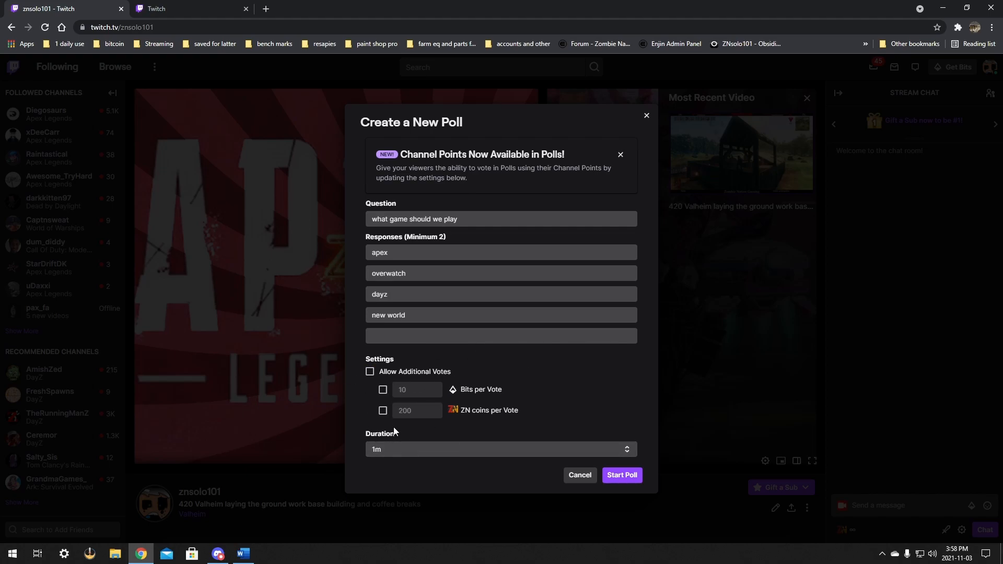
{"action": "left_click", "coordinate": [501, 448]}
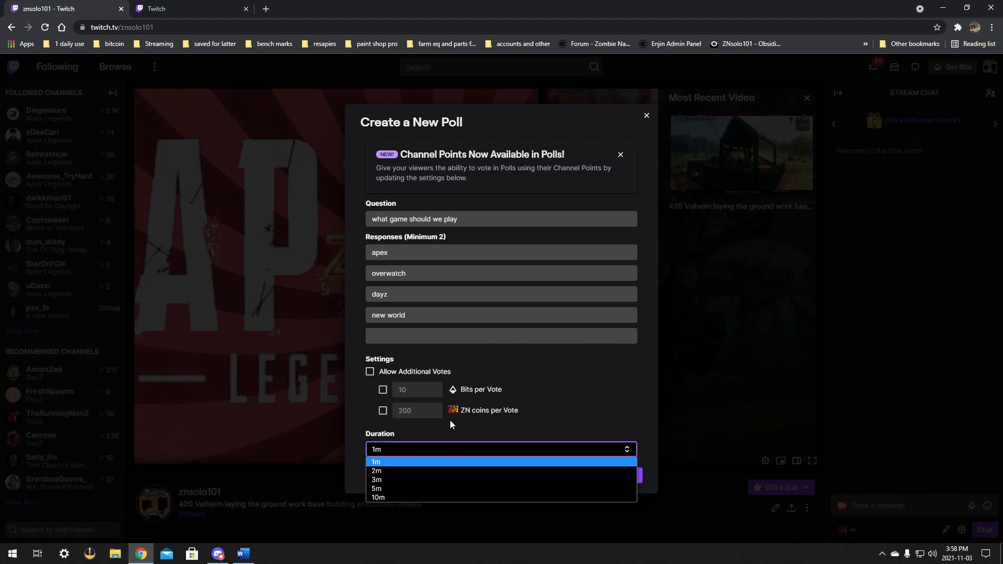
{"action": "mouse_move", "coordinate": [402, 450]}
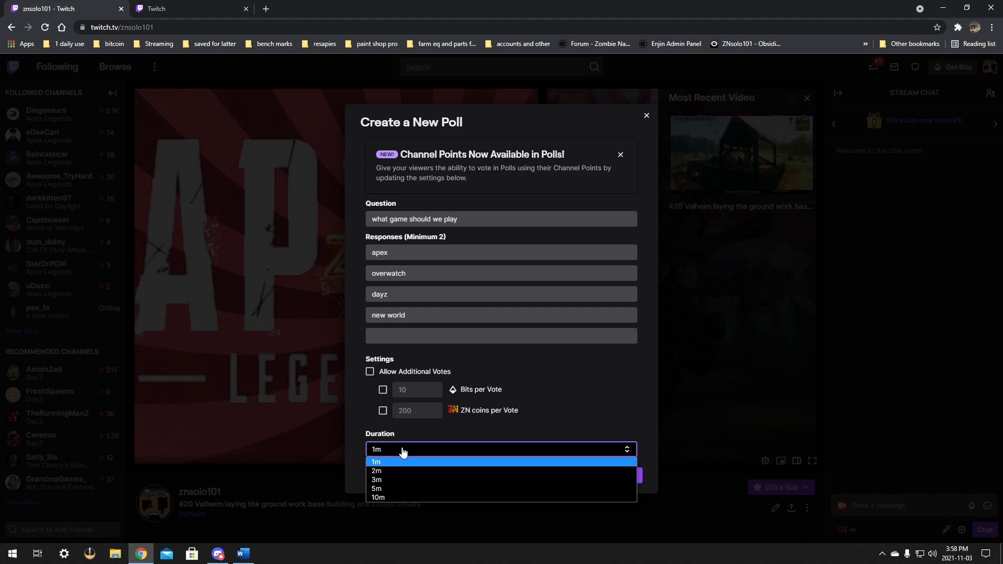
Launch the 'what game should we play' poll with a 10-minute duration.
{"action": "left_click", "coordinate": [376, 462]}
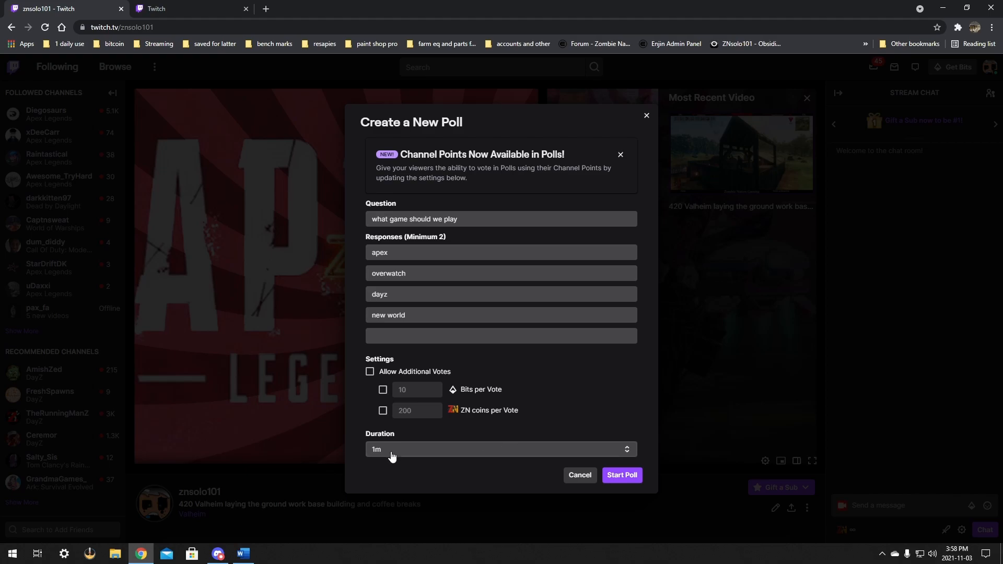
{"action": "left_click", "coordinate": [500, 448]}
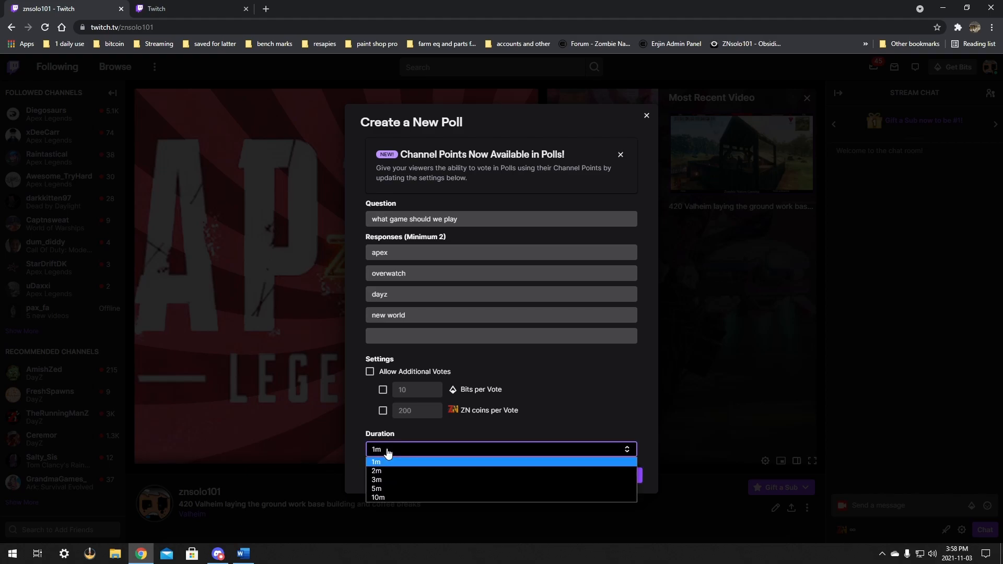
{"action": "left_click", "coordinate": [378, 498]}
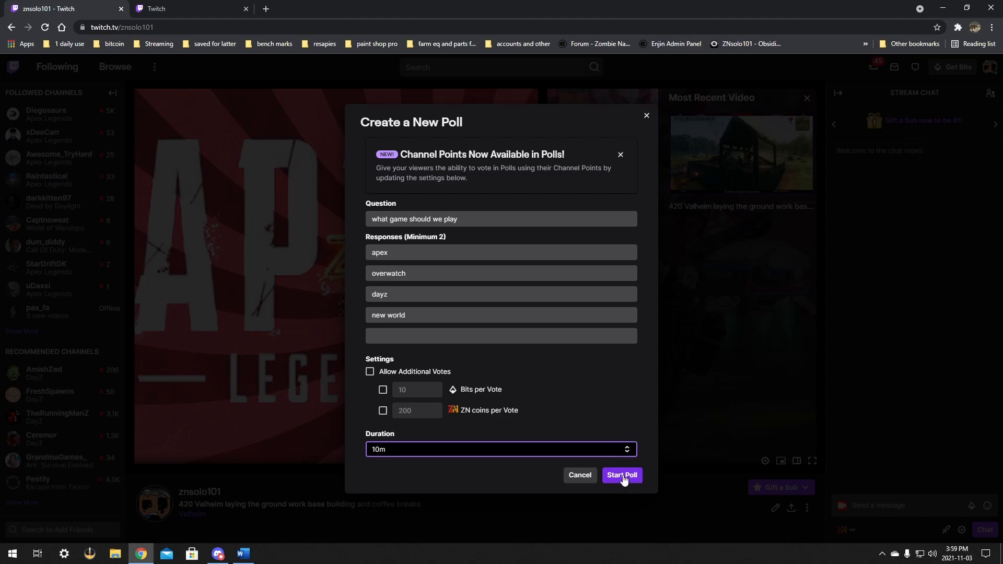
{"action": "left_click", "coordinate": [621, 475]}
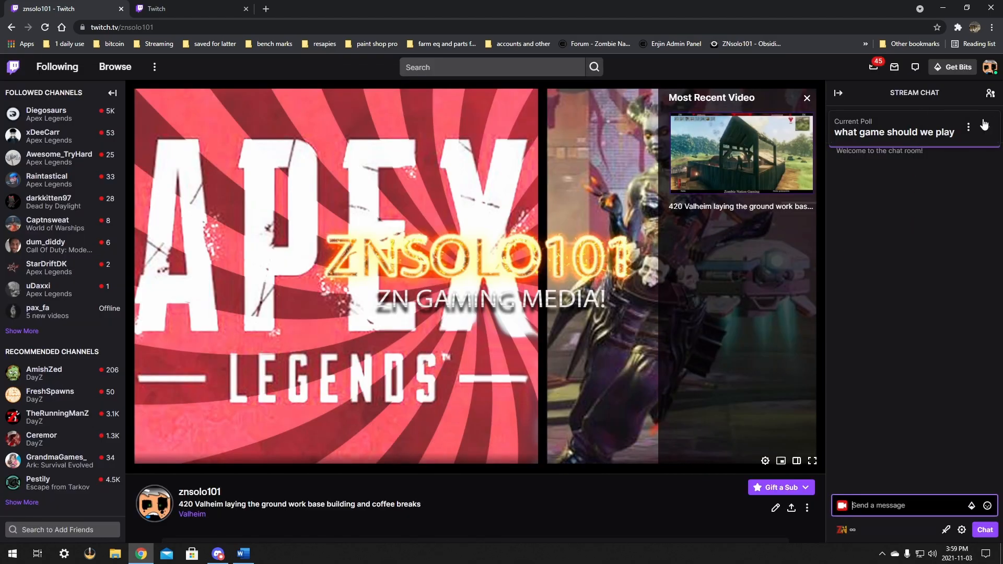
Vote for apex in the chat poll, then collapse the poll.
{"action": "left_click", "coordinate": [985, 127]}
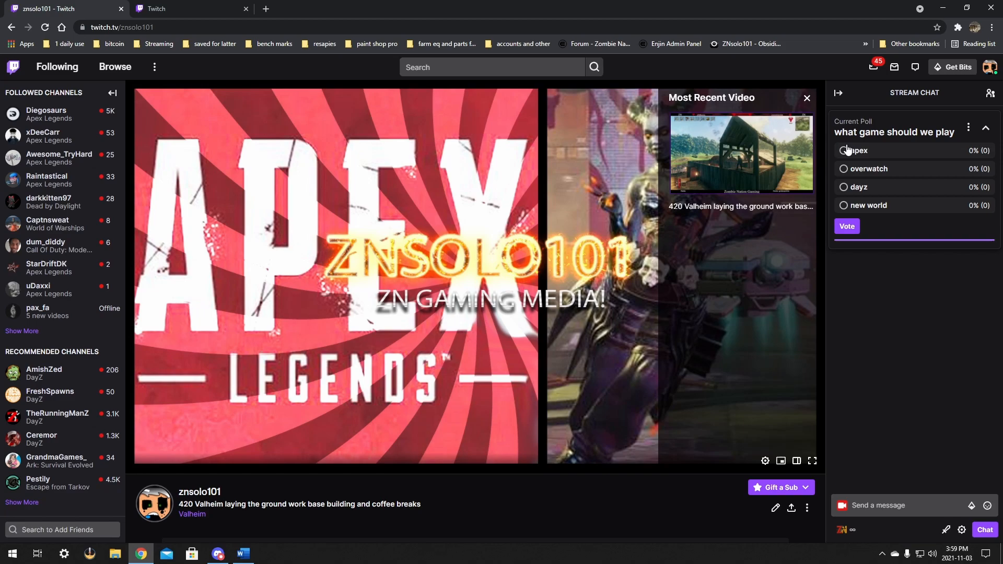
{"action": "left_click", "coordinate": [843, 150]}
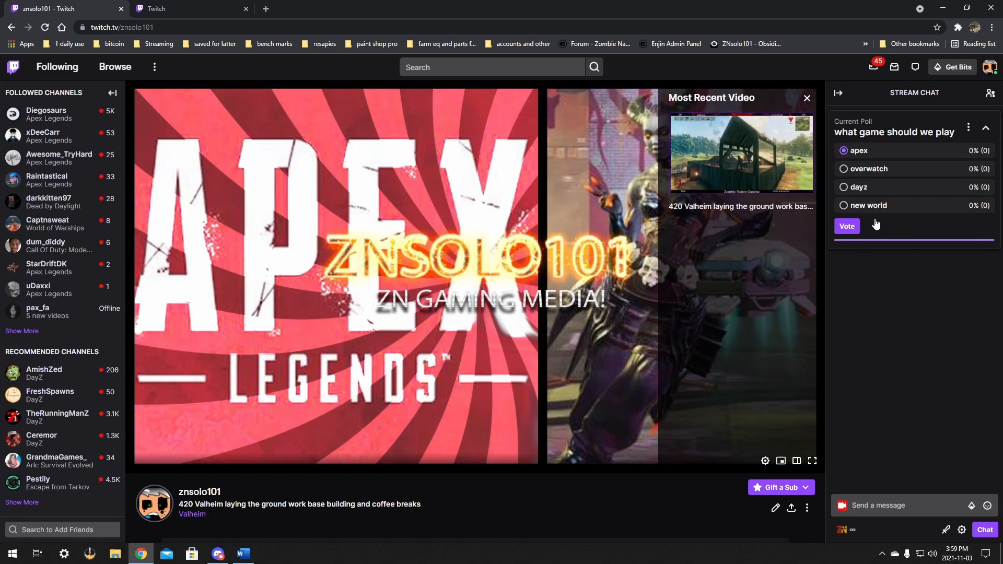
{"action": "left_click", "coordinate": [846, 226]}
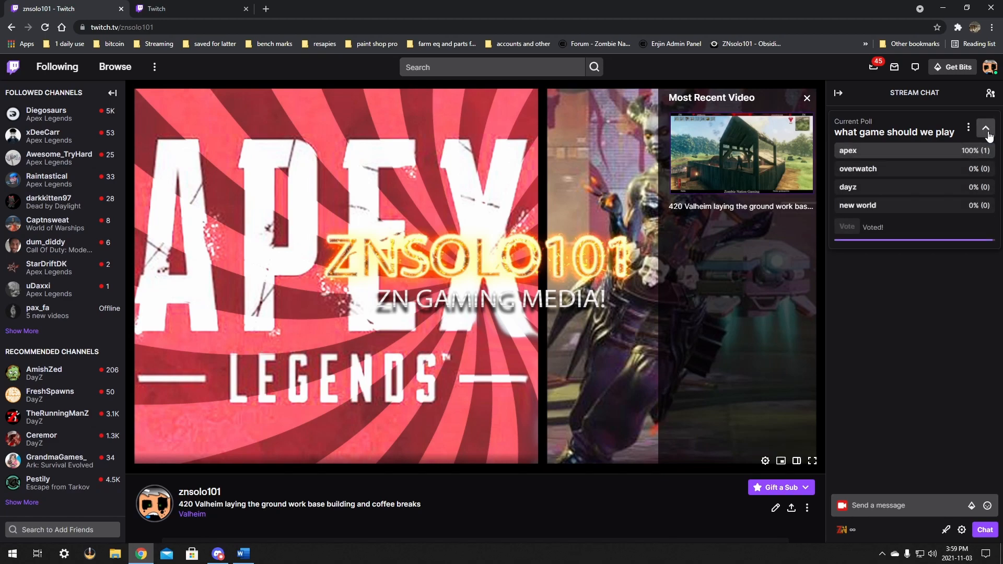
{"action": "left_click", "coordinate": [985, 128]}
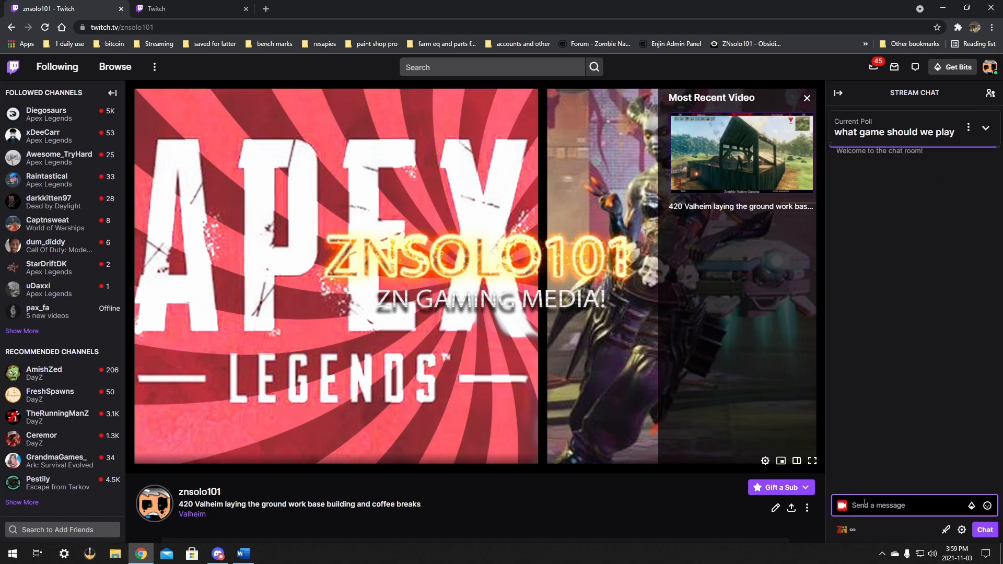
Open Manage Prediction for the kills prediction using the /prediction chat command.
{"action": "type", "text": "/p"}
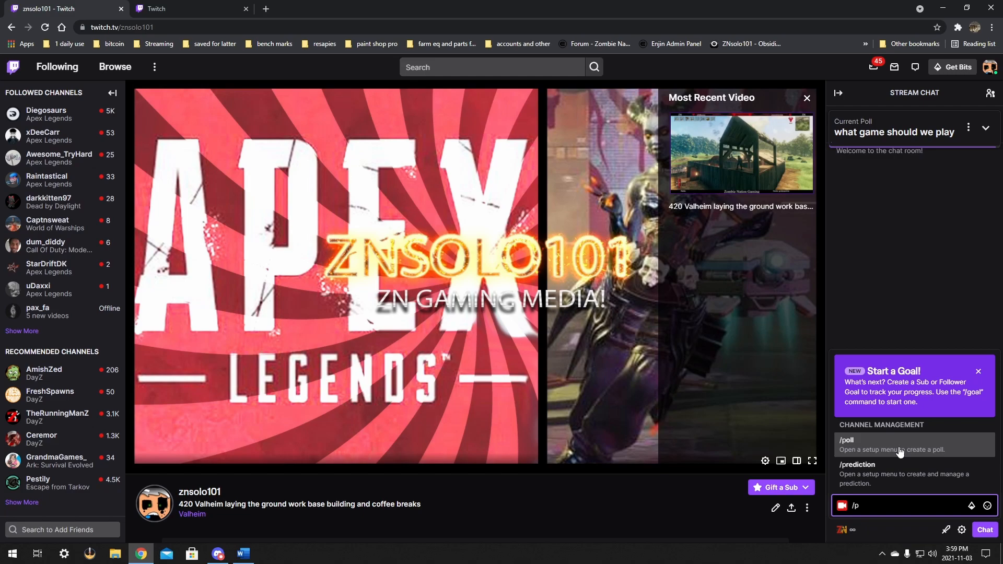
{"action": "mouse_move", "coordinate": [911, 391]}
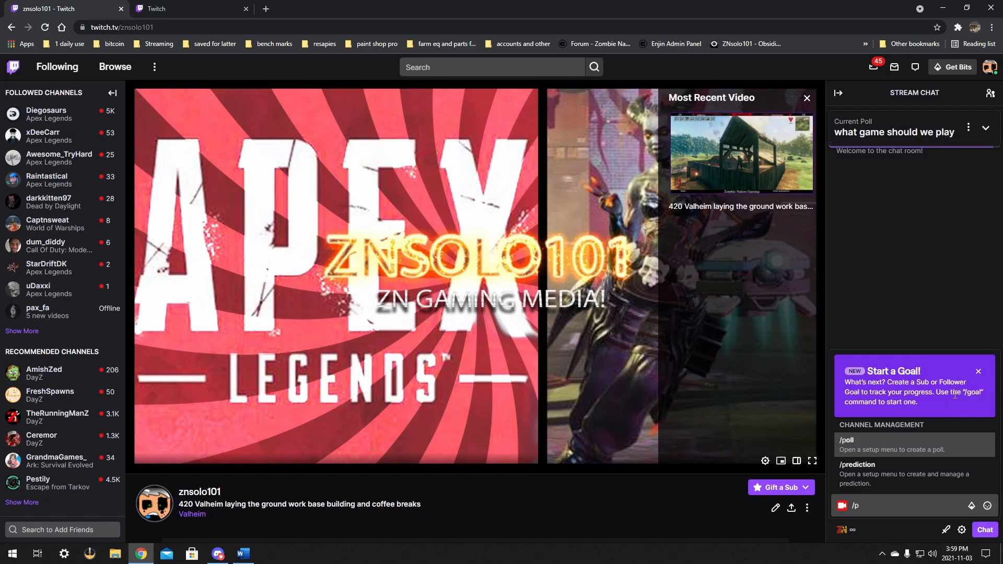
{"action": "mouse_move", "coordinate": [908, 473]}
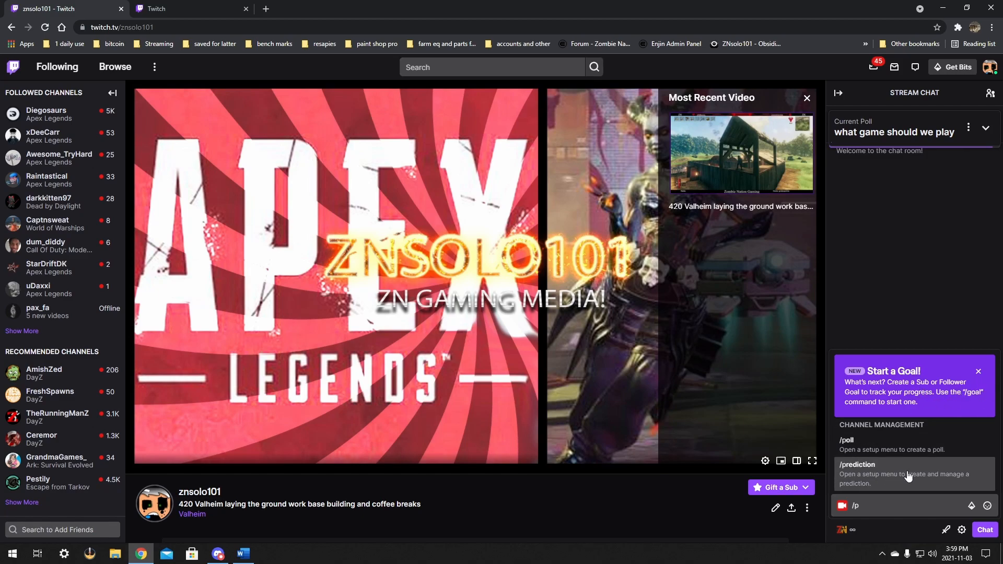
{"action": "left_click", "coordinate": [857, 464]}
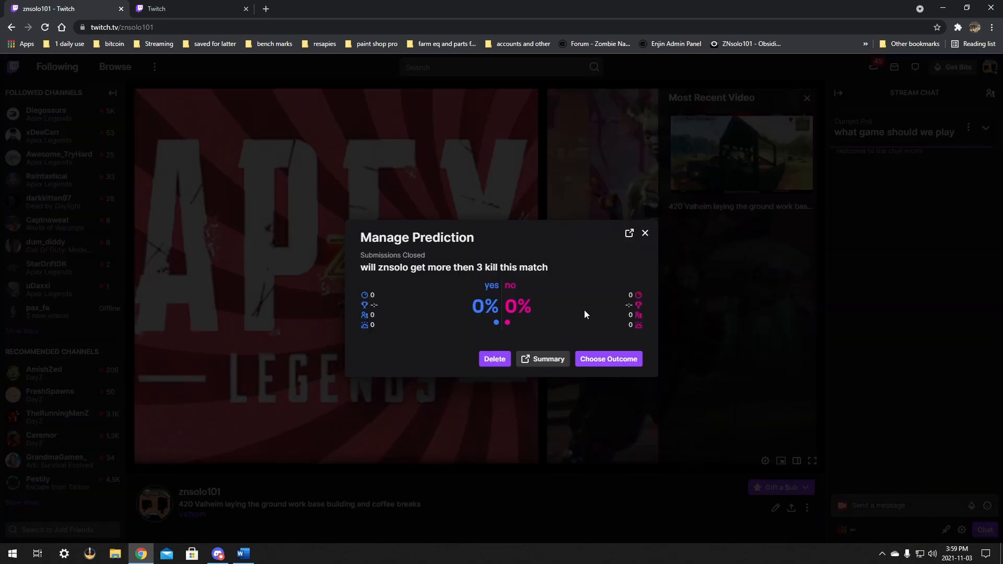
{"action": "mouse_move", "coordinate": [357, 238]}
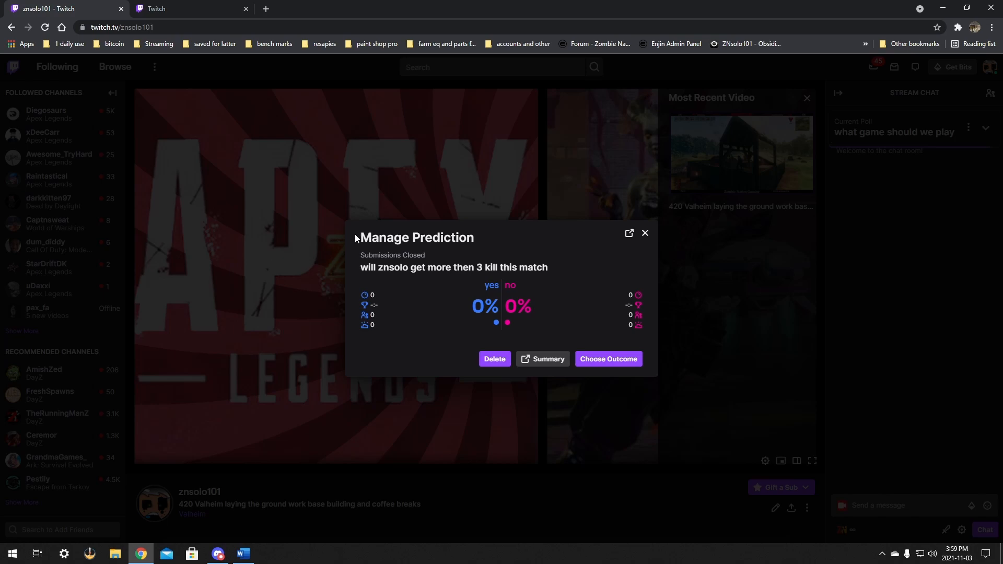
{"action": "mouse_move", "coordinate": [685, 341]}
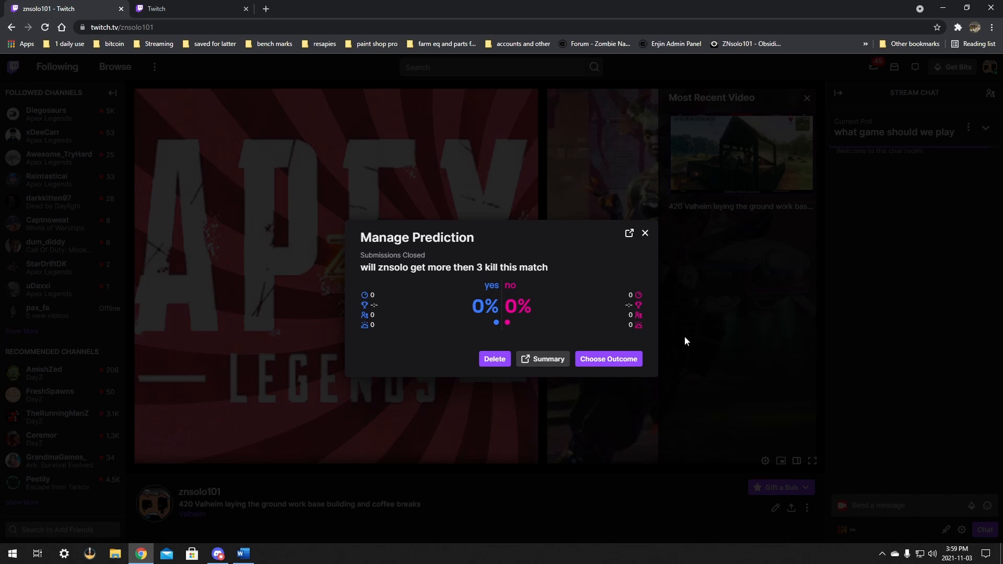
{"action": "mouse_move", "coordinate": [803, 325]}
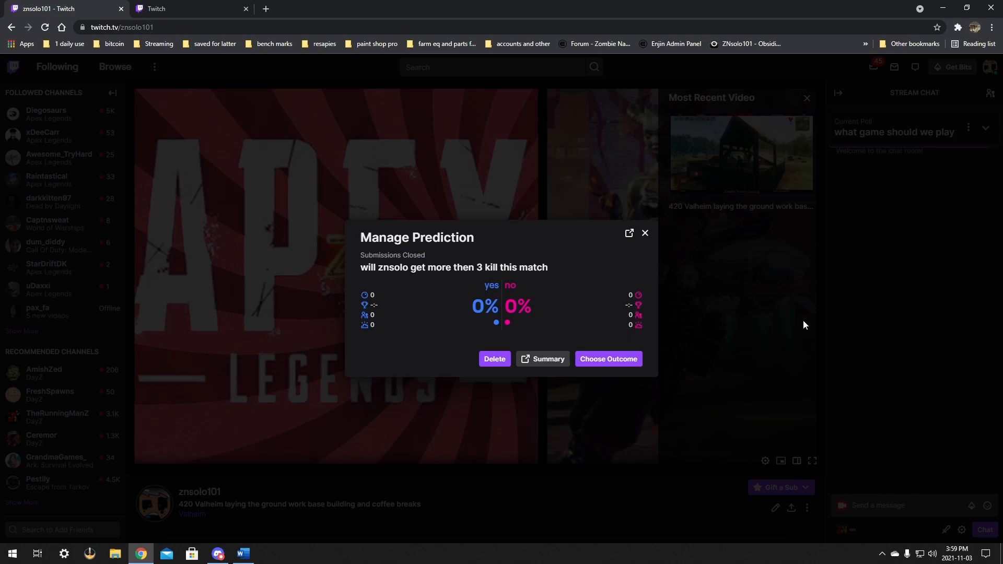
{"action": "mouse_move", "coordinate": [203, 168]}
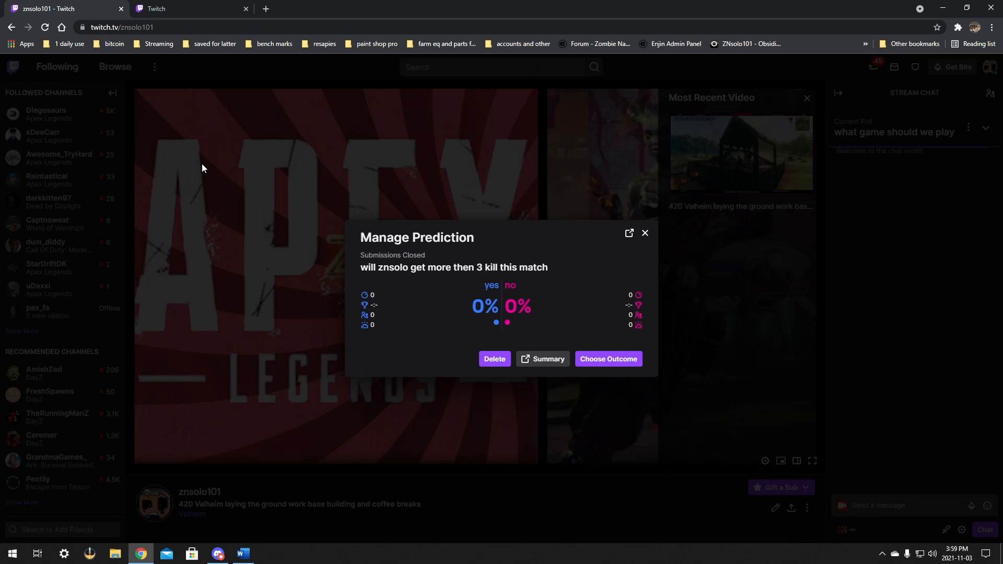
{"action": "mouse_move", "coordinate": [606, 473]}
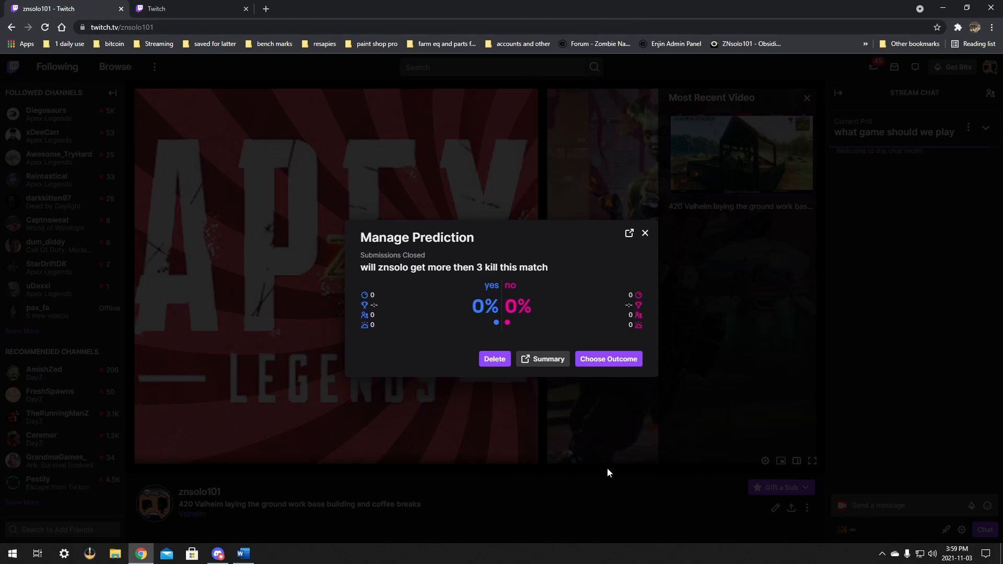
{"action": "mouse_move", "coordinate": [542, 359]}
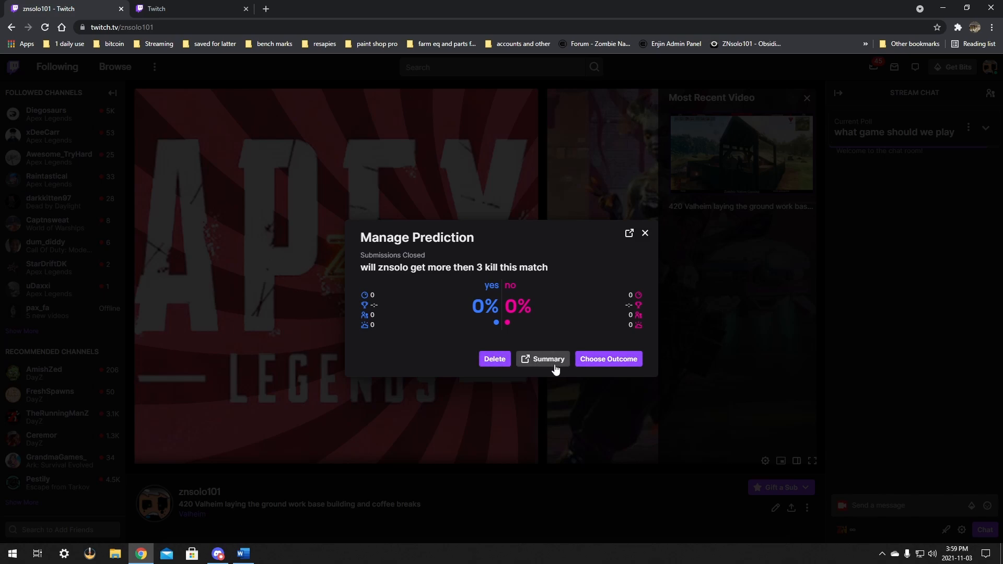
Open the prediction summary popout showing yes with 0 users and 0 points spent.
{"action": "left_click", "coordinate": [541, 359]}
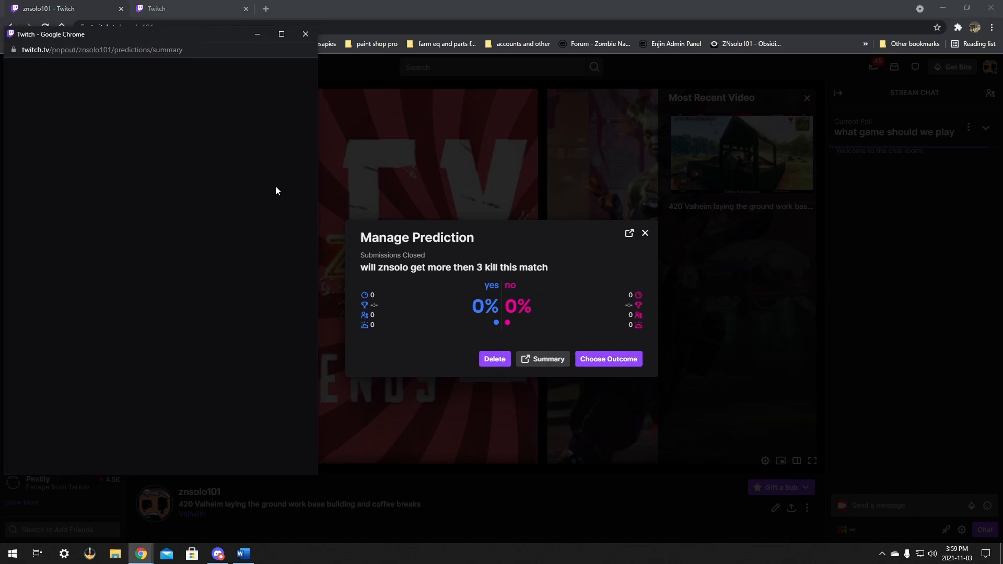
{"action": "left_click", "coordinate": [541, 358]}
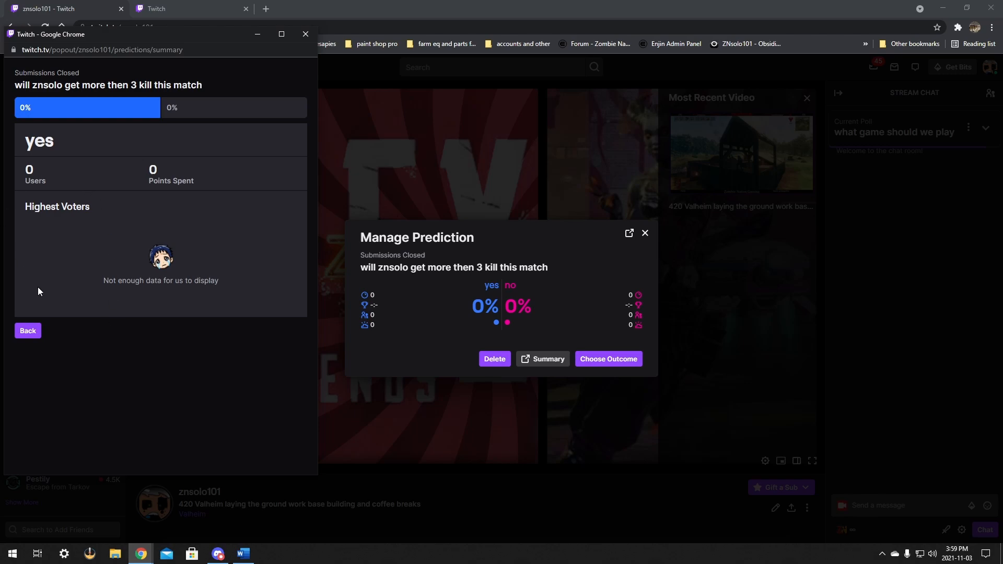
{"action": "mouse_move", "coordinate": [304, 35]}
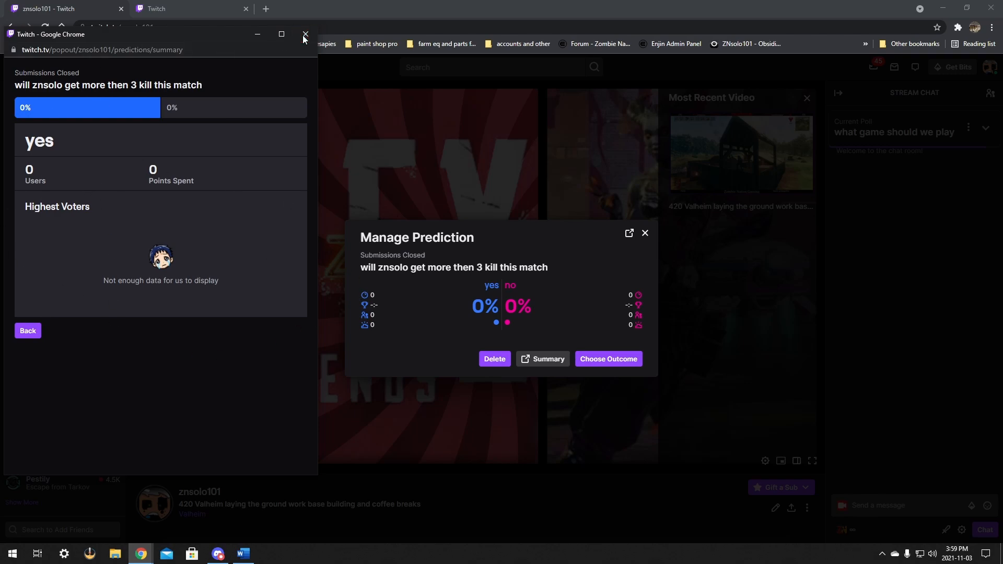
Close the summary popout, choose yes as the outcome, and confirm completing the prediction.
{"action": "left_click", "coordinate": [606, 358]}
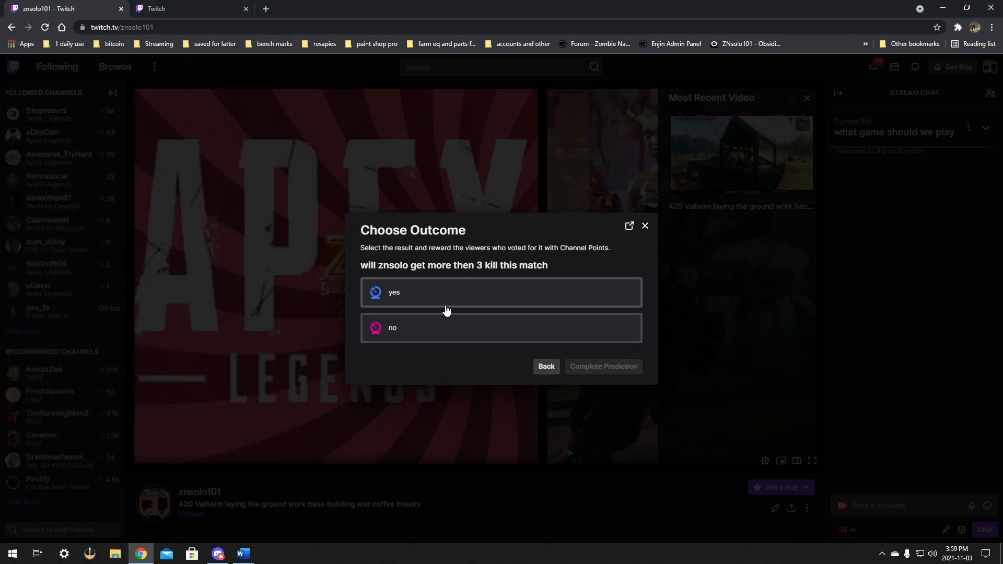
{"action": "mouse_move", "coordinate": [500, 297]}
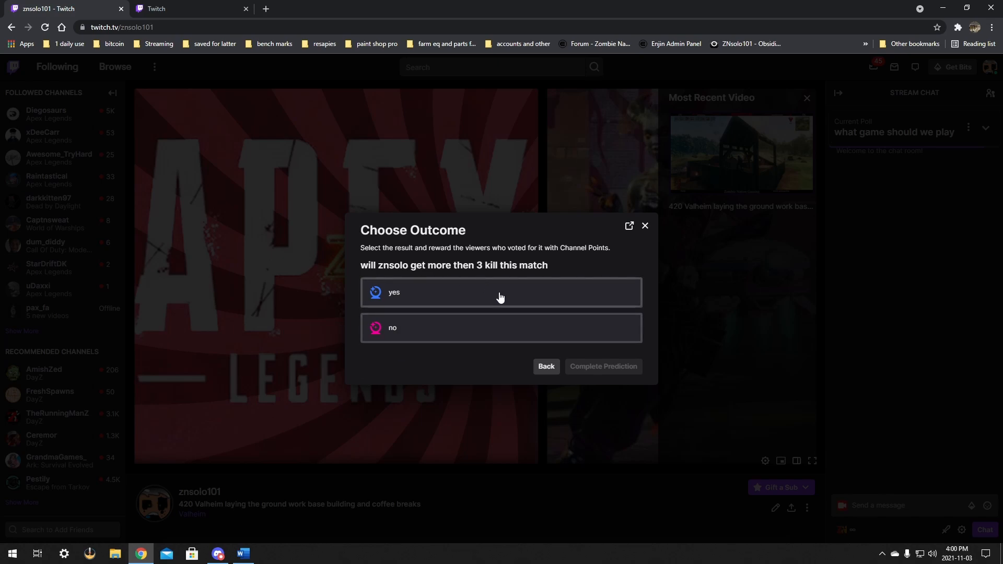
{"action": "mouse_move", "coordinate": [444, 296]}
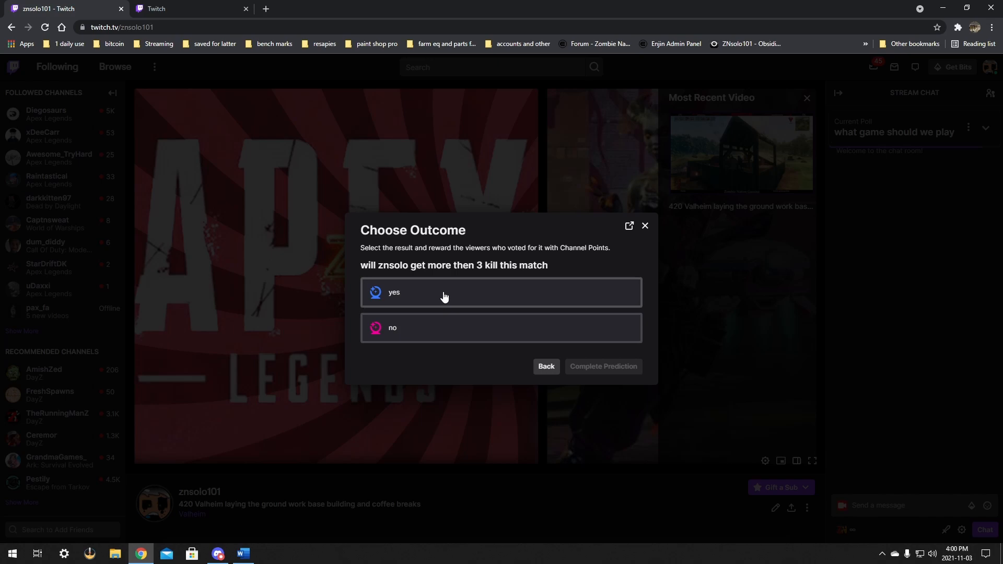
{"action": "left_click", "coordinate": [501, 291]}
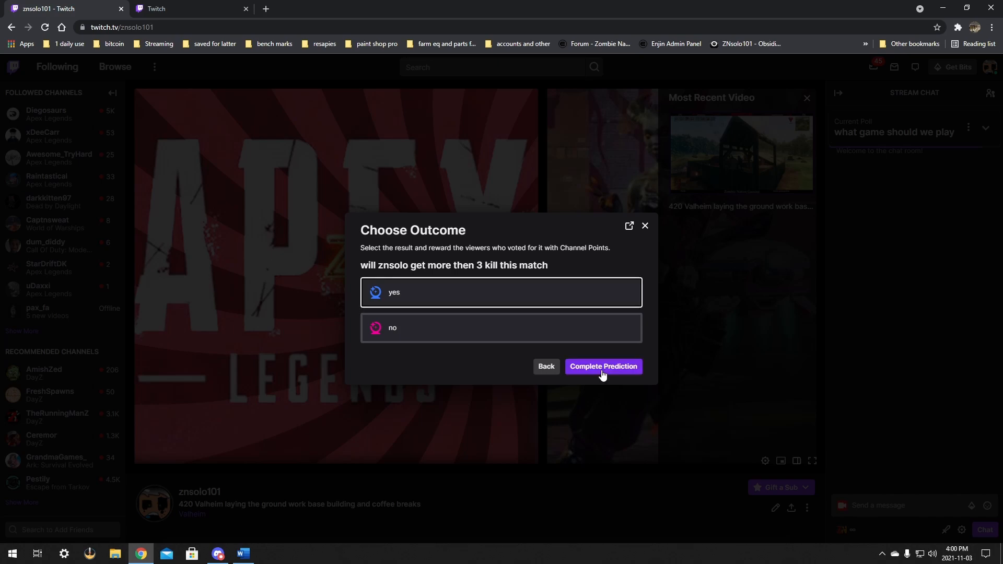
{"action": "left_click", "coordinate": [602, 365]}
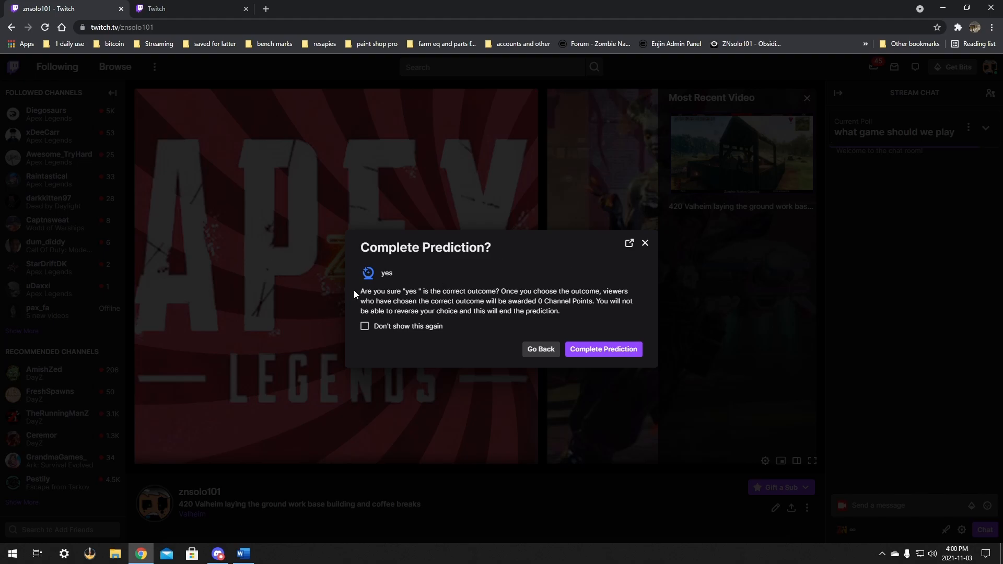
{"action": "mouse_move", "coordinate": [807, 314]}
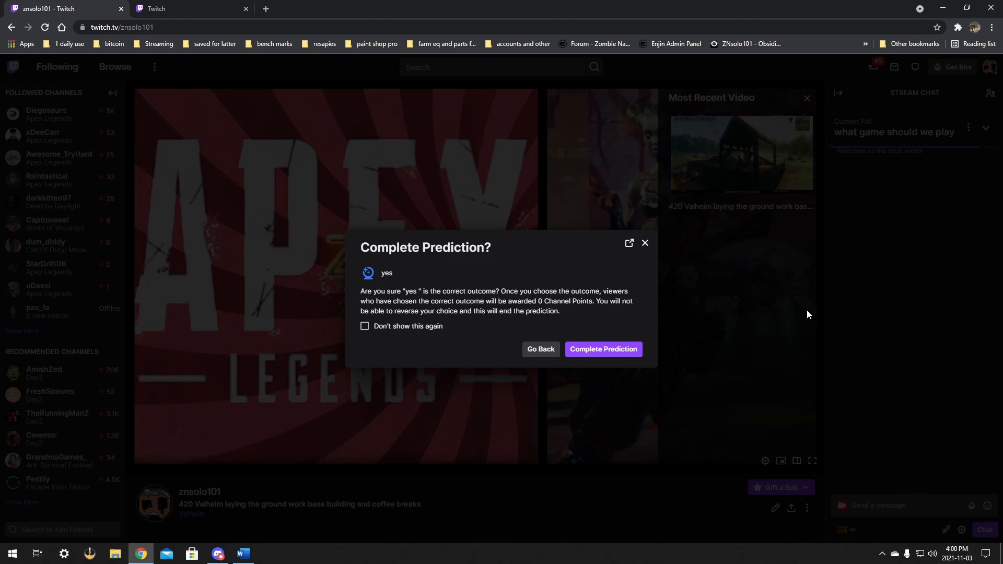
{"action": "mouse_move", "coordinate": [722, 321]}
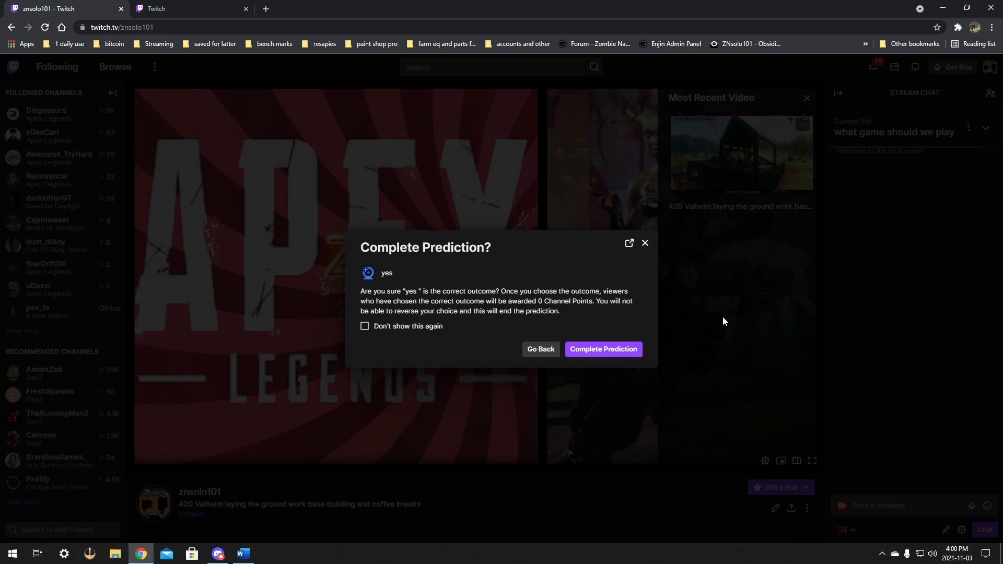
{"action": "mouse_move", "coordinate": [515, 339]}
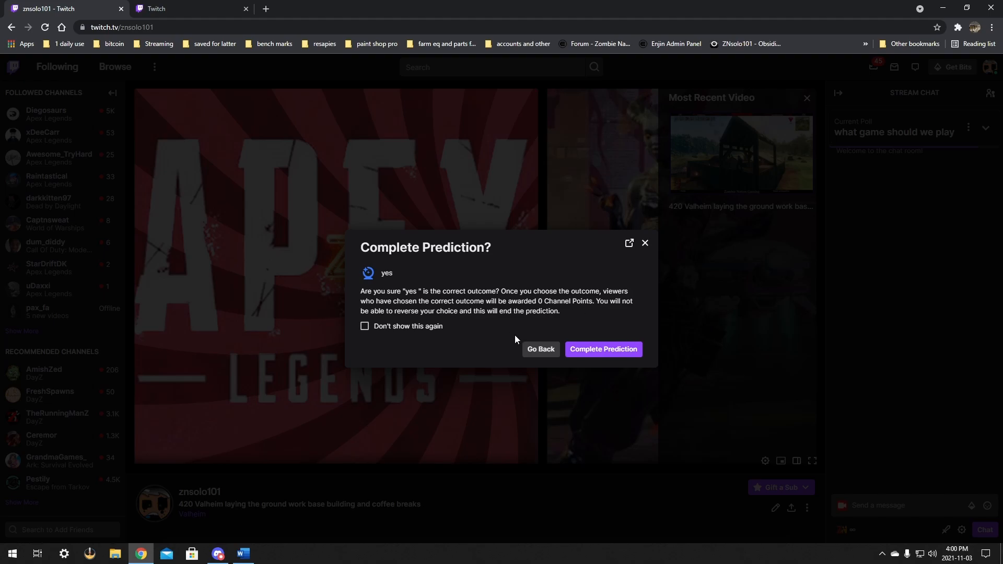
{"action": "mouse_move", "coordinate": [536, 298]}
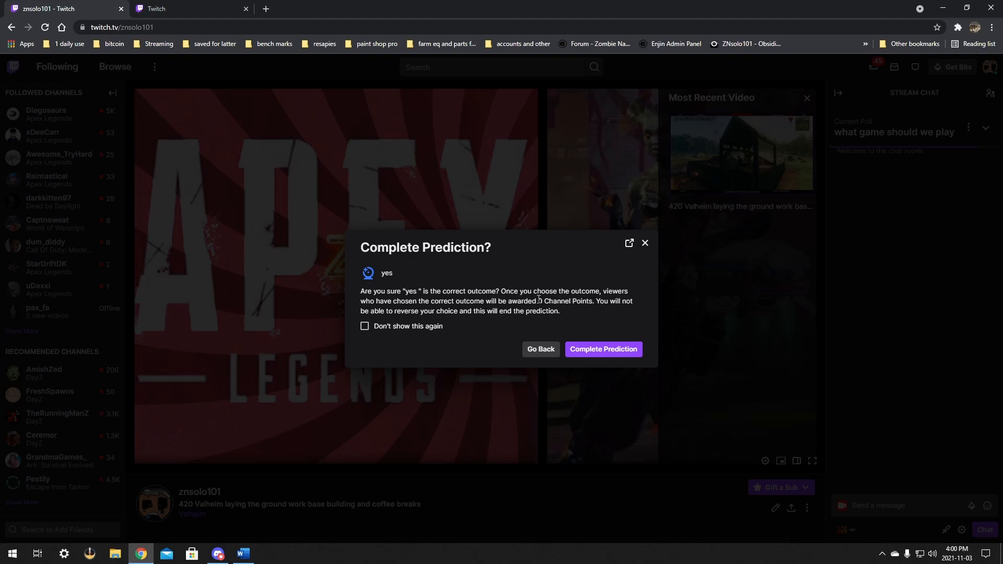
{"action": "mouse_move", "coordinate": [603, 348]}
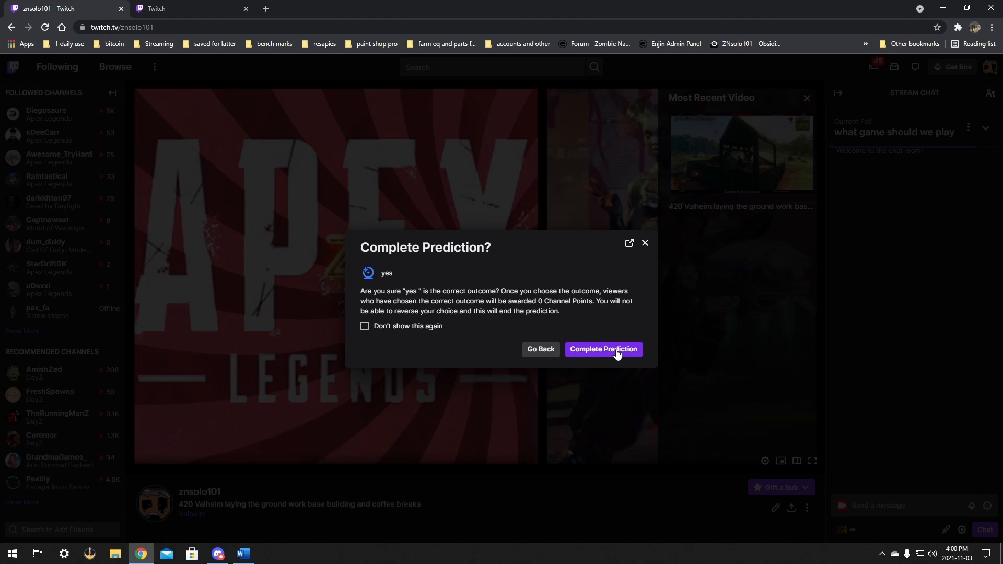
{"action": "mouse_move", "coordinate": [636, 342]}
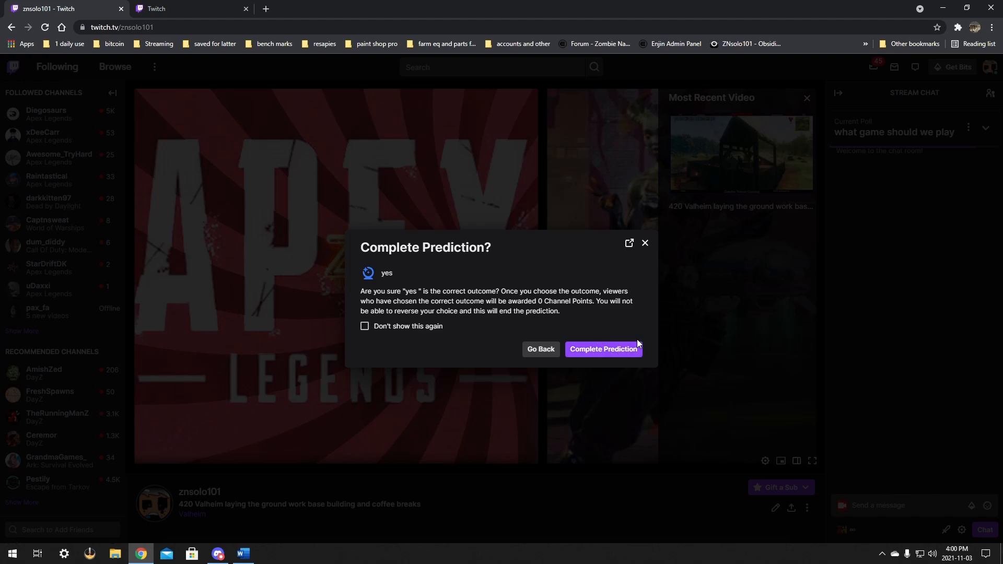
{"action": "left_click", "coordinate": [601, 348]}
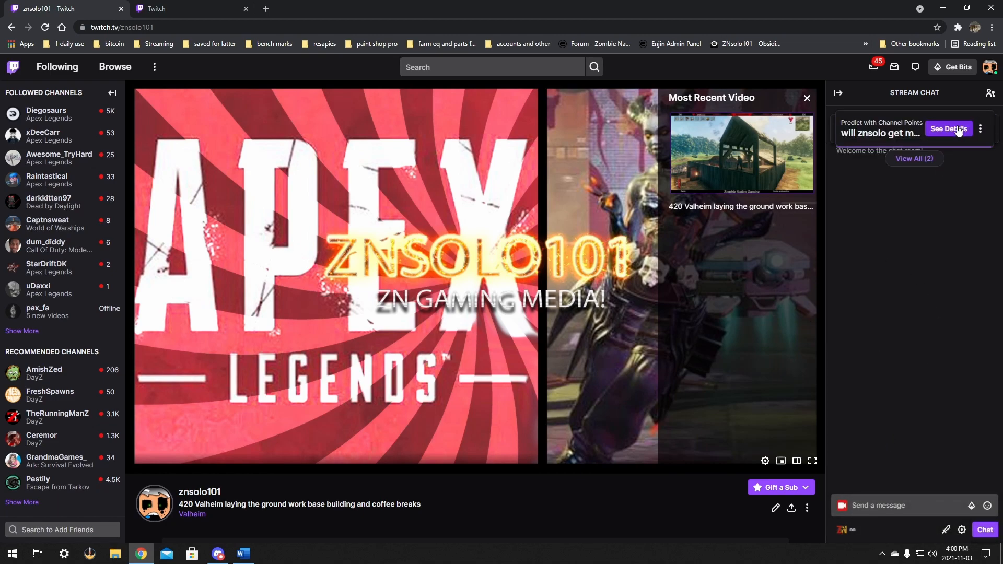
{"action": "left_click", "coordinate": [948, 128]}
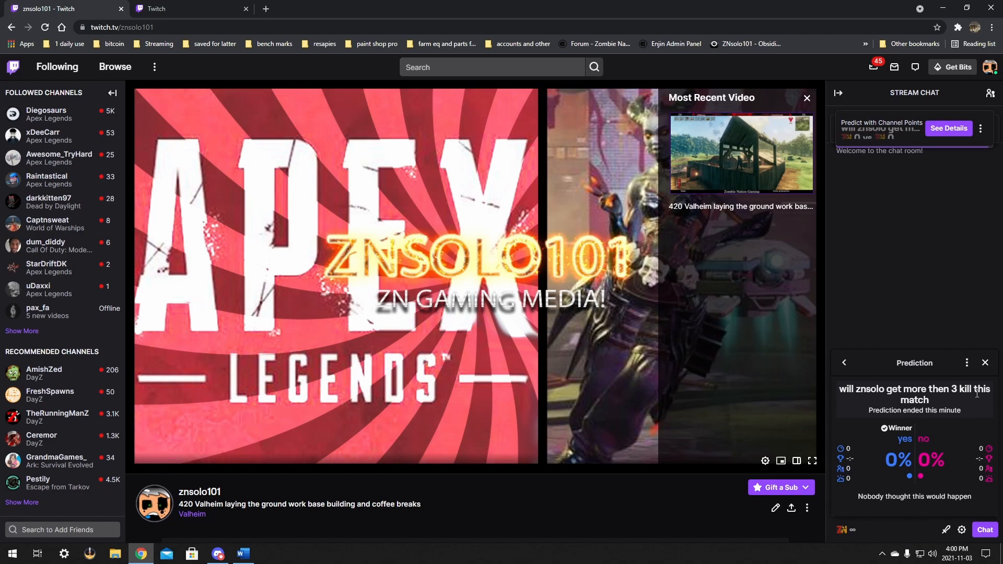
{"action": "left_click", "coordinate": [984, 362]}
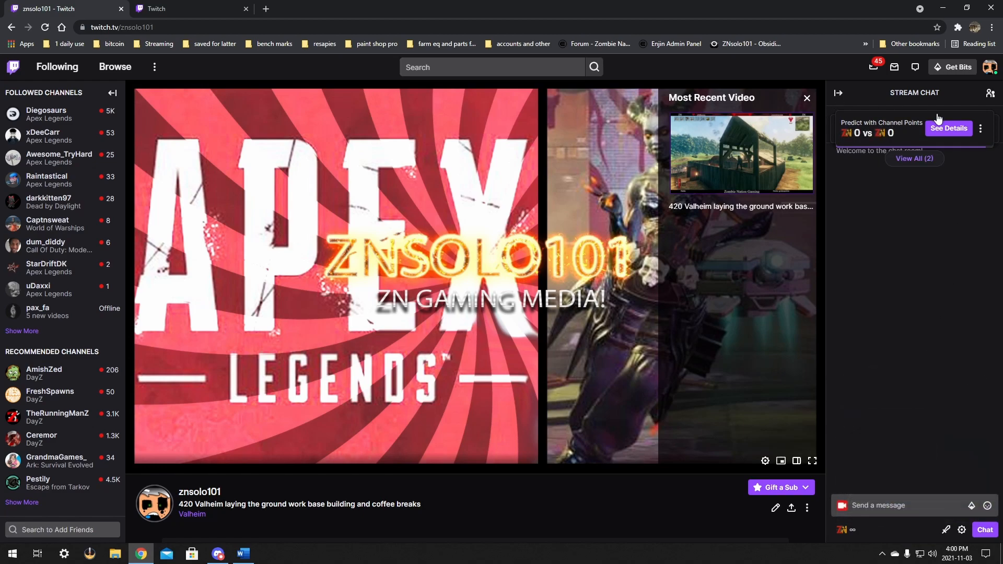
{"action": "left_click", "coordinate": [913, 157]}
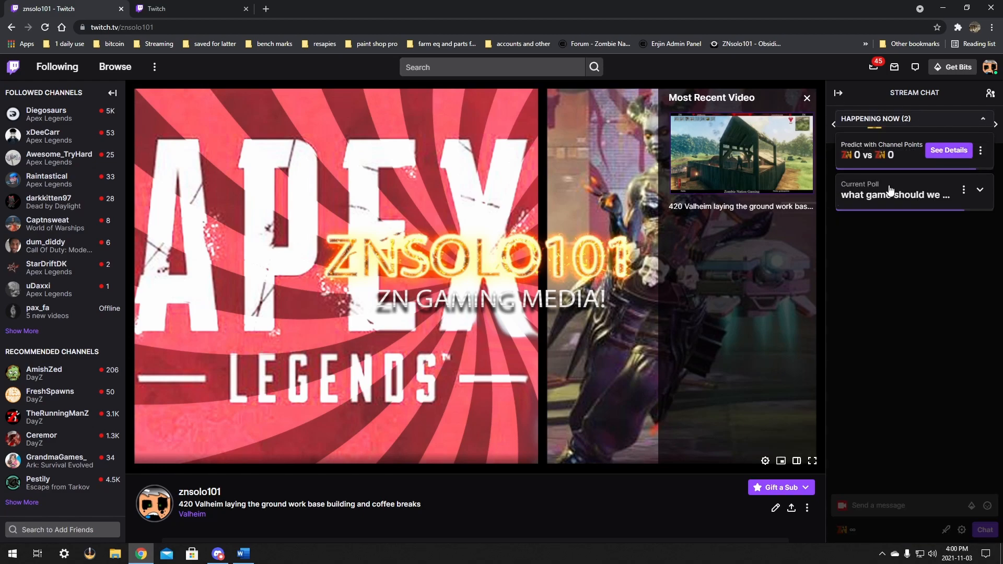
{"action": "mouse_move", "coordinate": [894, 137]}
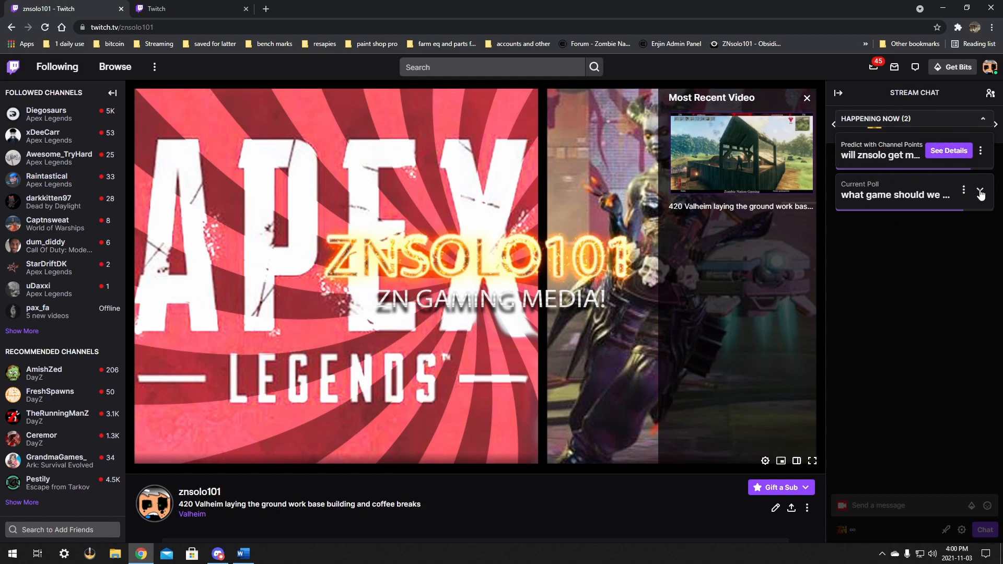
{"action": "left_click", "coordinate": [979, 194]}
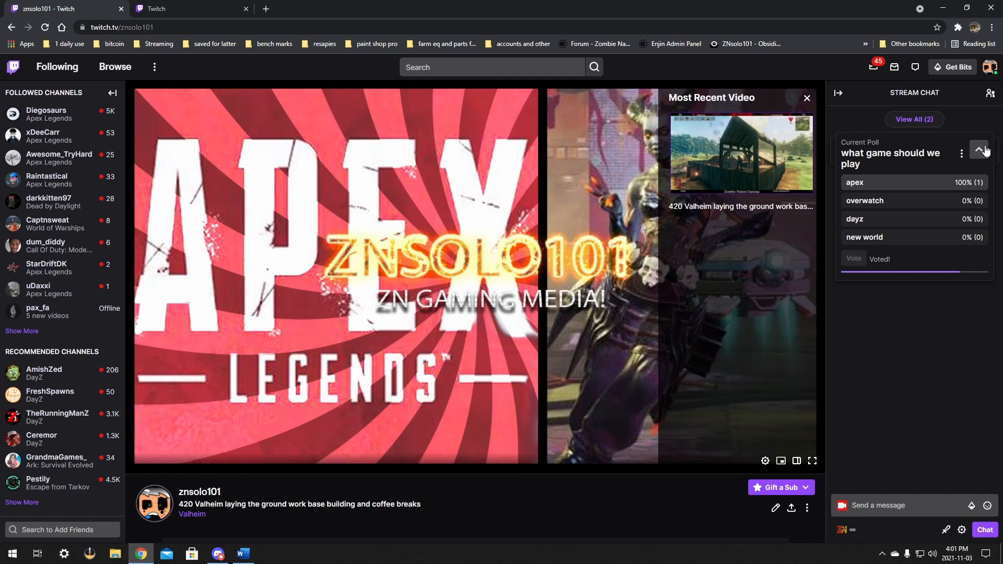
{"action": "left_click", "coordinate": [979, 151]}
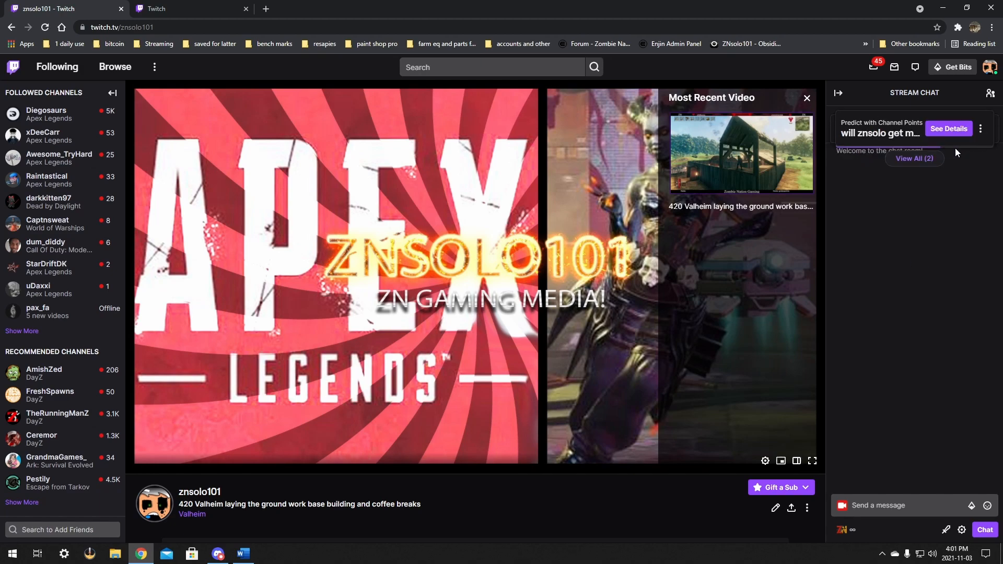
{"action": "mouse_move", "coordinate": [936, 152]}
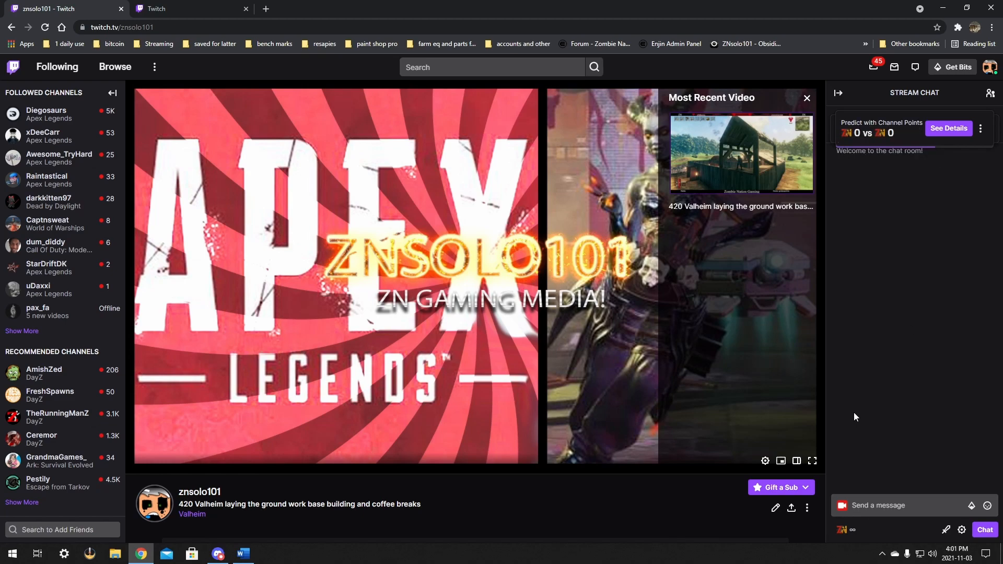
{"action": "mouse_move", "coordinate": [946, 306]}
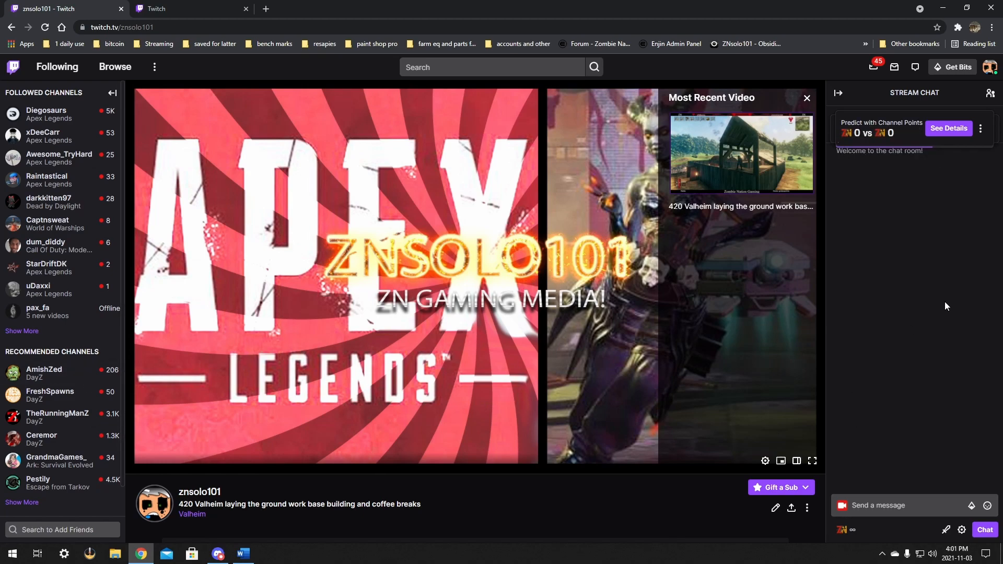